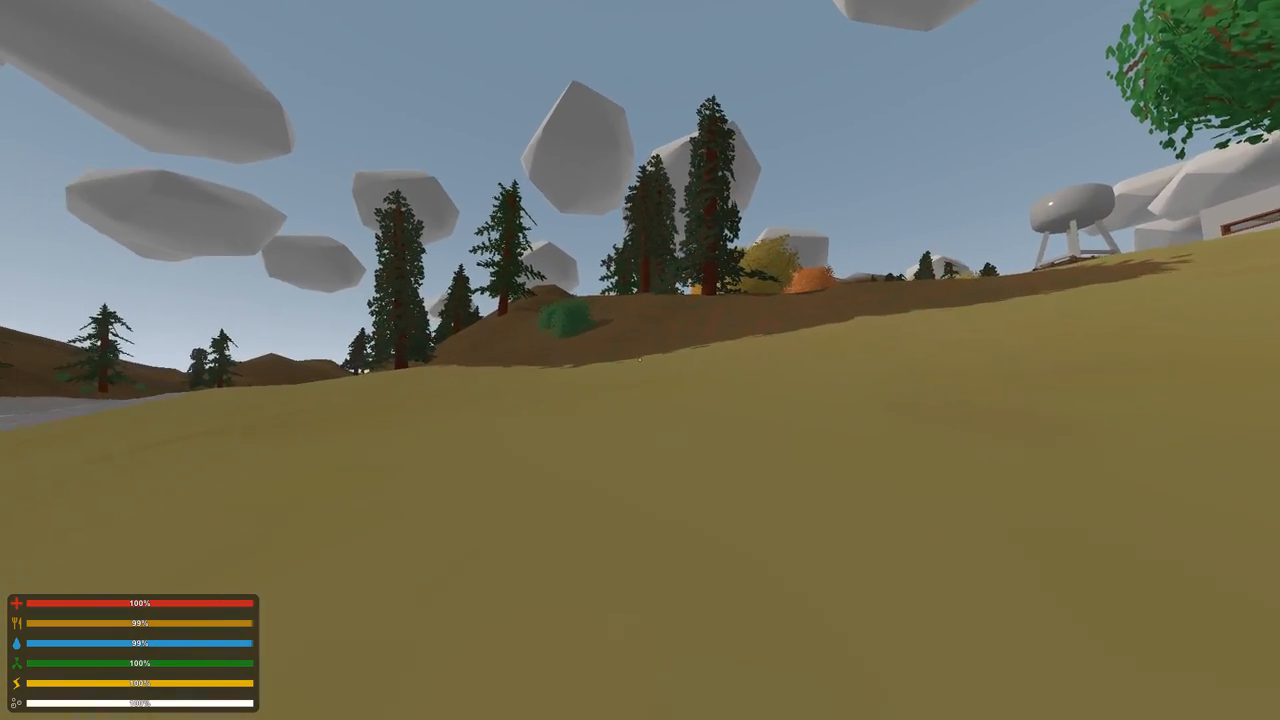
{"action": "mouse_move", "coordinate": [640, 360]}
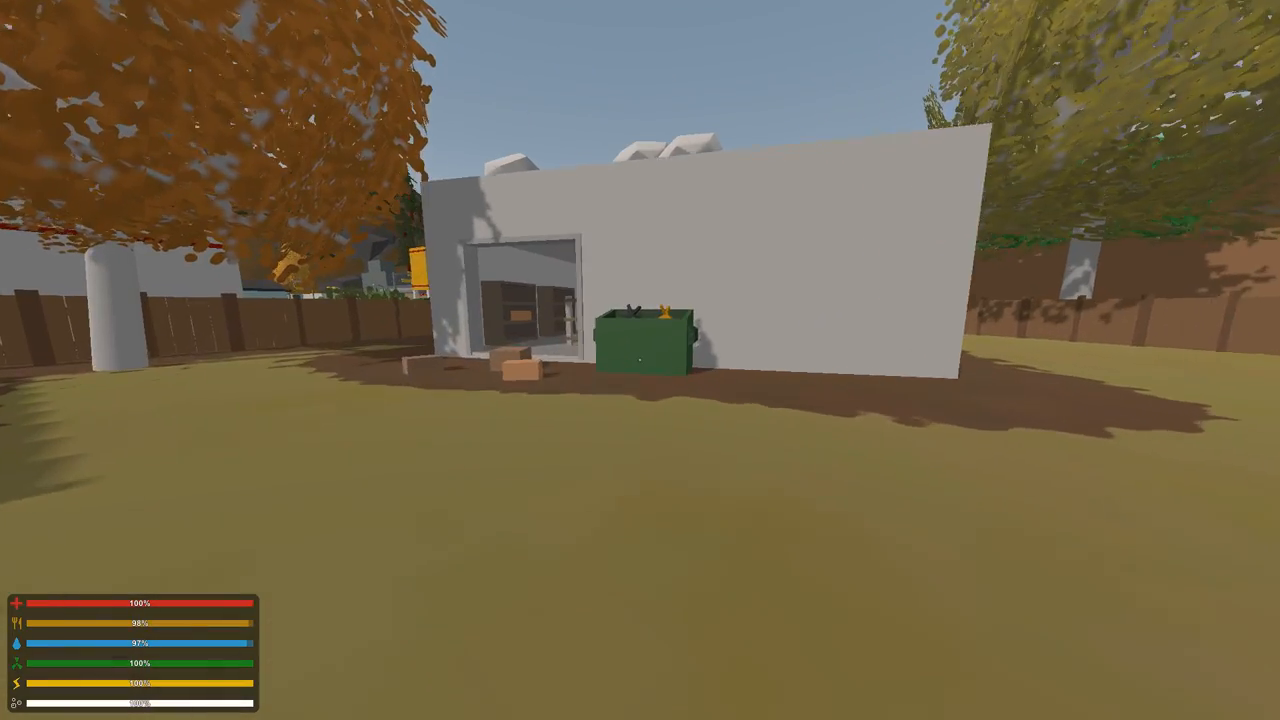
{"action": "mouse_move", "coordinate": [640, 360]}
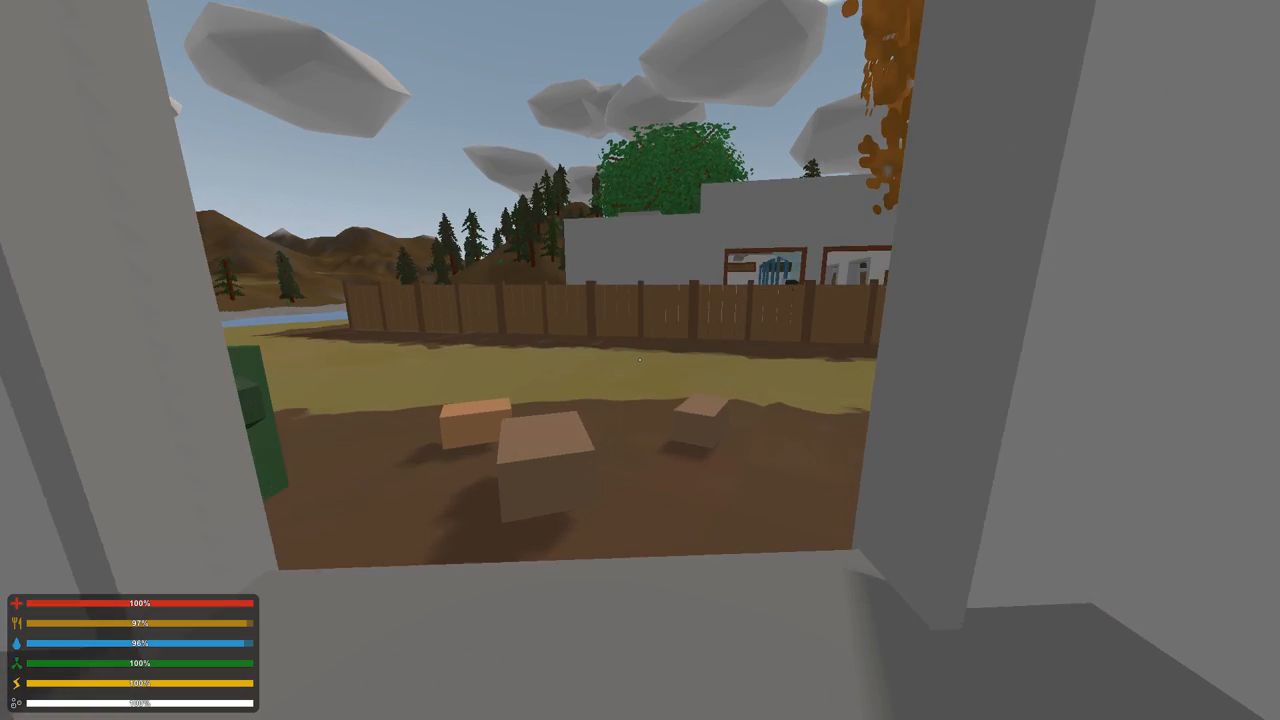
{"action": "mouse_move", "coordinate": [640, 360]}
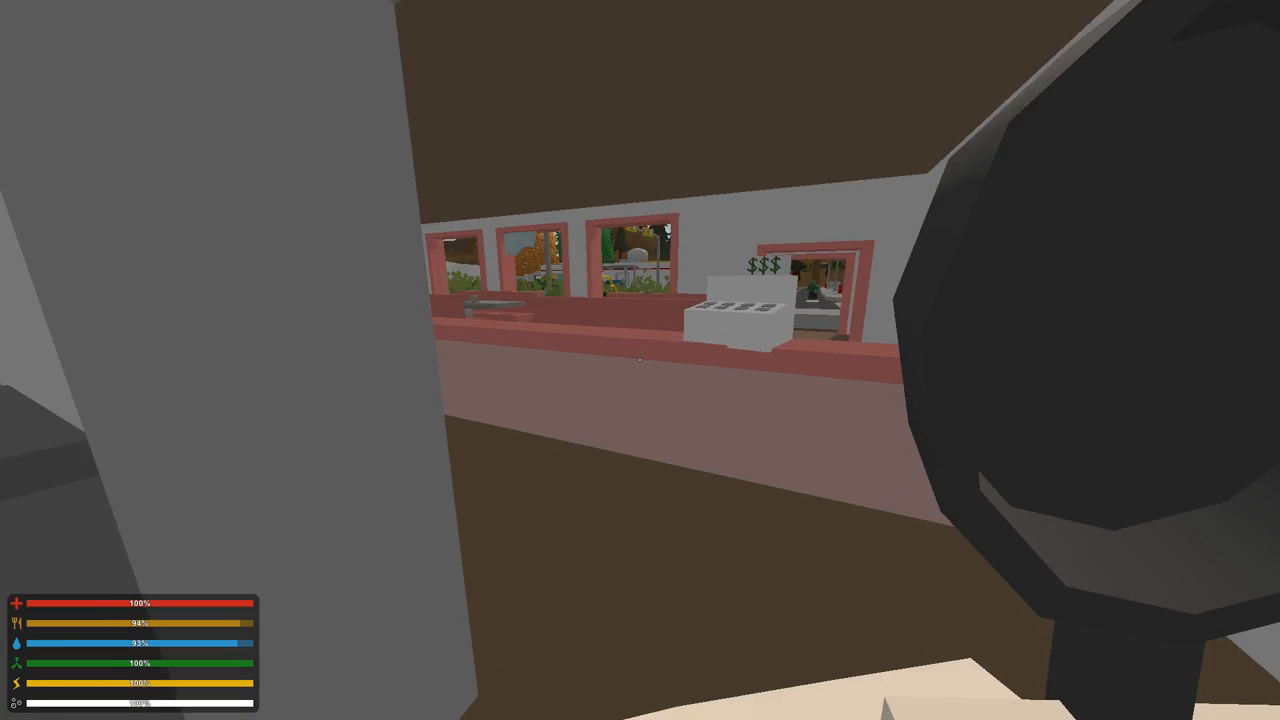
{"action": "mouse_move", "coordinate": [640, 360]}
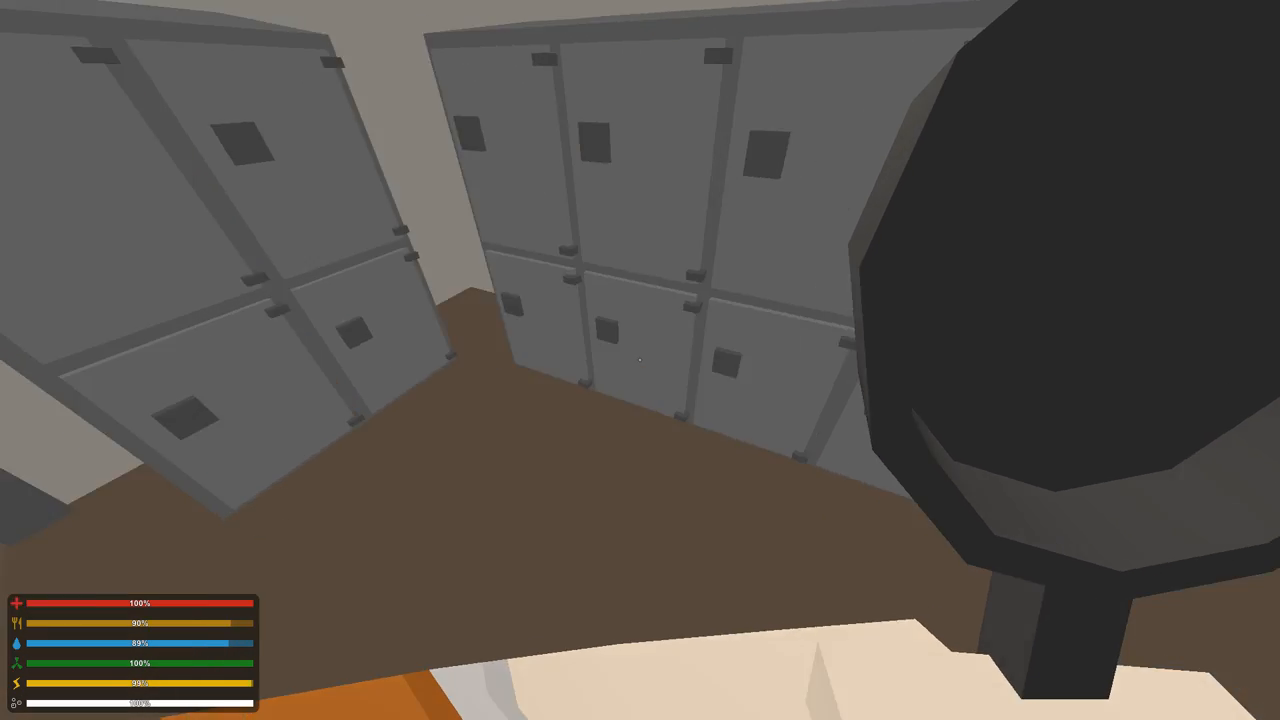
{"action": "mouse_move", "coordinate": [640, 360]}
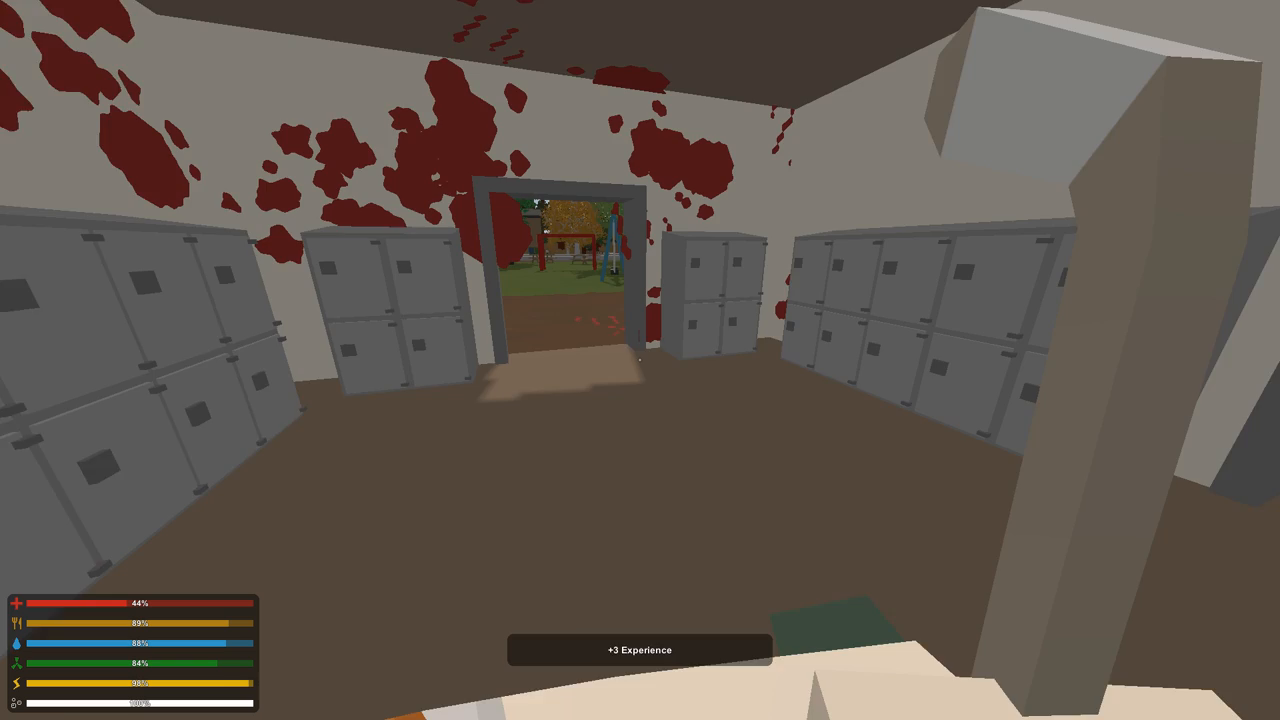
{"action": "mouse_move", "coordinate": [640, 360]}
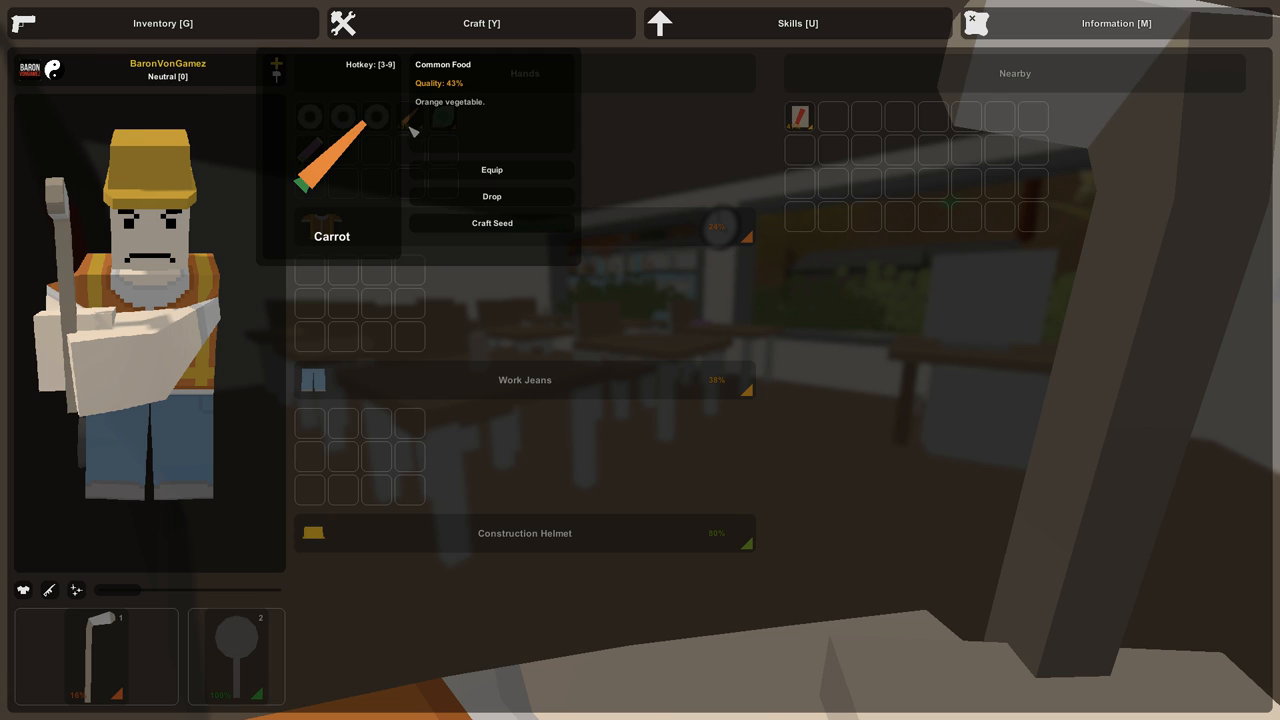
{"action": "mouse_move", "coordinate": [512, 188]}
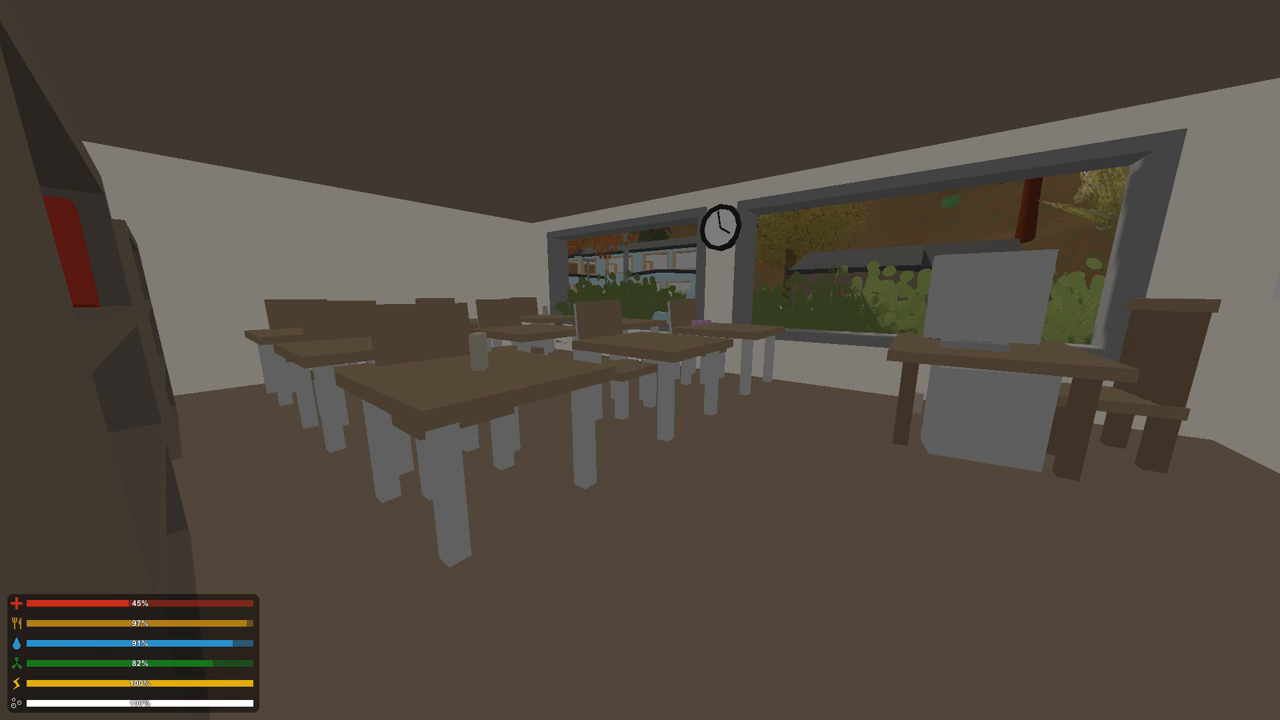
{"action": "mouse_move", "coordinate": [640, 360]}
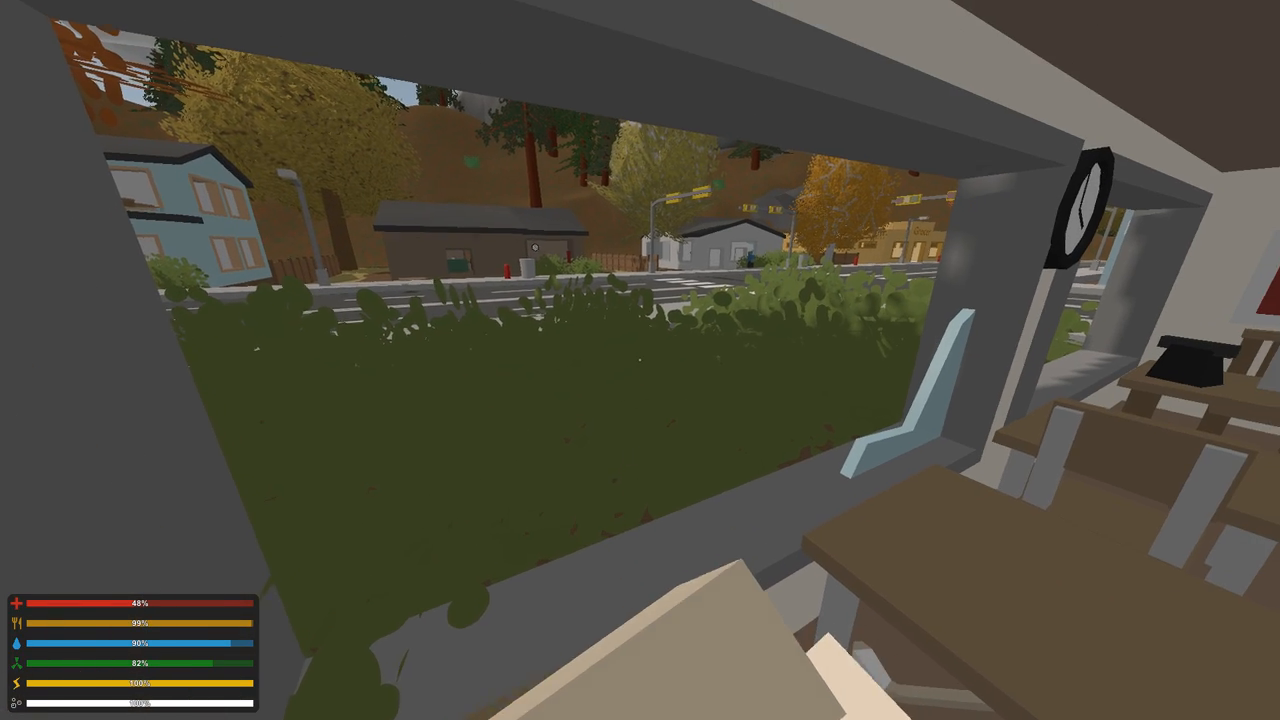
{"action": "mouse_move", "coordinate": [640, 360]}
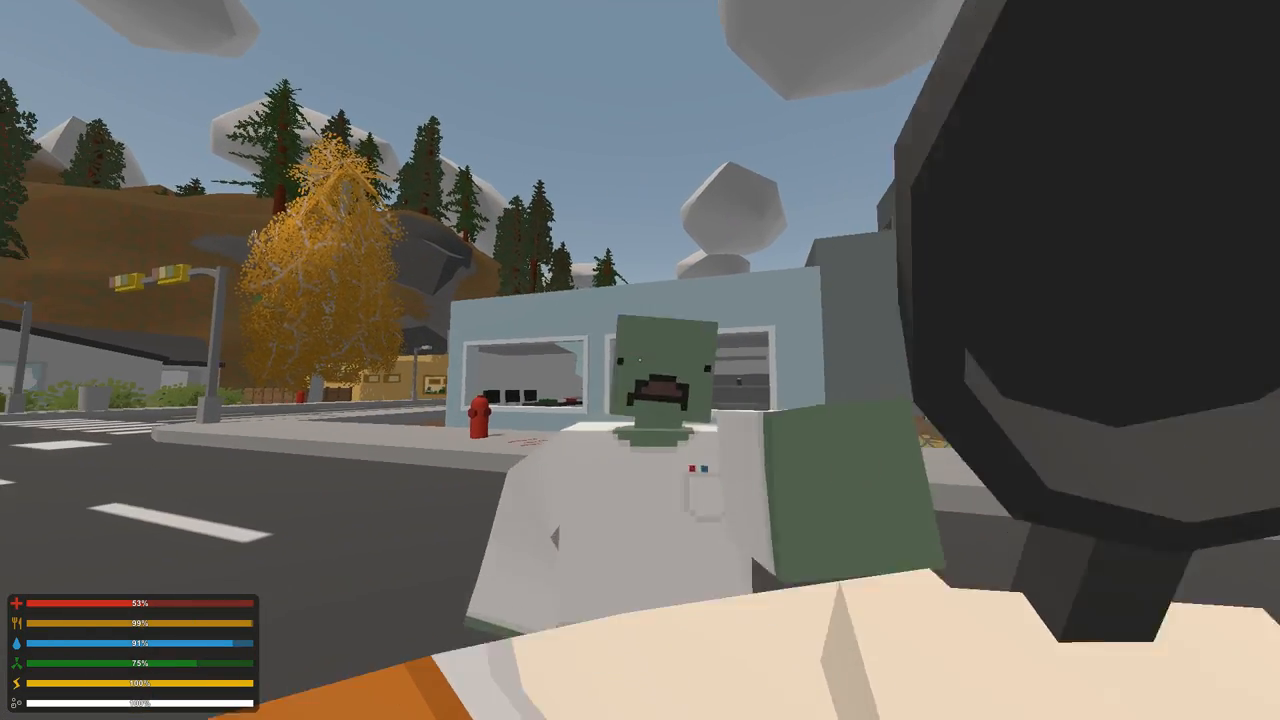
Swing the frying pan at the zombie approaching on the street.
{"action": "left_click", "coordinate": [640, 360]}
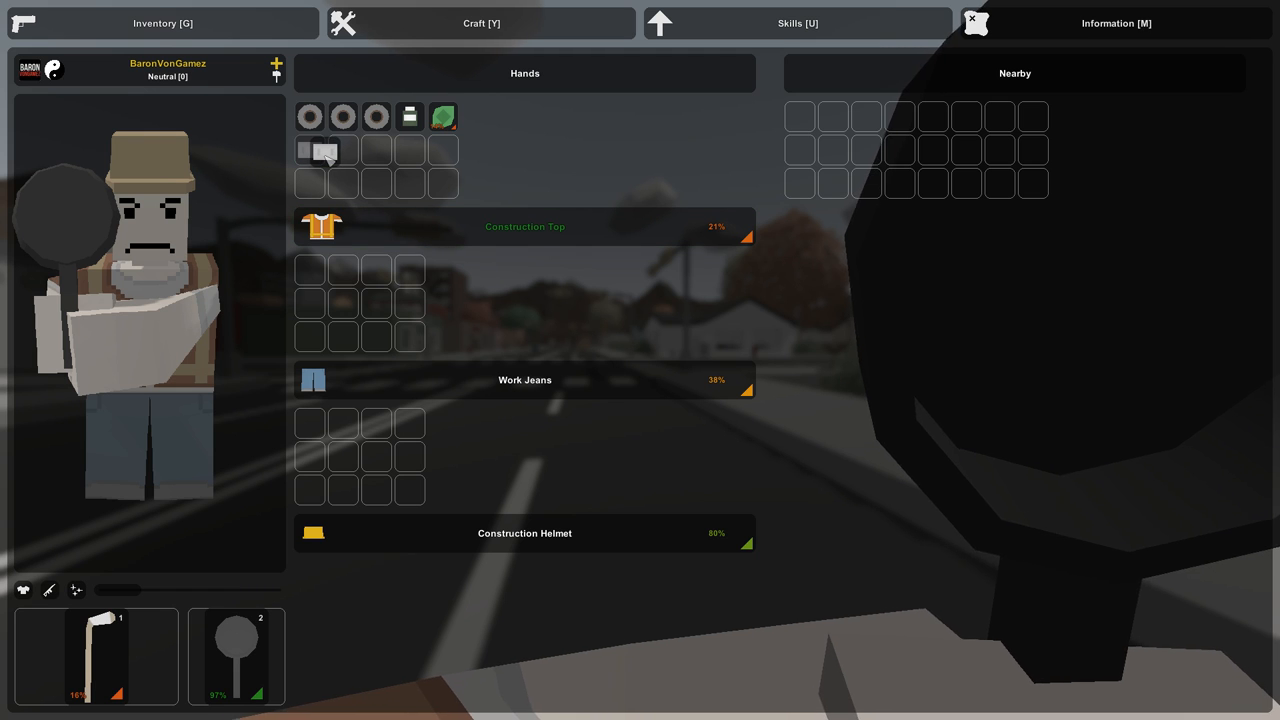
Bring up the options for a carried item in the inventory.
{"action": "right_click", "coordinate": [324, 150]}
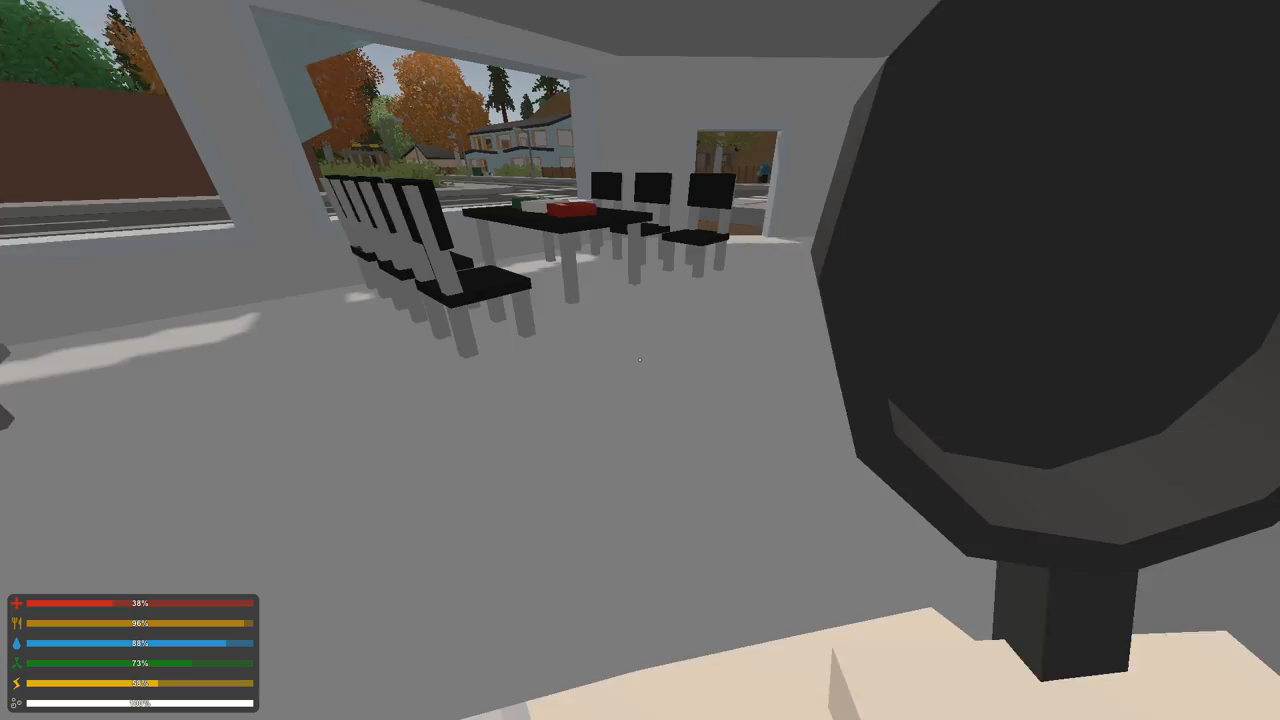
{"action": "mouse_move", "coordinate": [640, 360]}
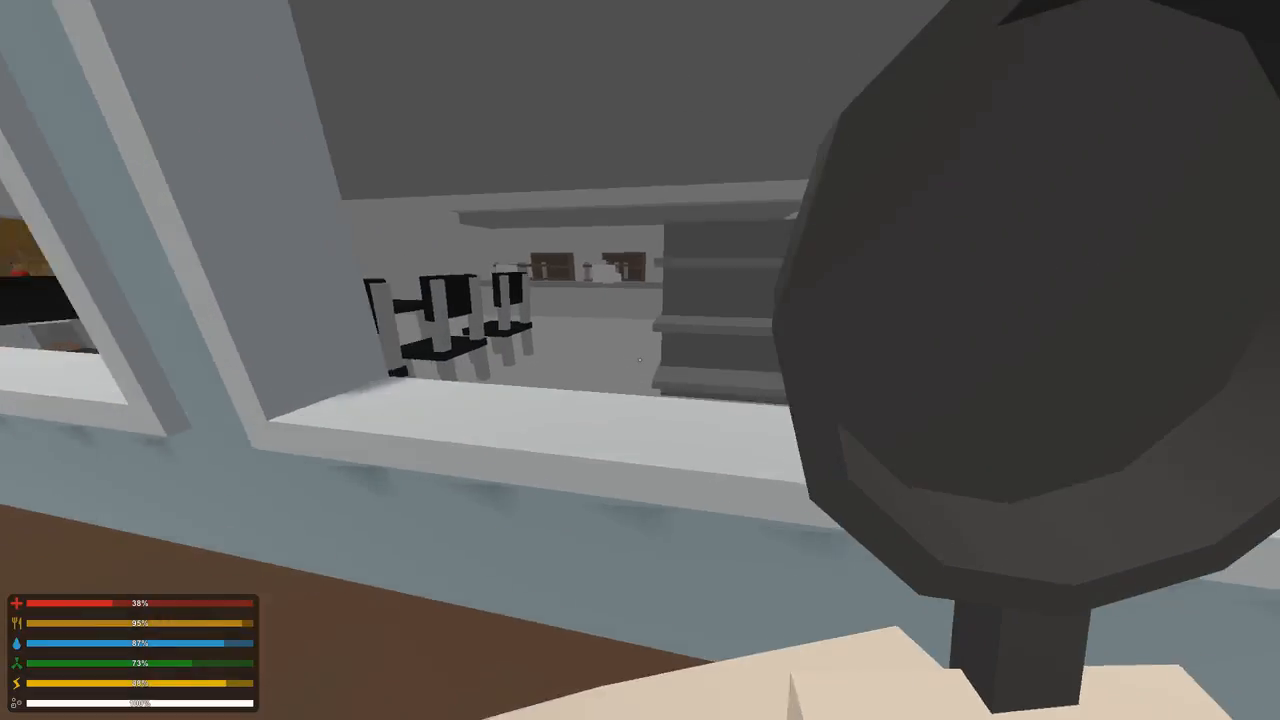
{"action": "mouse_move", "coordinate": [640, 360]}
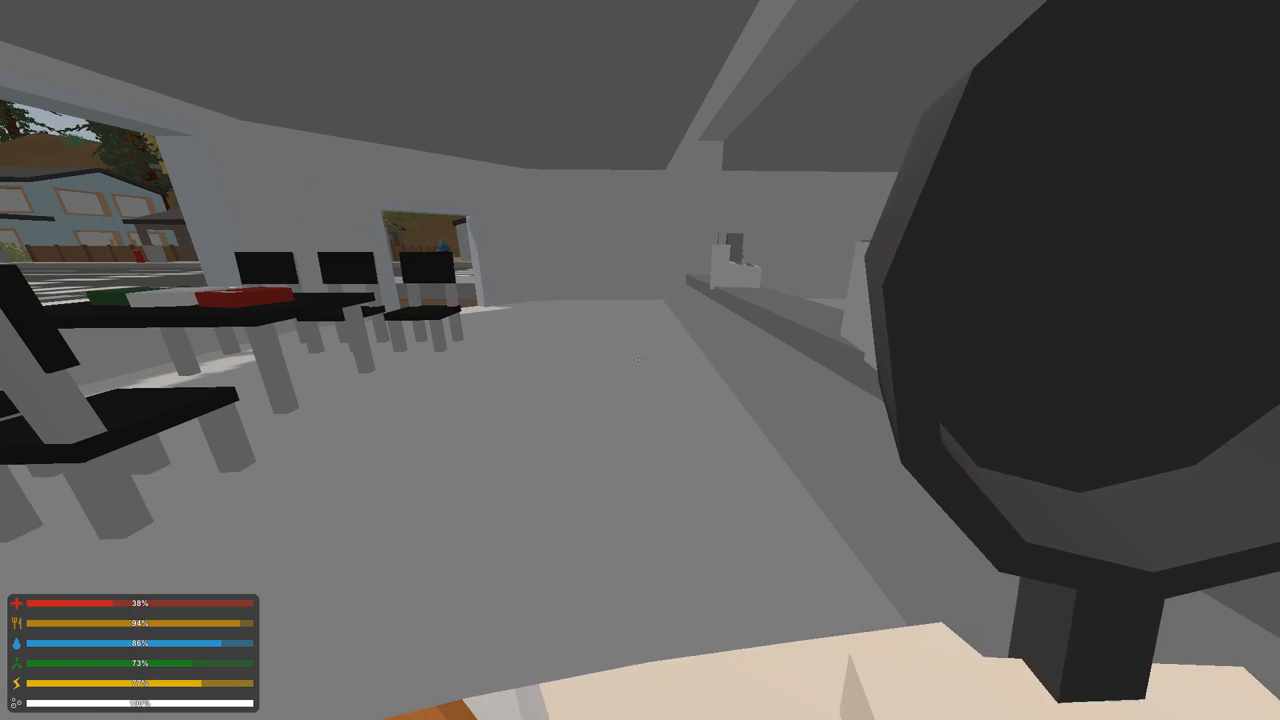
{"action": "mouse_move", "coordinate": [640, 360]}
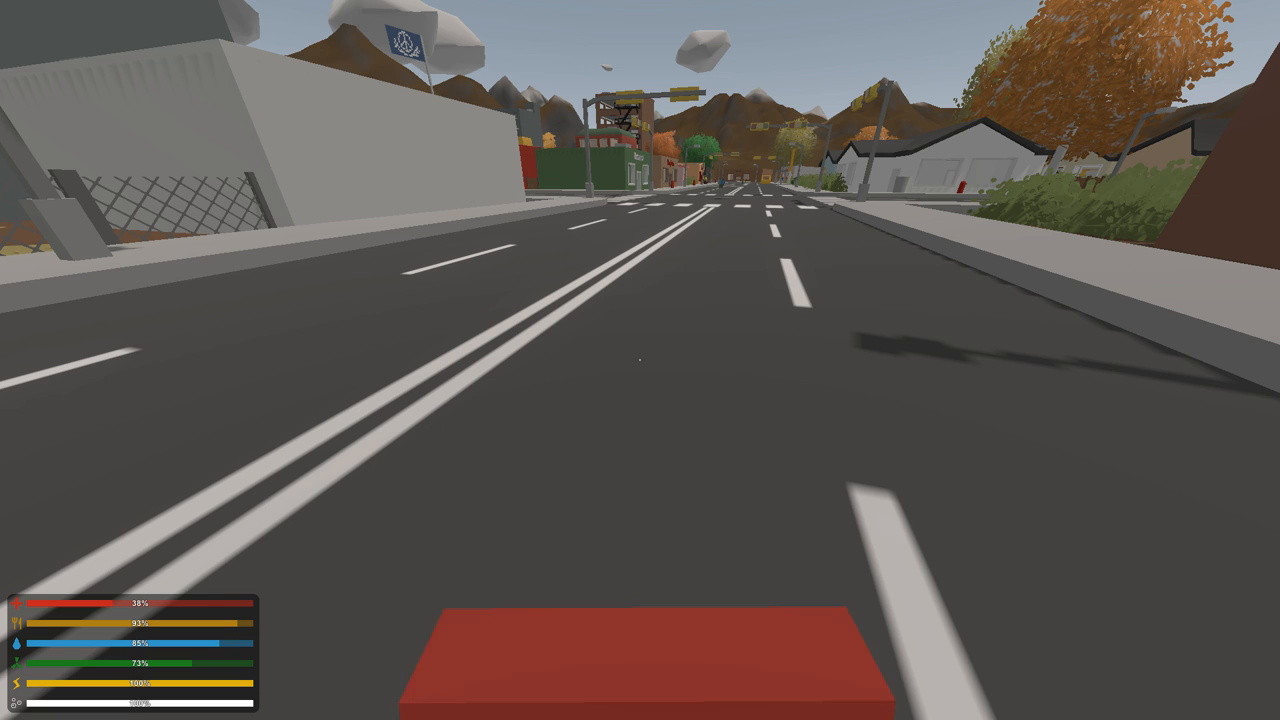
Check the inventory while travelling along the town road.
{"action": "key", "text": "g"}
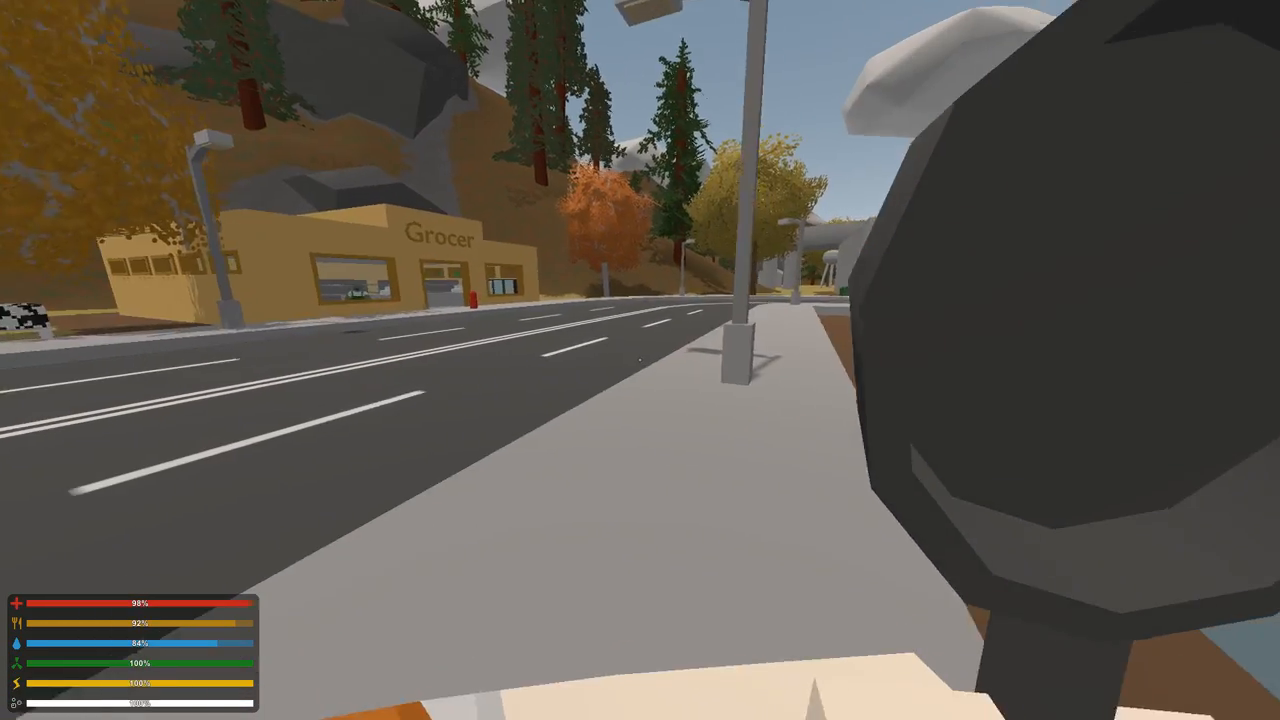
{"action": "mouse_move", "coordinate": [640, 360]}
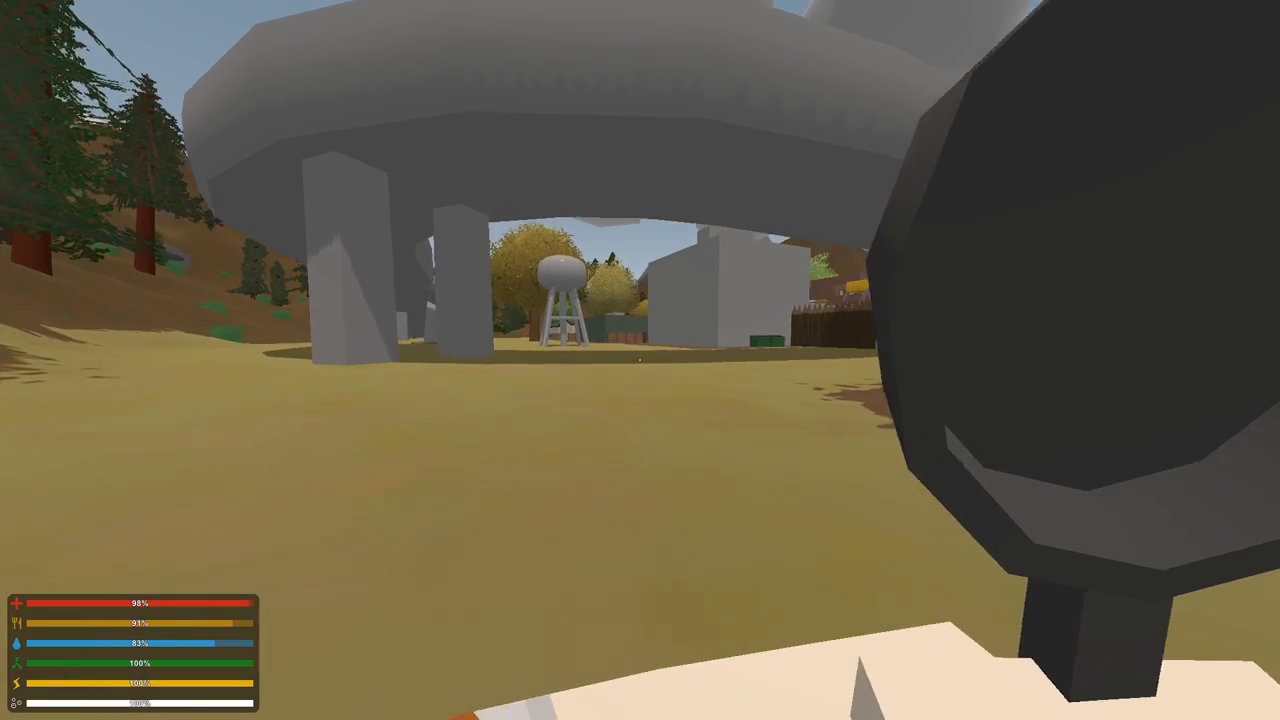
{"action": "mouse_move", "coordinate": [640, 360]}
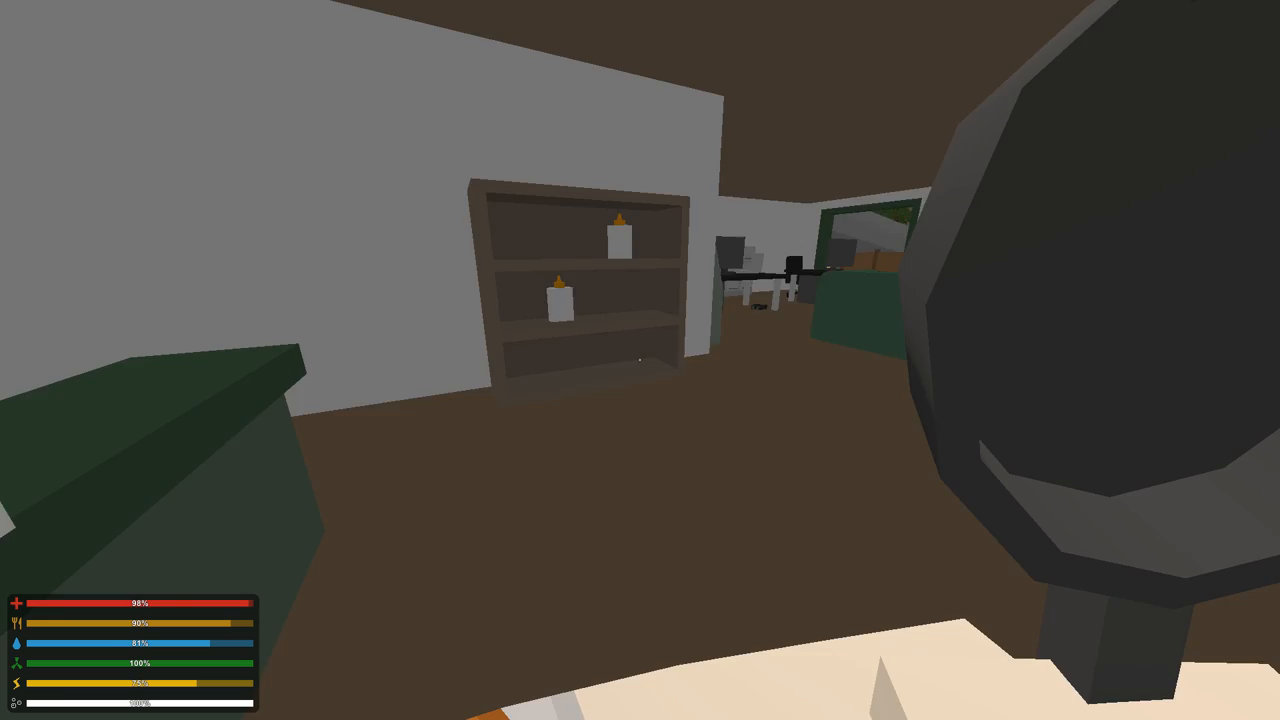
{"action": "mouse_move", "coordinate": [640, 360]}
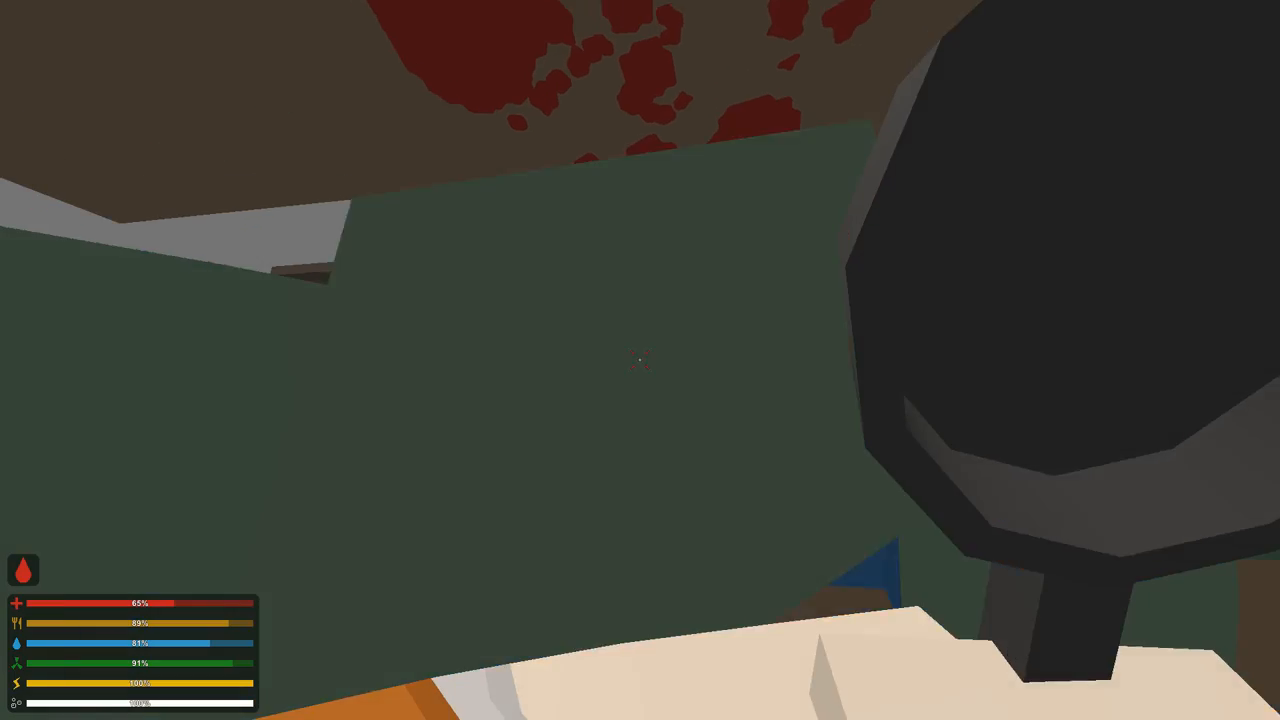
Swing the weapon at the attacker inside the building.
{"action": "left_click", "coordinate": [640, 360]}
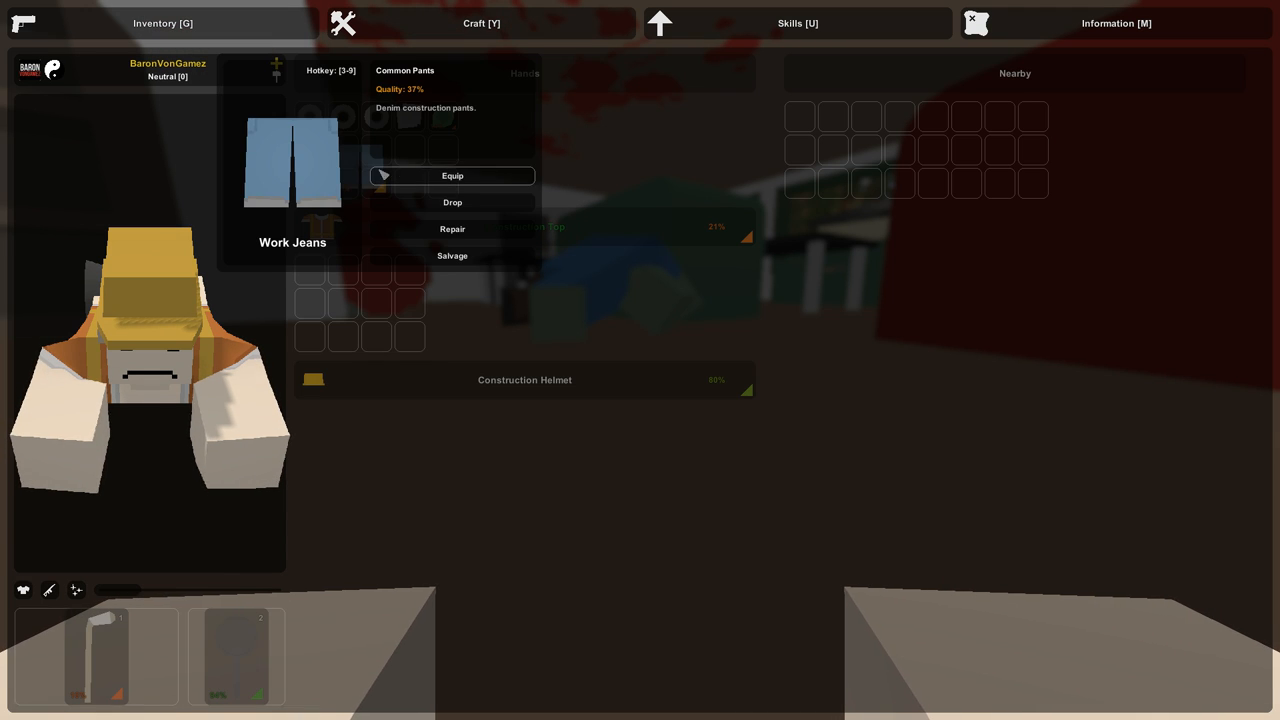
Browse the crafting blueprint categories in the Craft menu.
{"action": "left_click", "coordinate": [452, 176]}
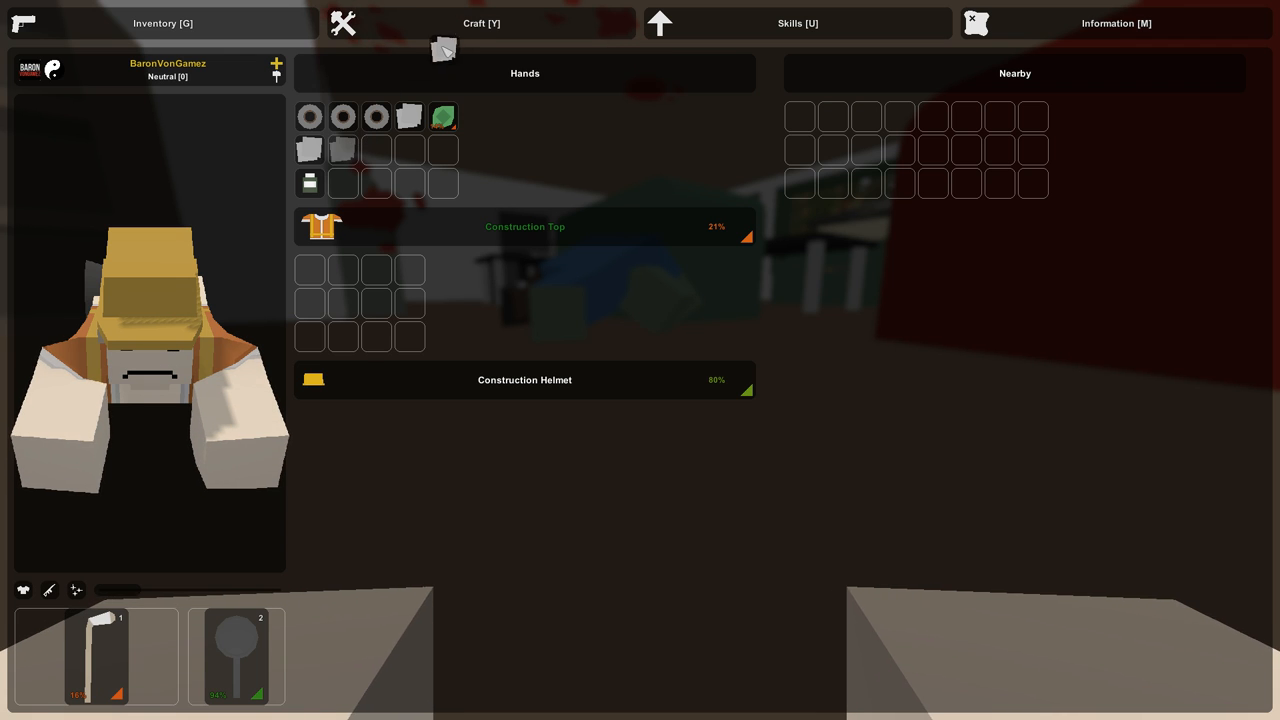
{"action": "left_click", "coordinate": [480, 24]}
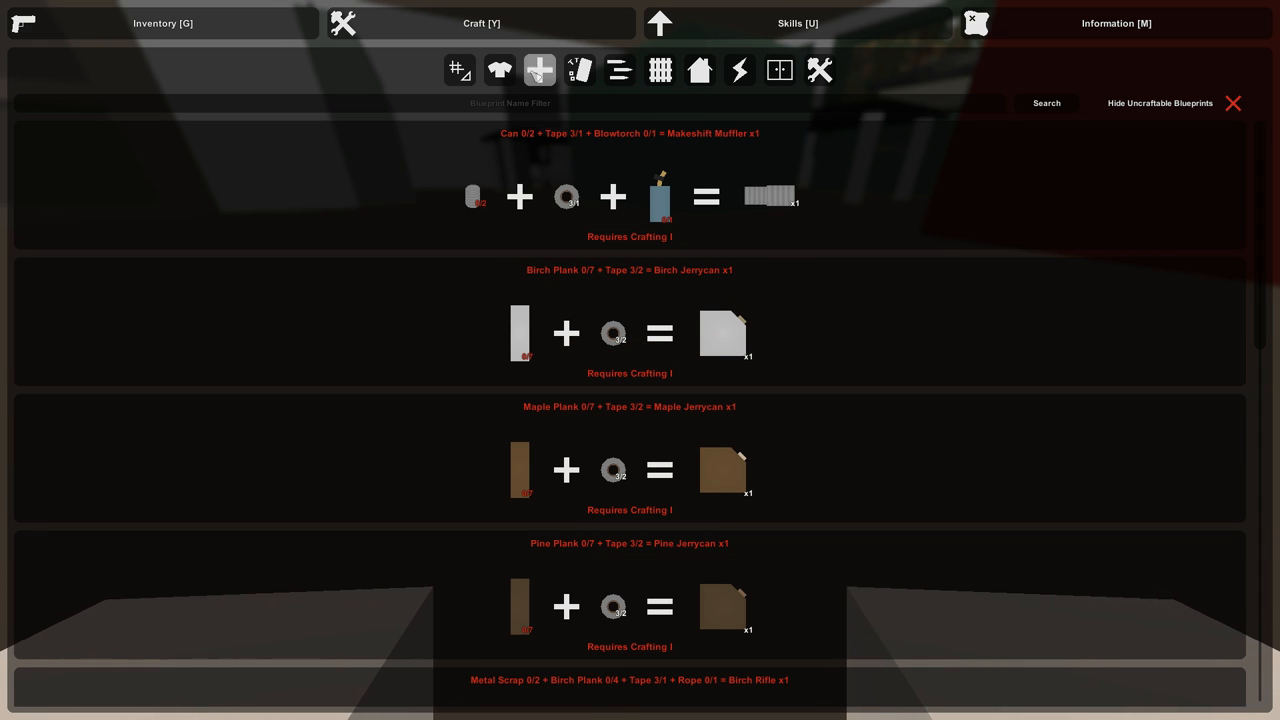
{"action": "left_click", "coordinate": [540, 70]}
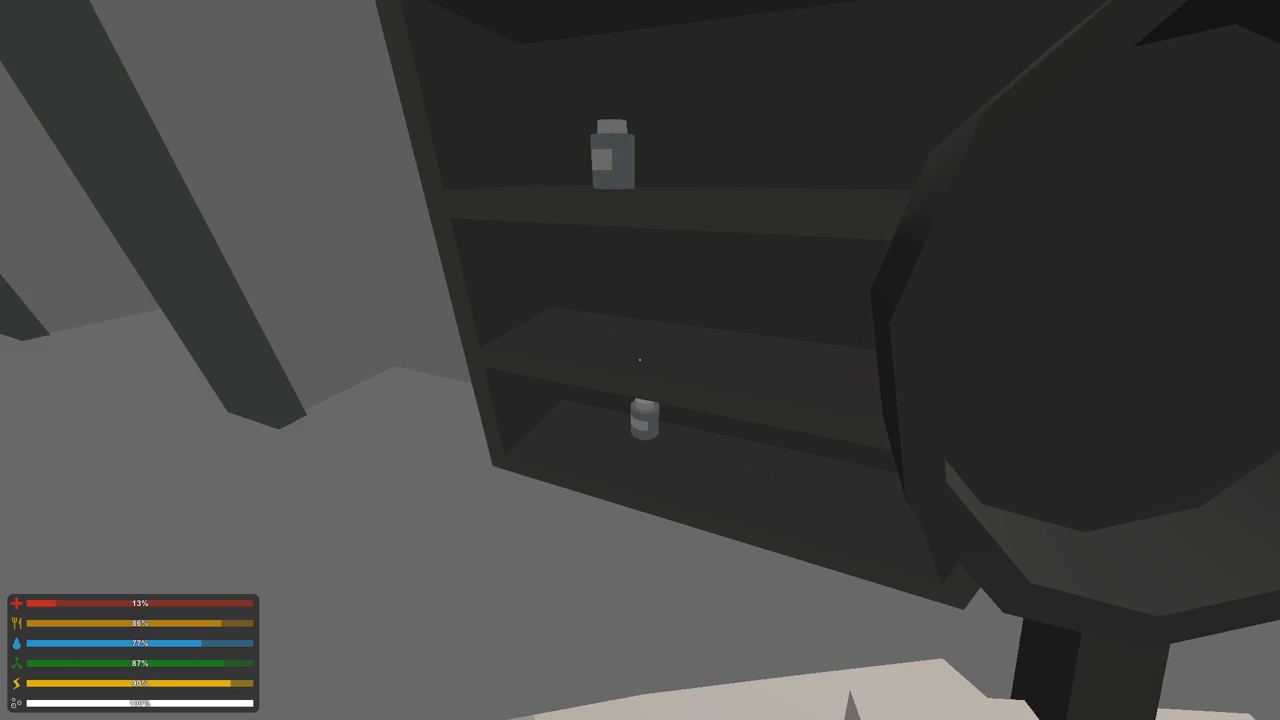
{"action": "mouse_move", "coordinate": [640, 360]}
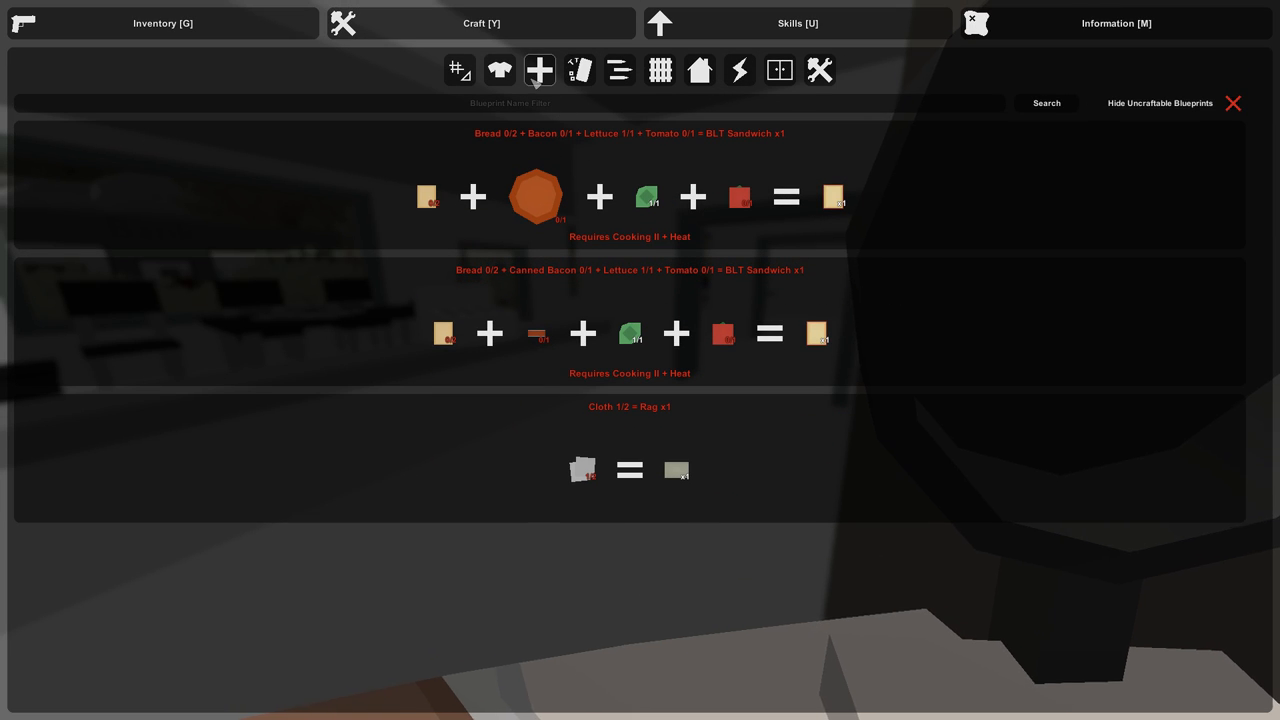
Switch to the Inventory tab to inspect hands and clothing pockets.
{"action": "left_click", "coordinate": [164, 24]}
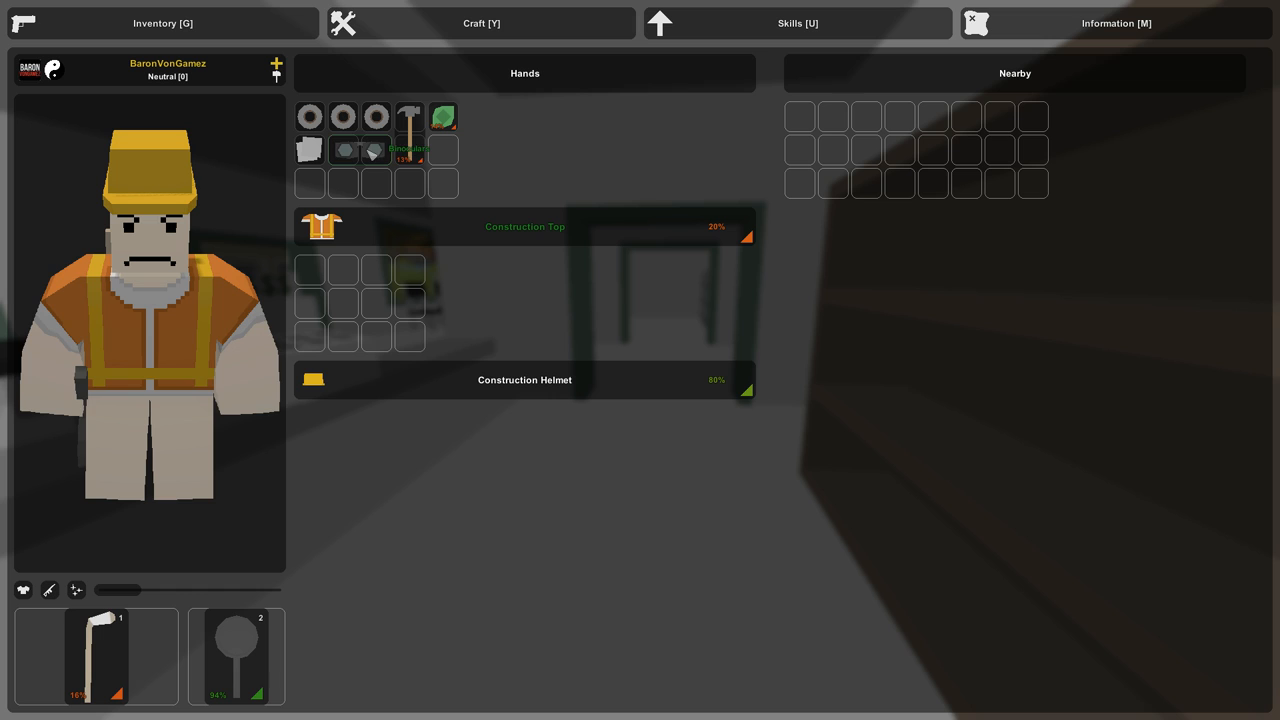
{"action": "mouse_move", "coordinate": [584, 88]}
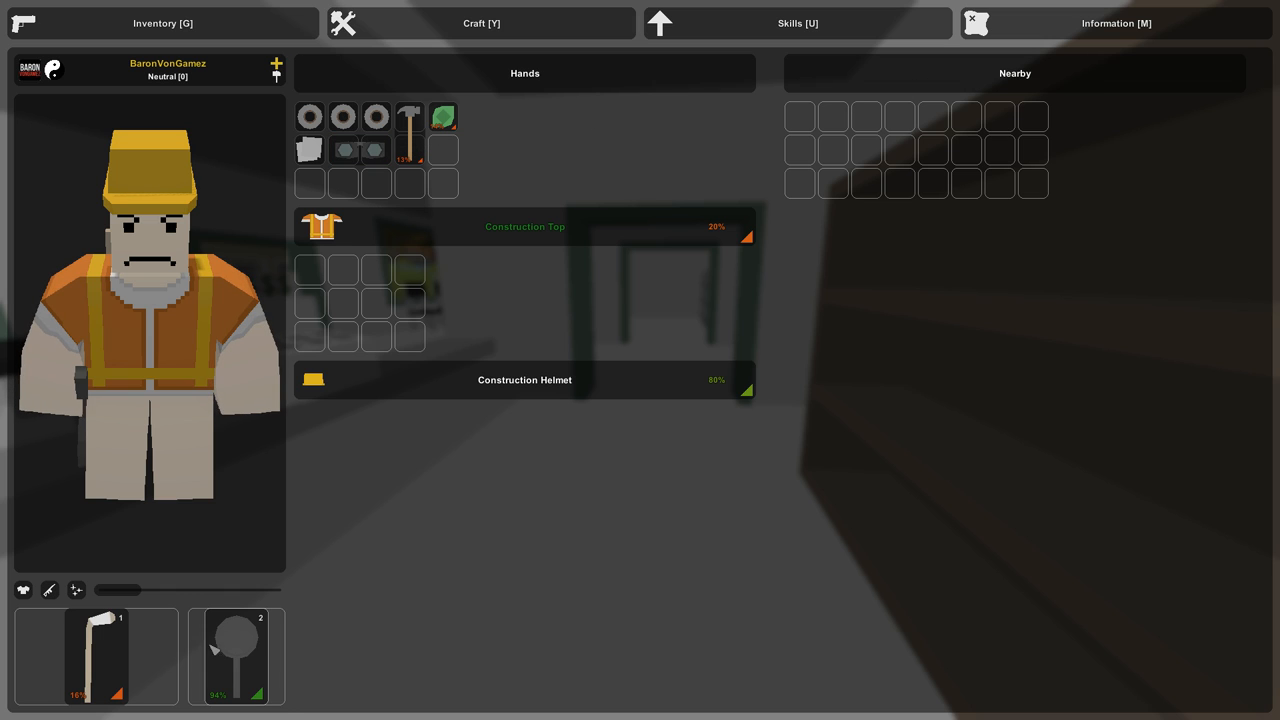
{"action": "mouse_move", "coordinate": [410, 120]}
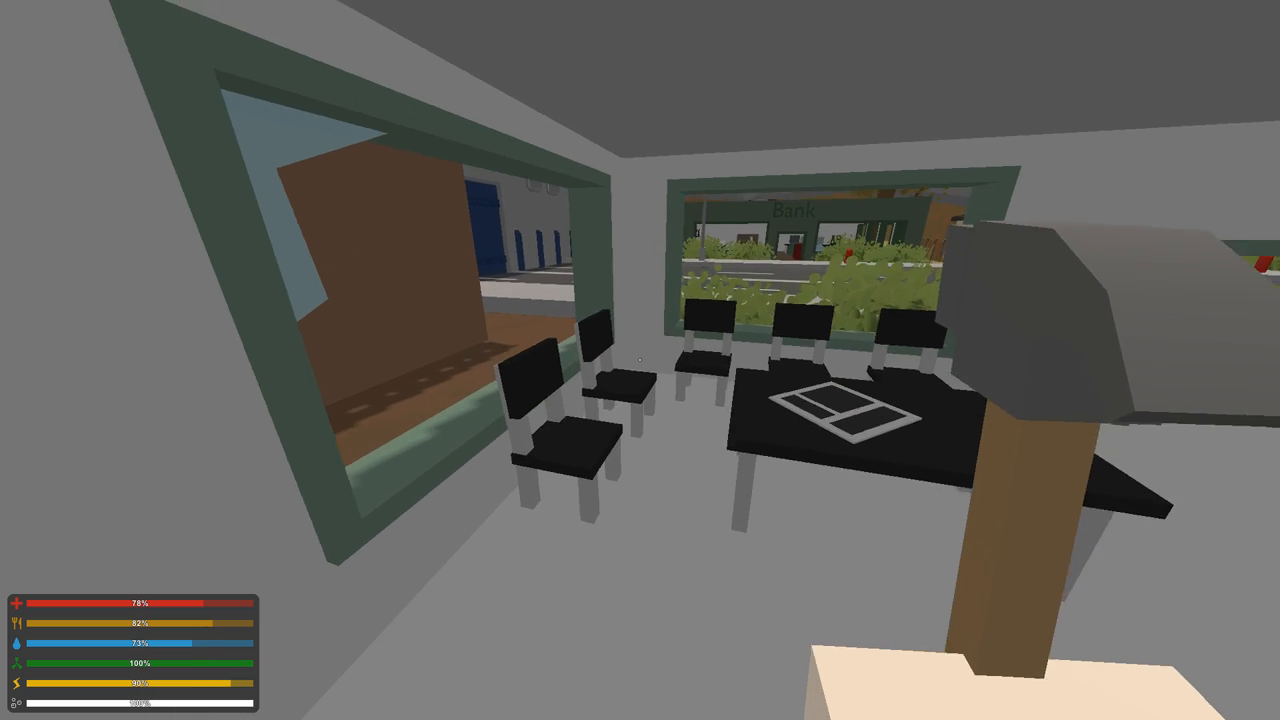
{"action": "mouse_move", "coordinate": [640, 360]}
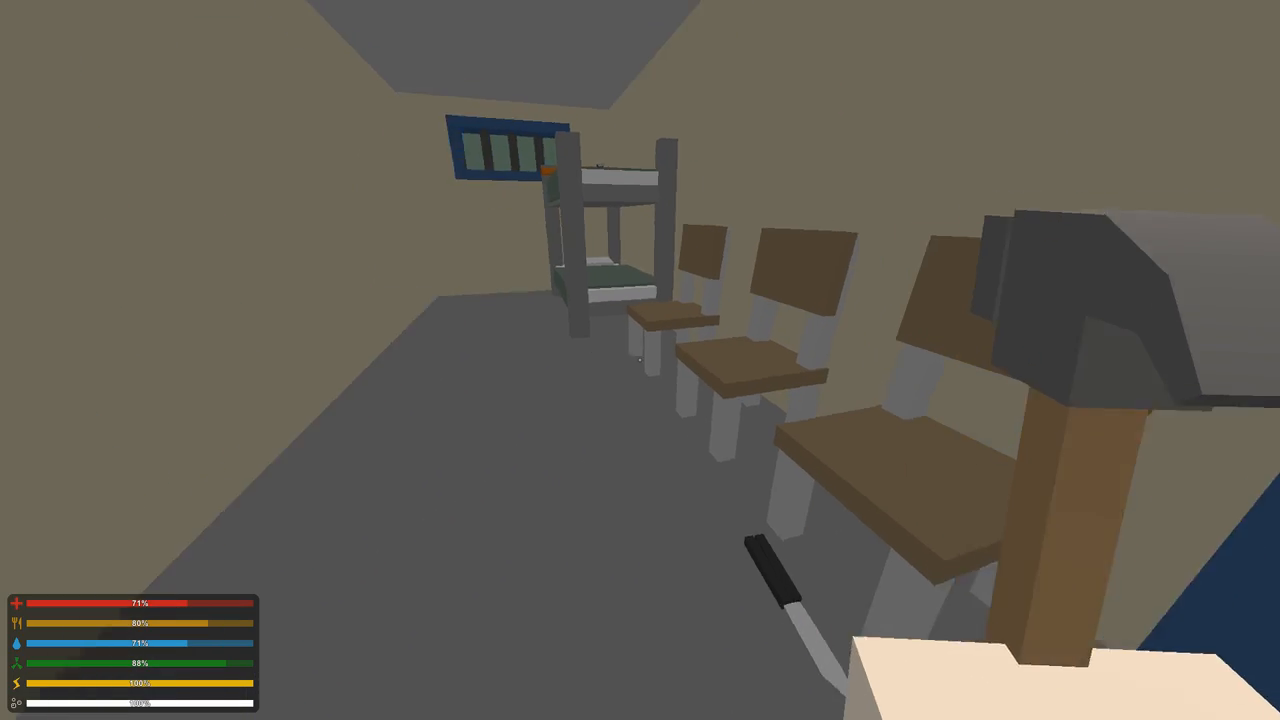
{"action": "mouse_move", "coordinate": [640, 360]}
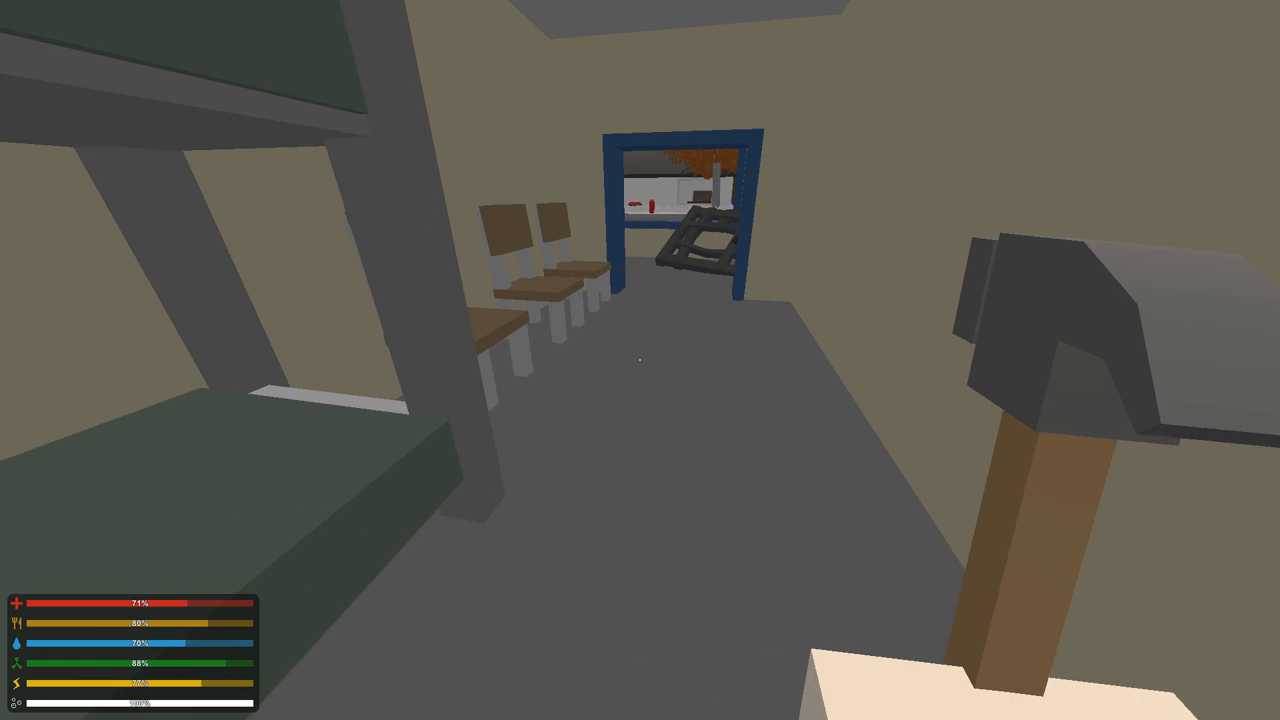
Bring up the inventory after picking up the knife and prisoner top.
{"action": "key", "text": "g"}
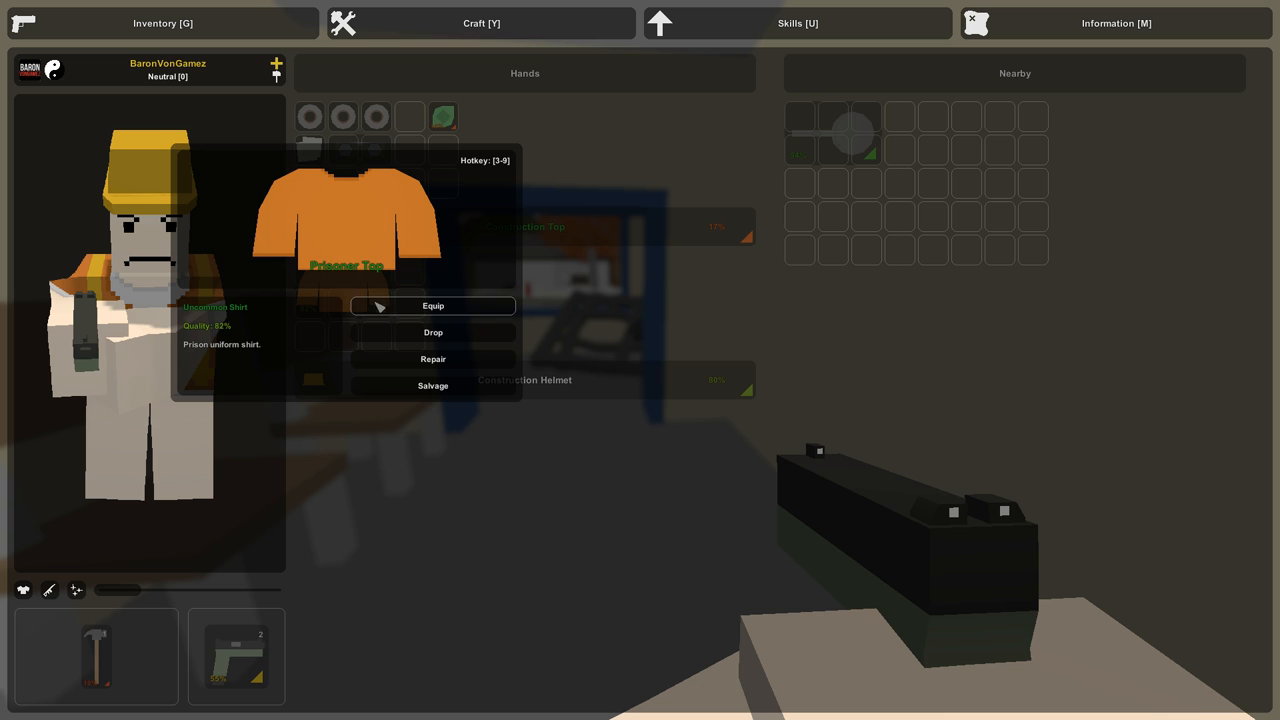
Salvage the prisoner top into cloth and craft a rag from it.
{"action": "left_click", "coordinate": [432, 306]}
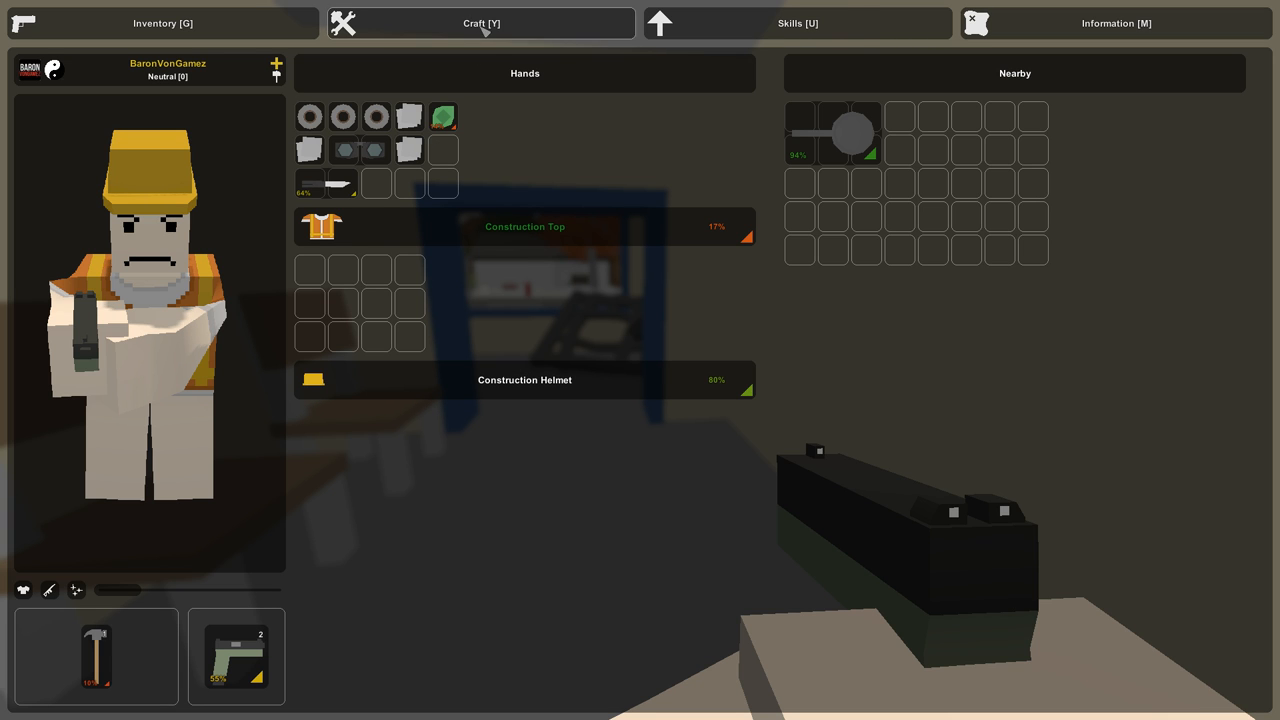
{"action": "left_click", "coordinate": [480, 24]}
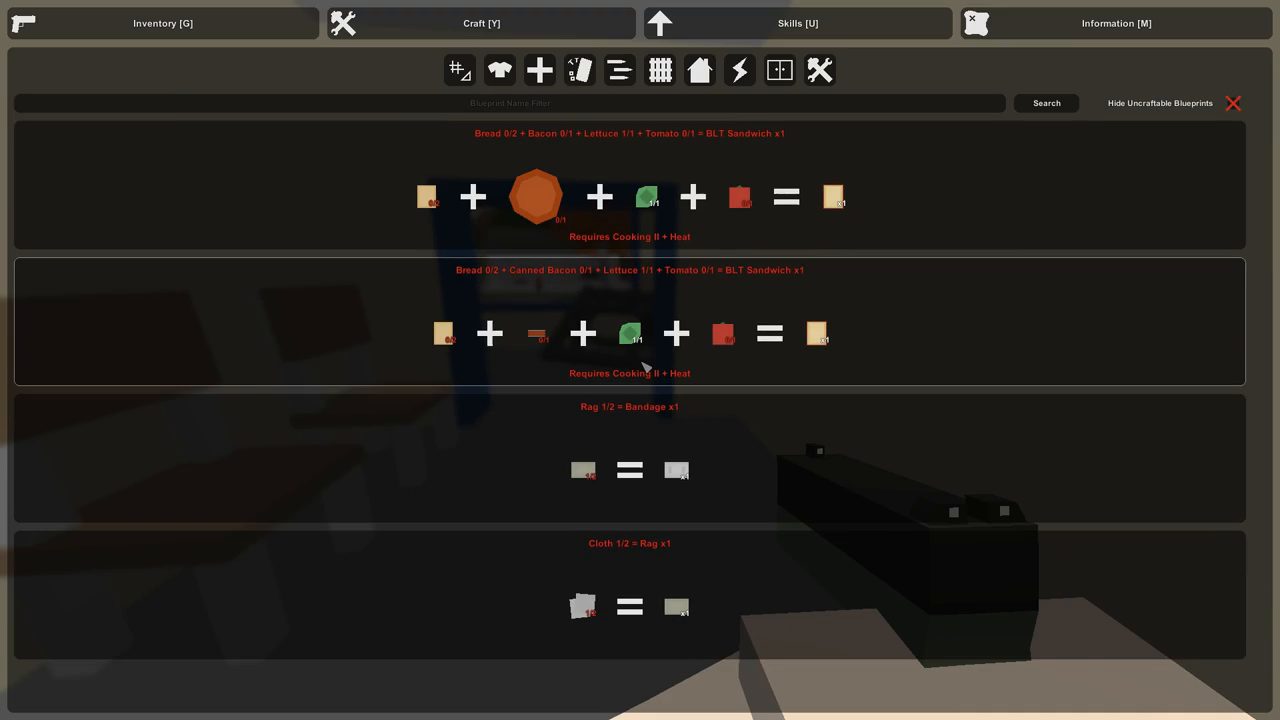
{"action": "left_click", "coordinate": [162, 24]}
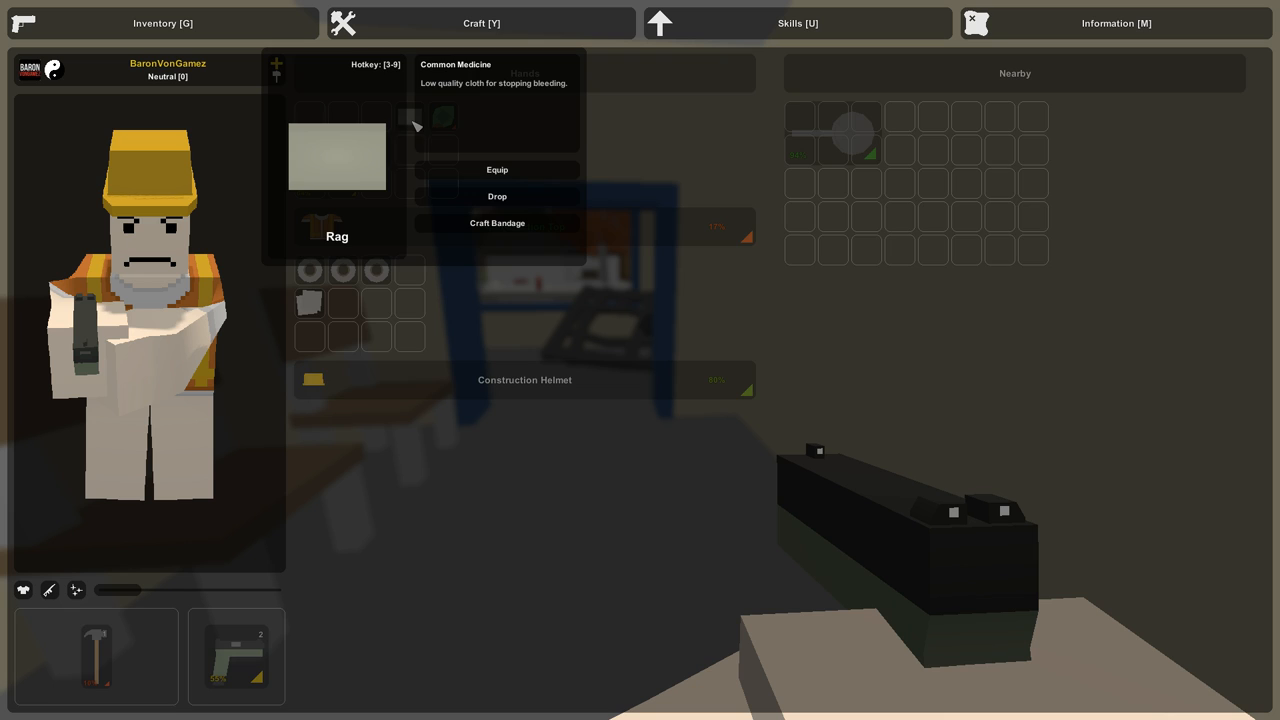
Show the rag's bandage recipe and rearrange an item between pockets.
{"action": "left_click", "coordinate": [496, 222]}
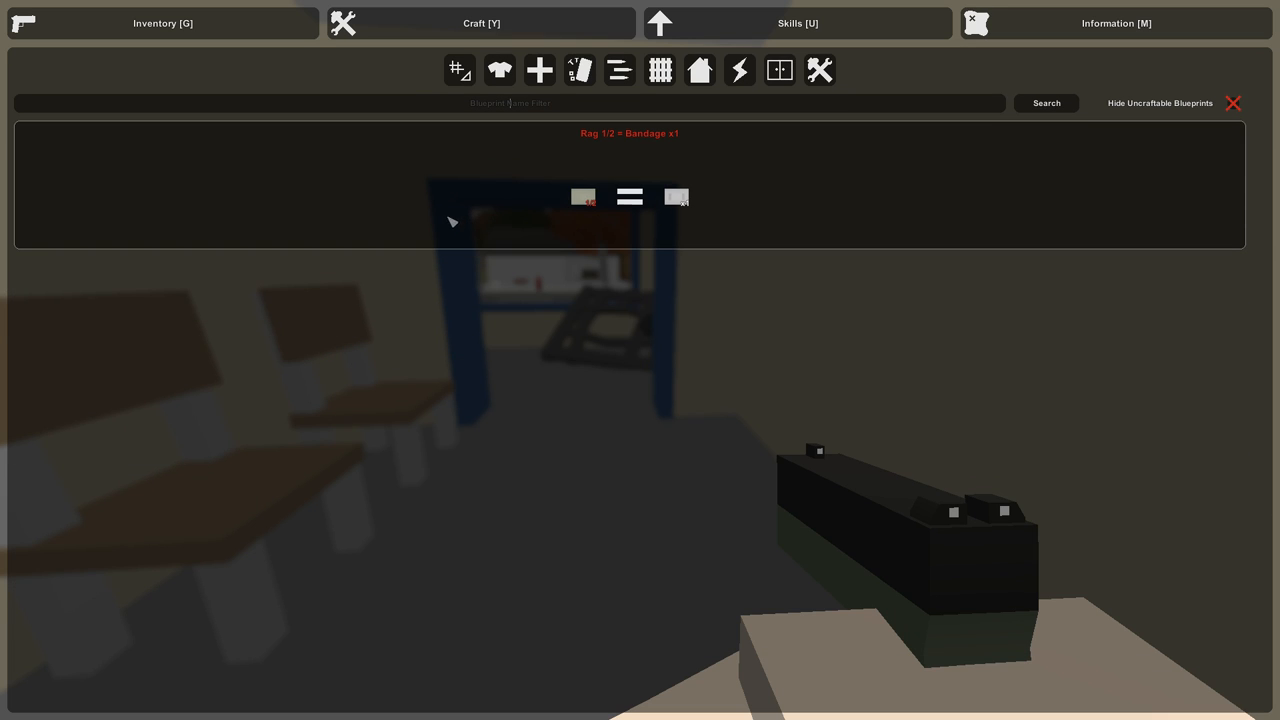
{"action": "mouse_move", "coordinate": [590, 168]}
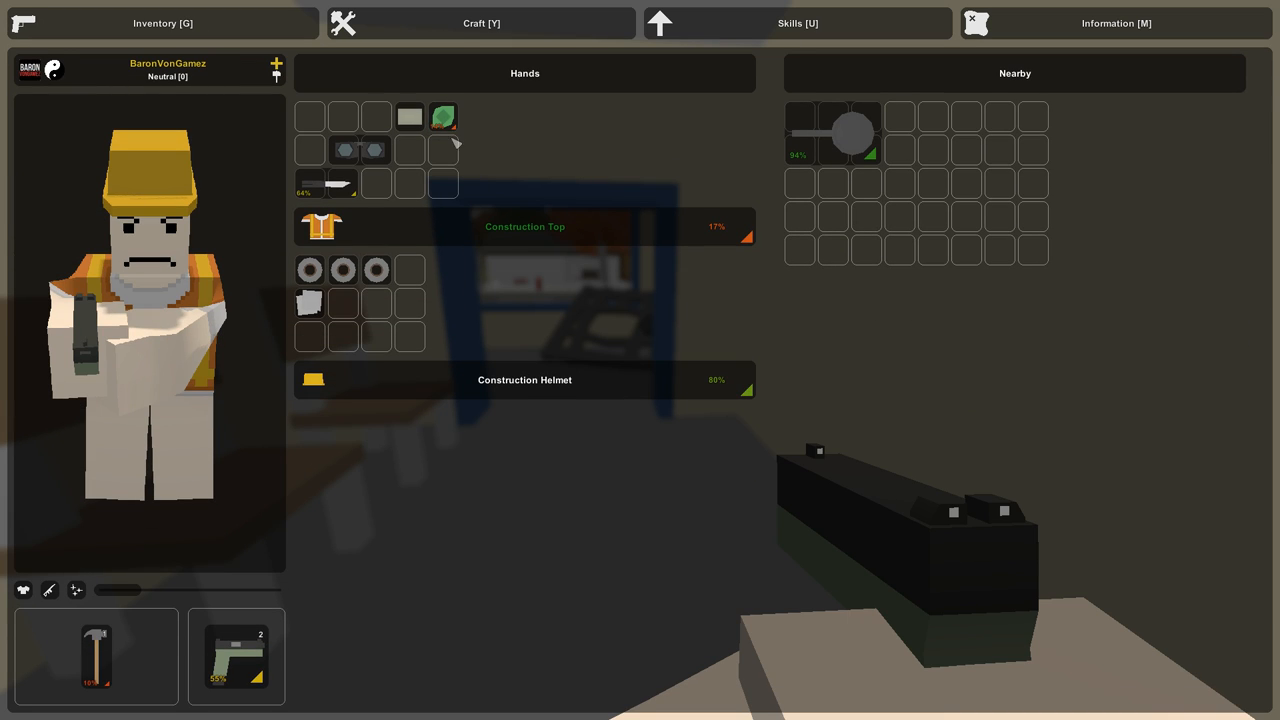
{"action": "left_click_drag", "start_coordinate": [444, 116], "coordinate": [410, 166]}
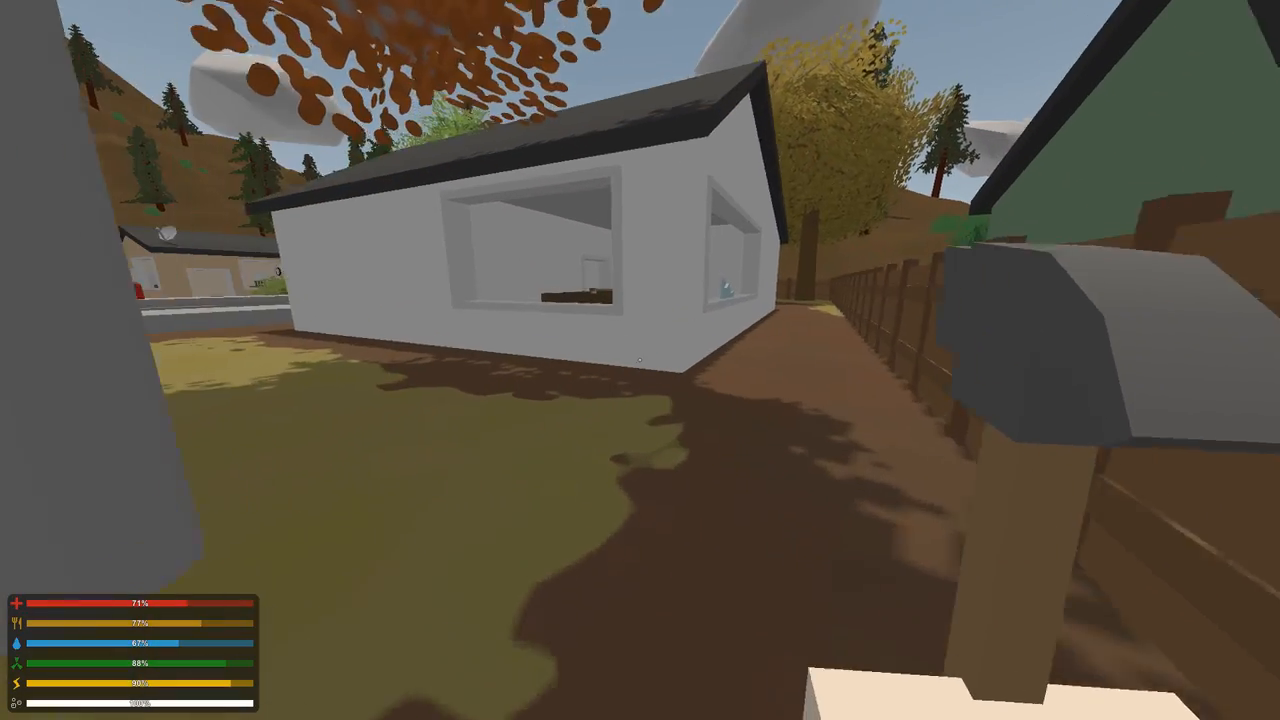
{"action": "mouse_move", "coordinate": [640, 360]}
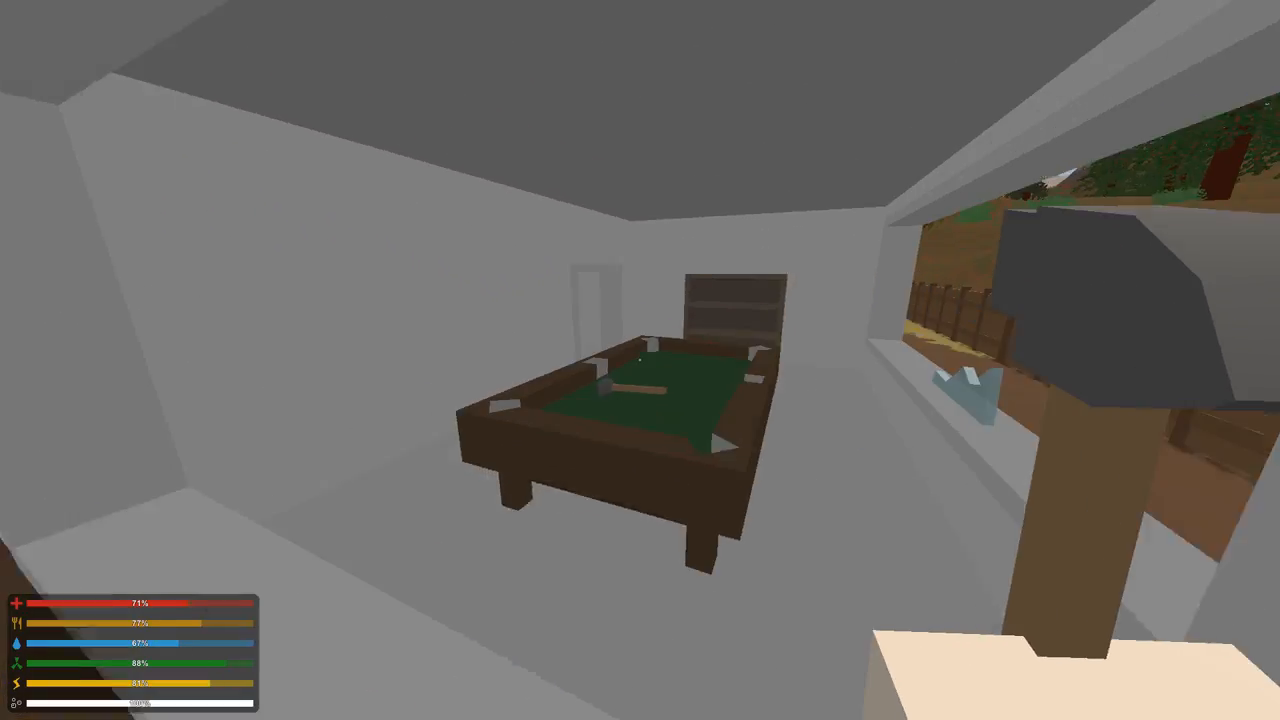
{"action": "mouse_move", "coordinate": [640, 360]}
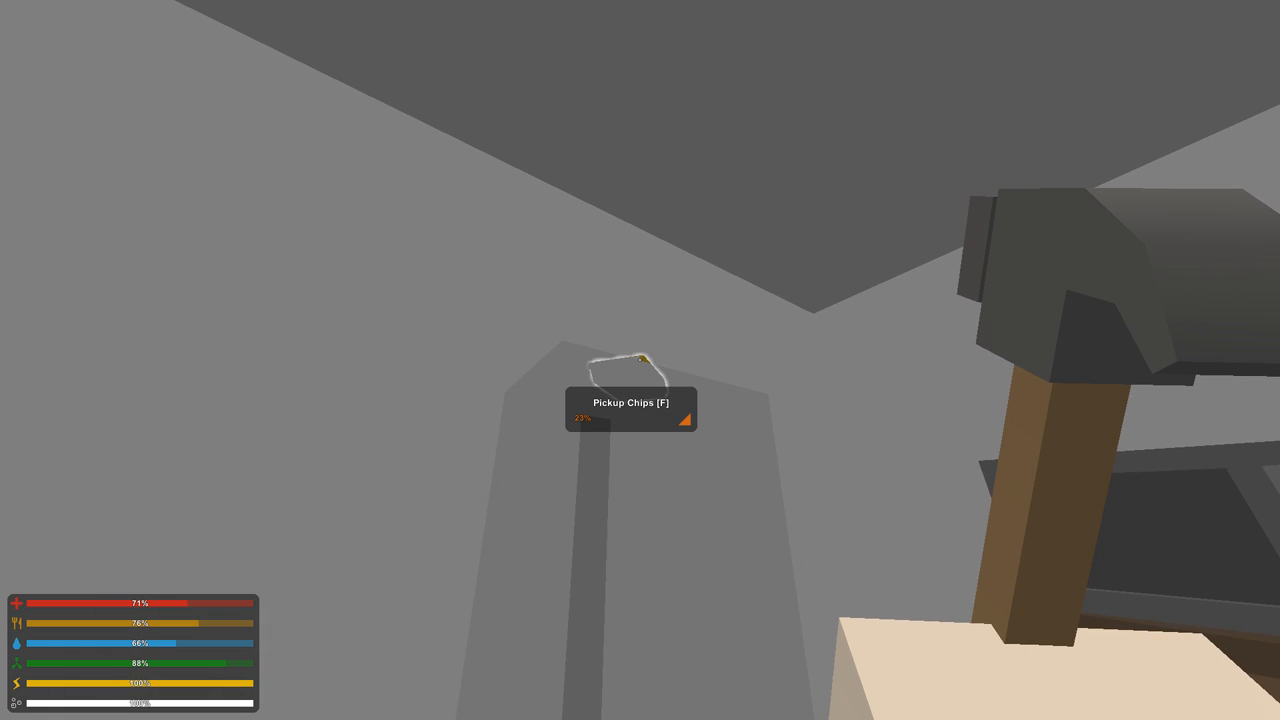
Pick up the chips and loot the cabinet in the house.
{"action": "key", "text": "f"}
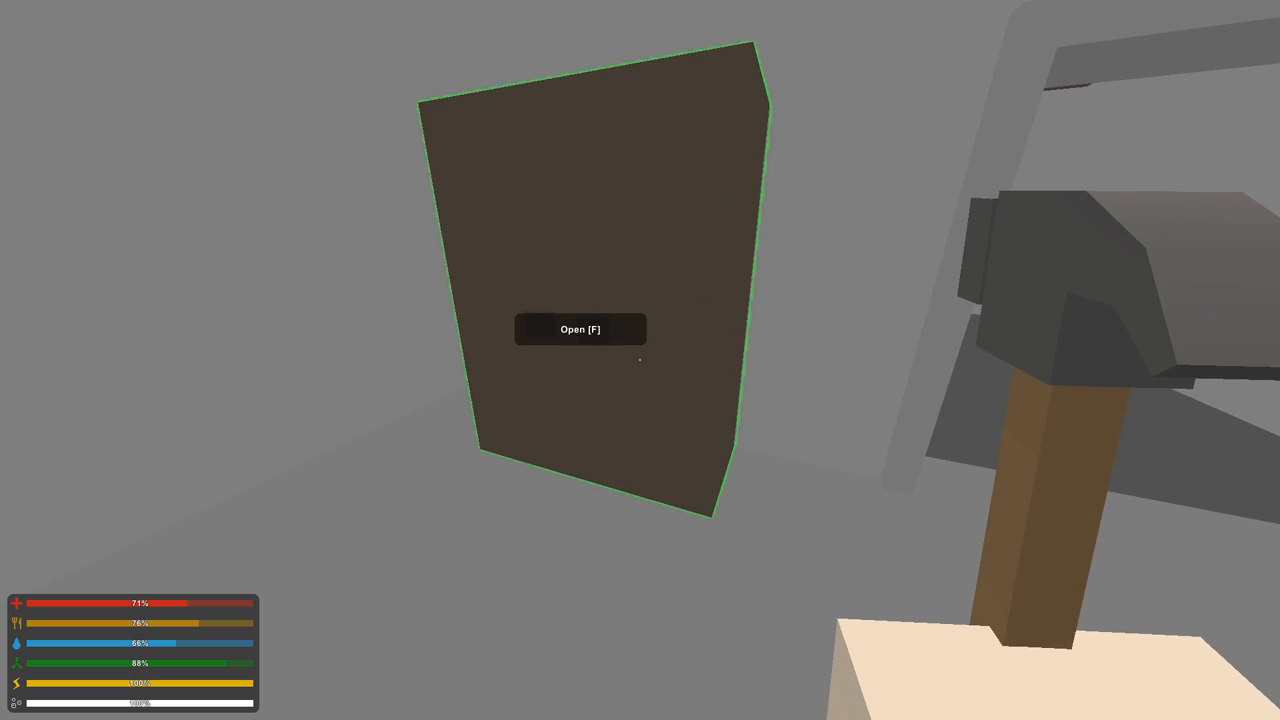
{"action": "key", "text": "f"}
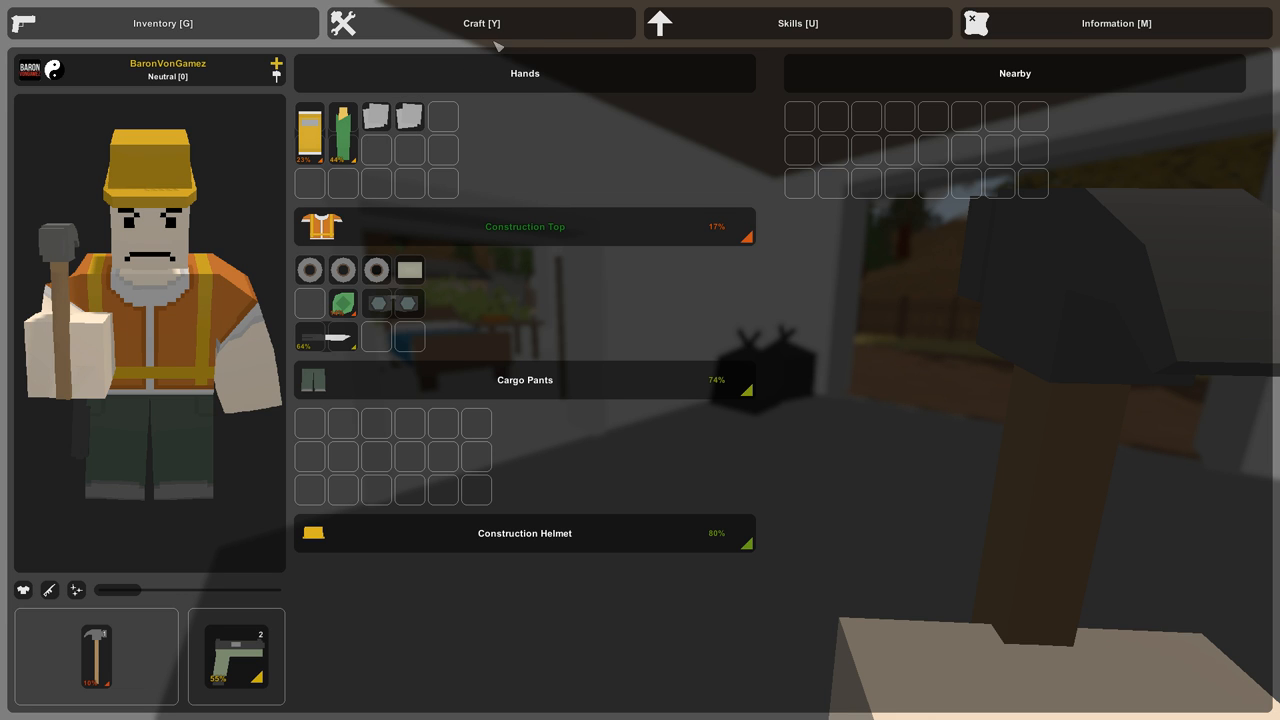
Craft the Rag 2/2 = Bandage blueprint and return to the carried items.
{"action": "left_click", "coordinate": [480, 24]}
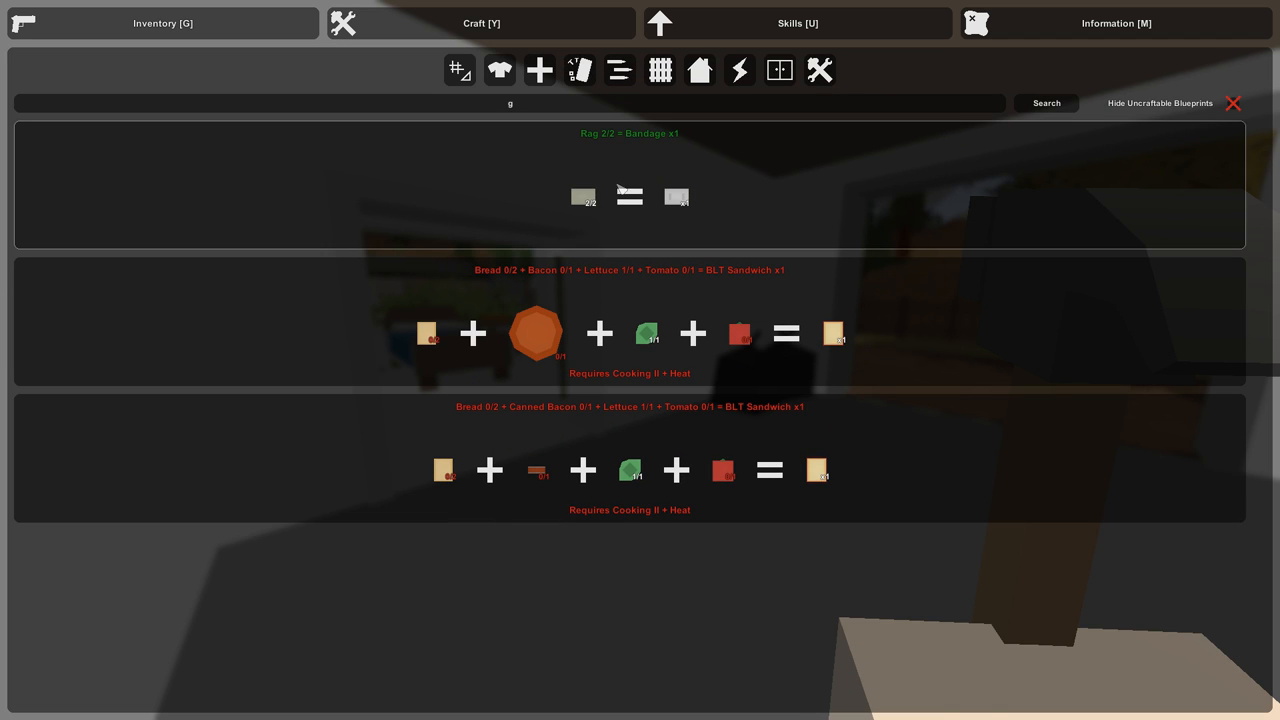
{"action": "scroll", "scroll_direction": "down", "scroll_amount": 3}
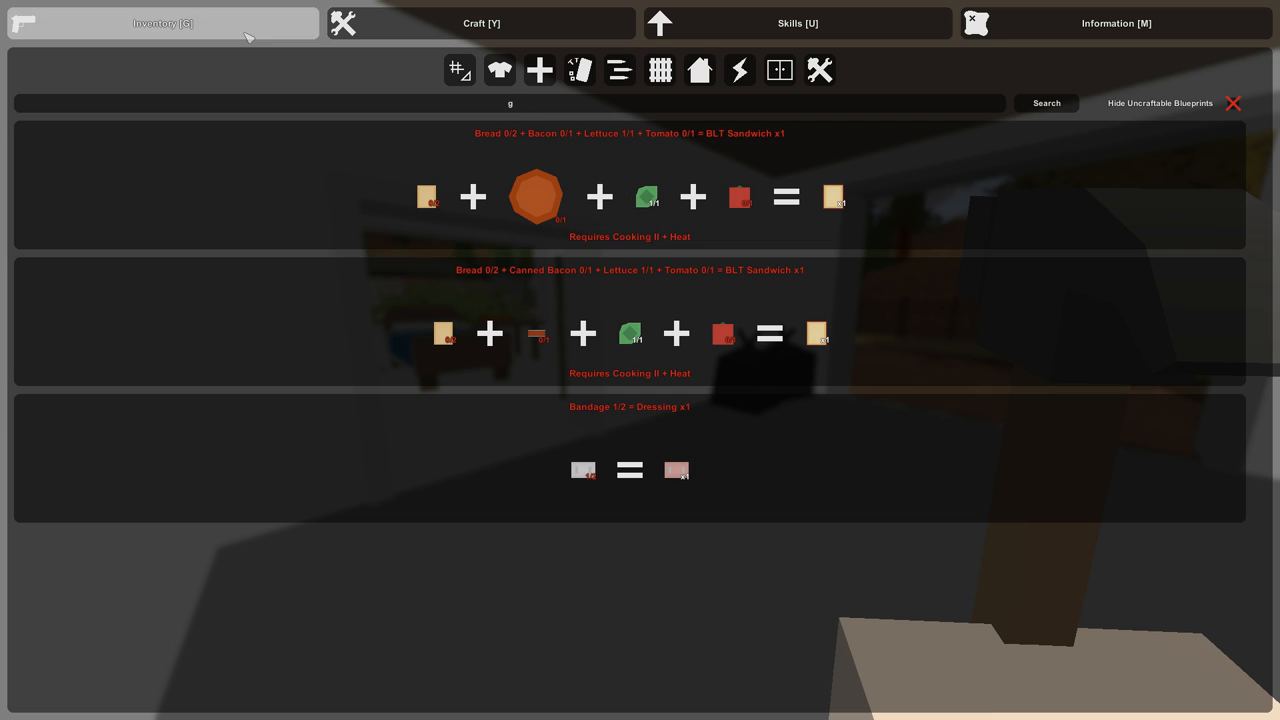
{"action": "left_click", "coordinate": [162, 24]}
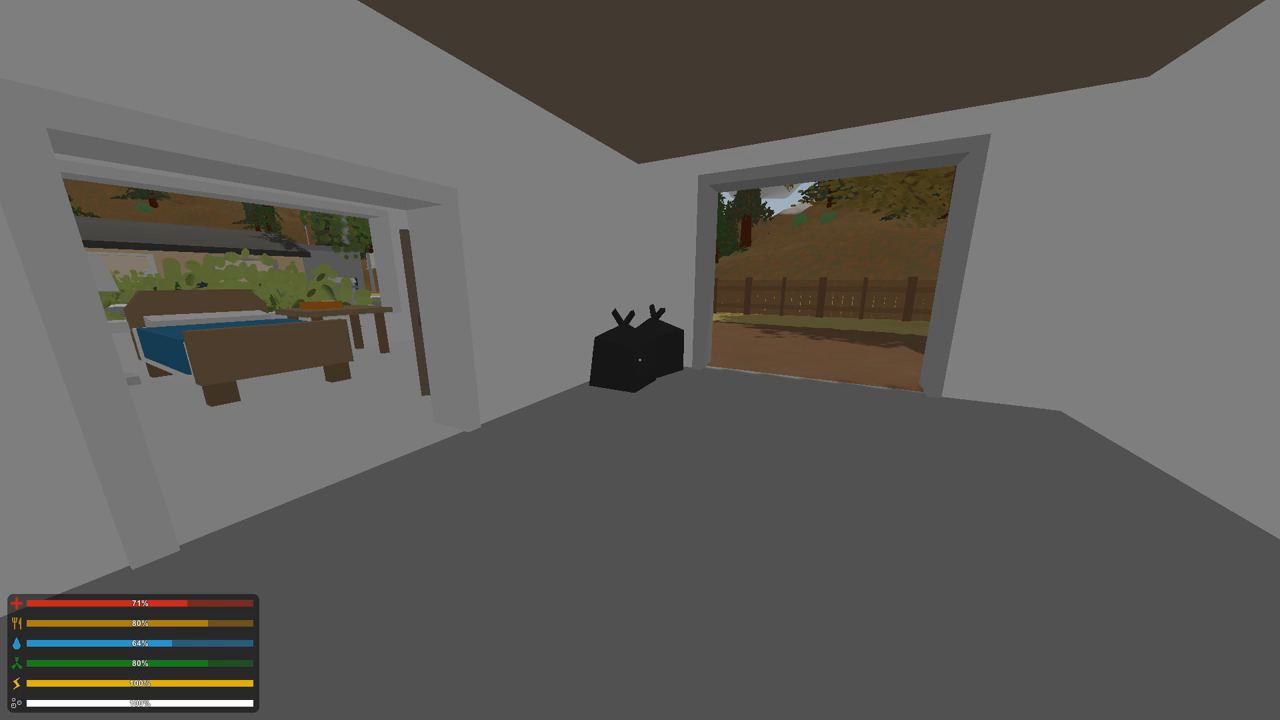
Ready the gun with its full 20/20 magazine while moving through the small house.
{"action": "key", "text": "g"}
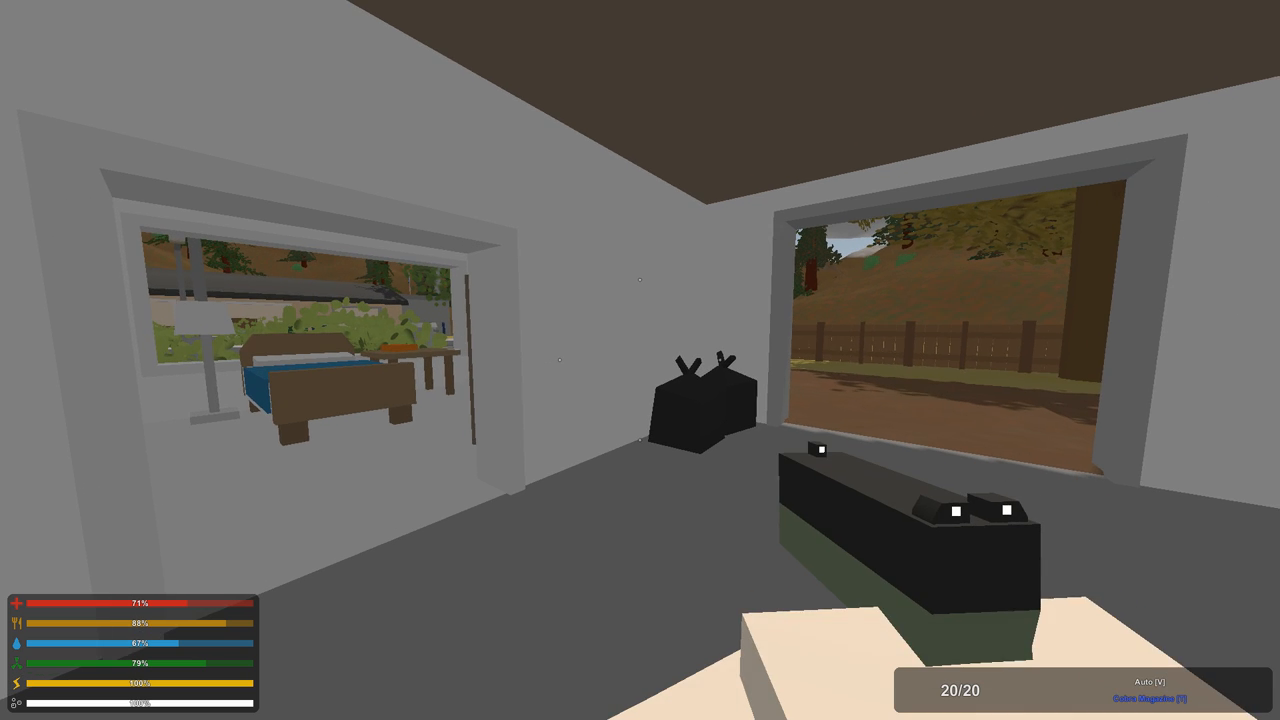
{"action": "key", "text": "v"}
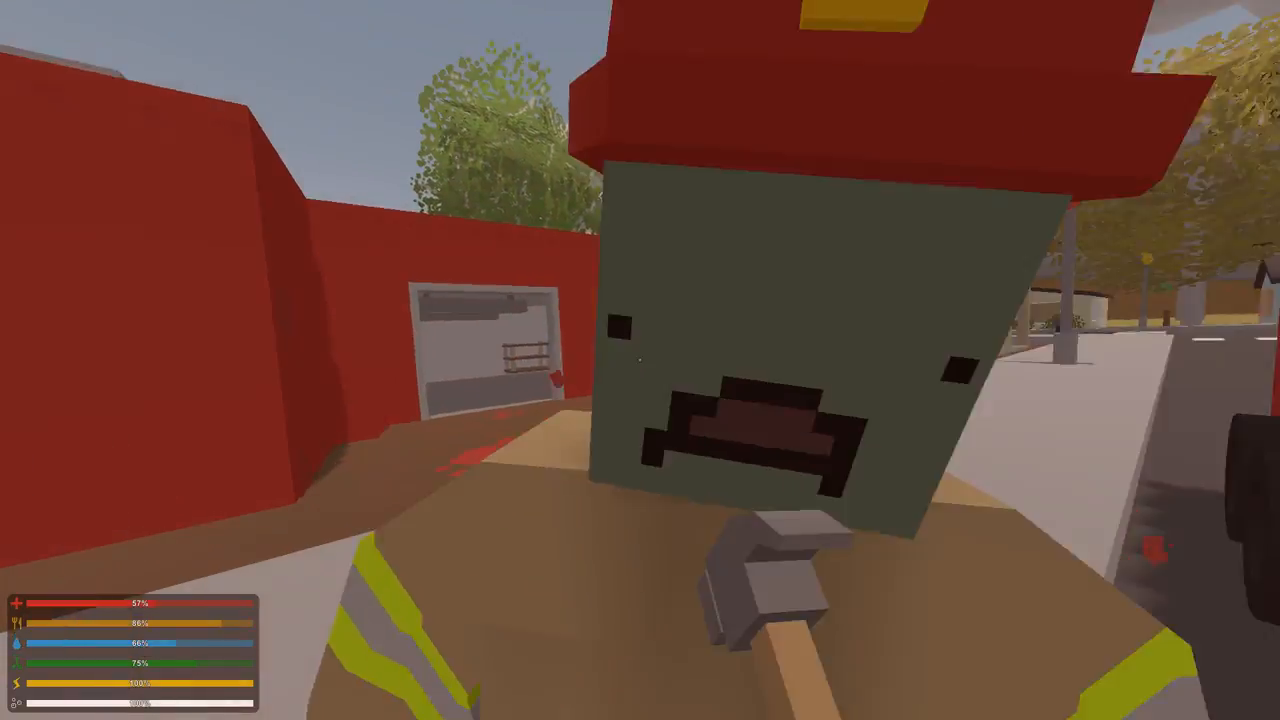
{"action": "mouse_move", "coordinate": [640, 360]}
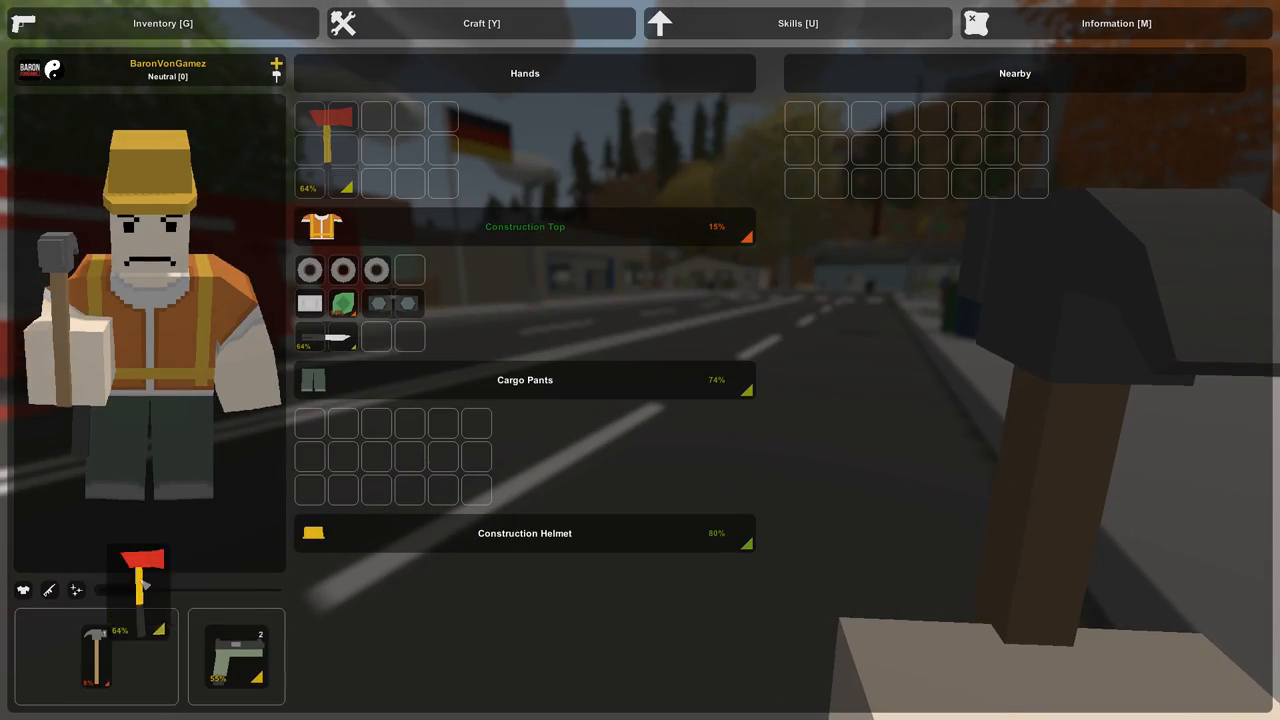
Close the inventory with the fire axe now equipped in the primary slot.
{"action": "key", "text": "tab"}
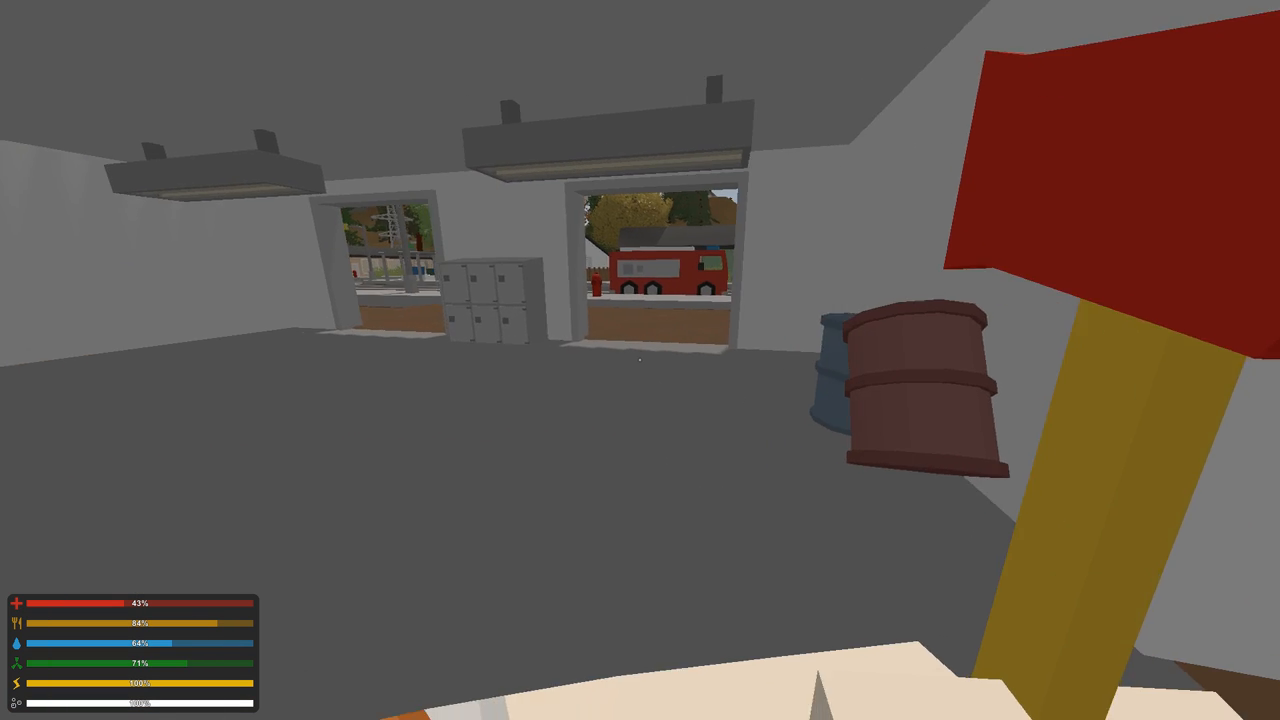
{"action": "mouse_move", "coordinate": [640, 360]}
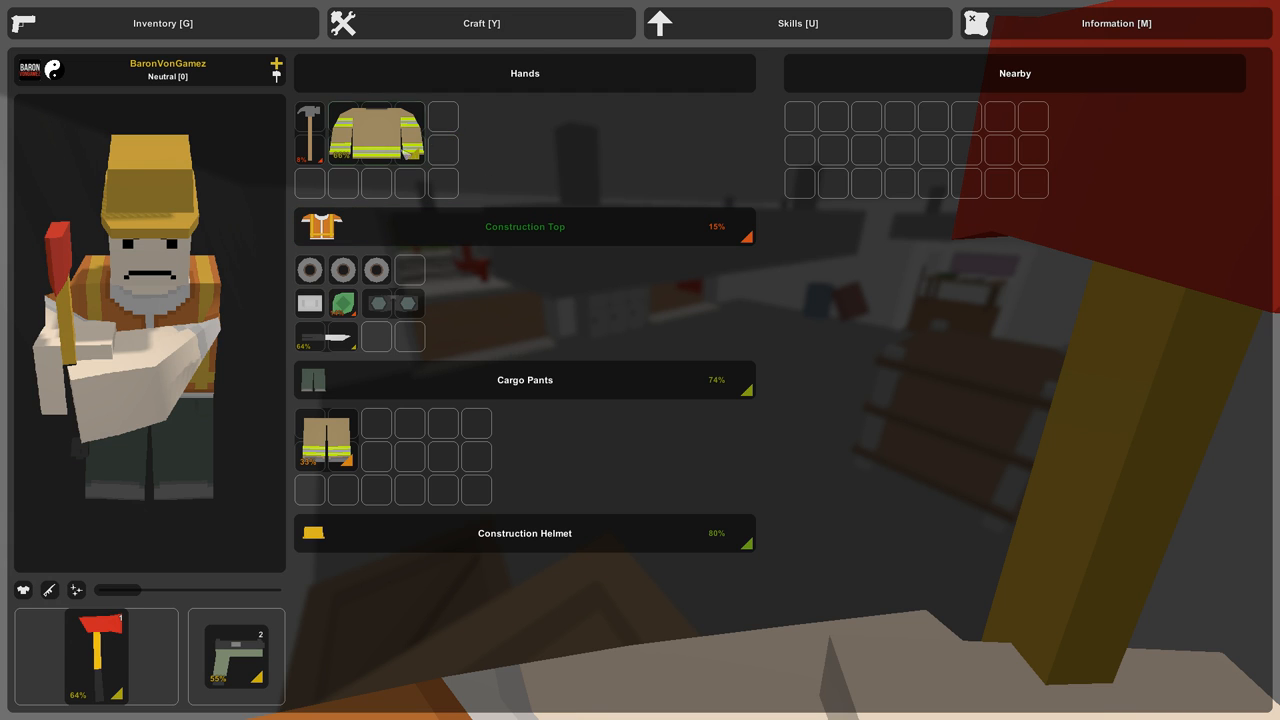
Drag the spare firefighter jacket out and salvage it into metal scrap.
{"action": "left_click_drag", "start_coordinate": [376, 136], "coordinate": [324, 440]}
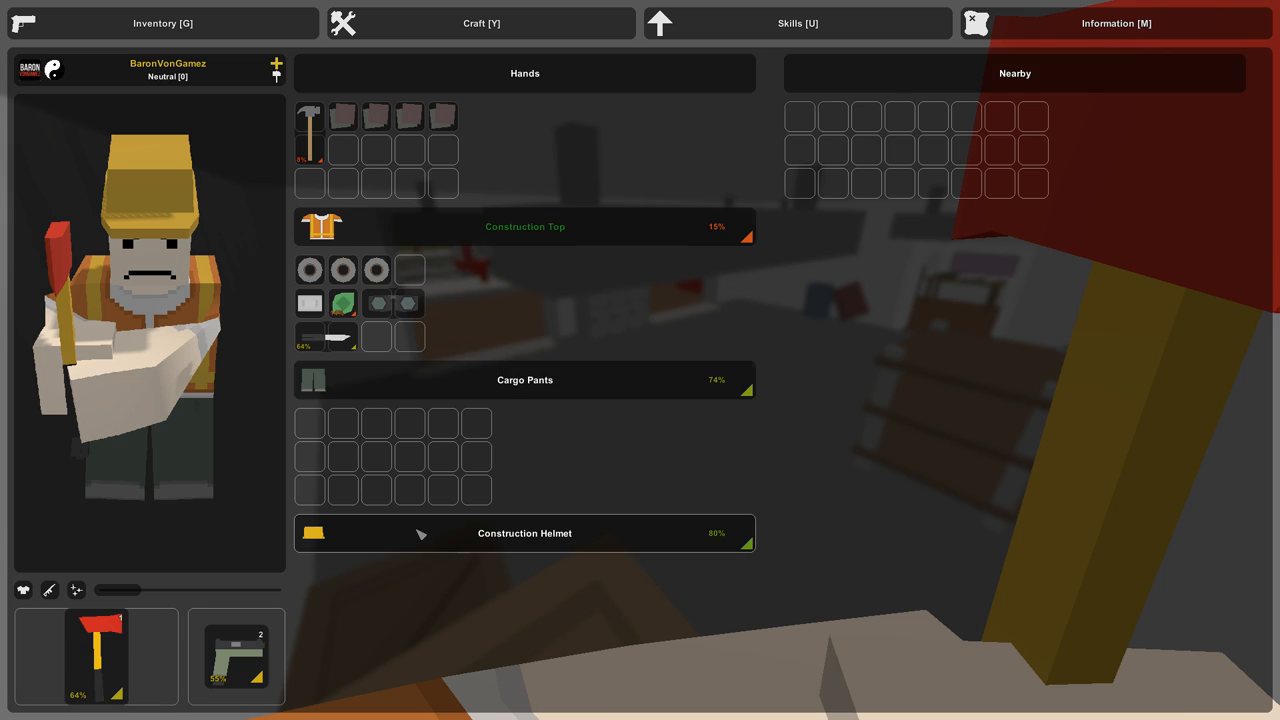
{"action": "mouse_move", "coordinate": [444, 114]}
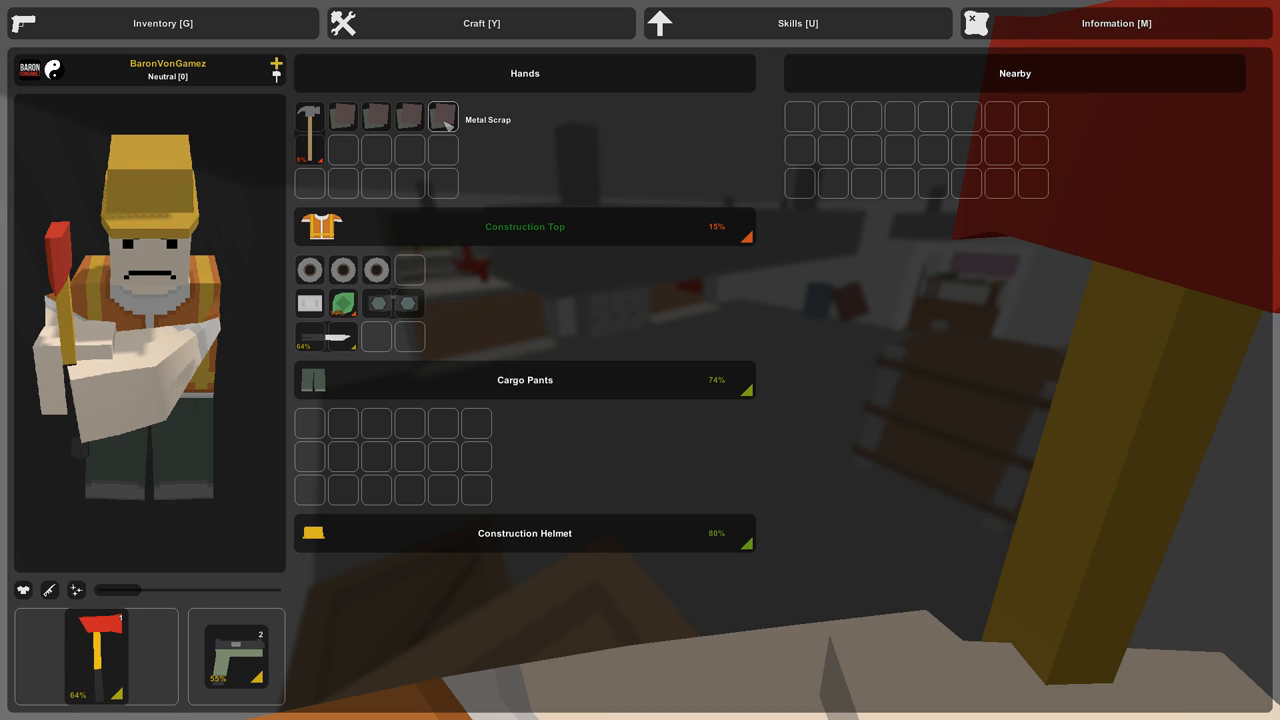
{"action": "left_click", "coordinate": [480, 24]}
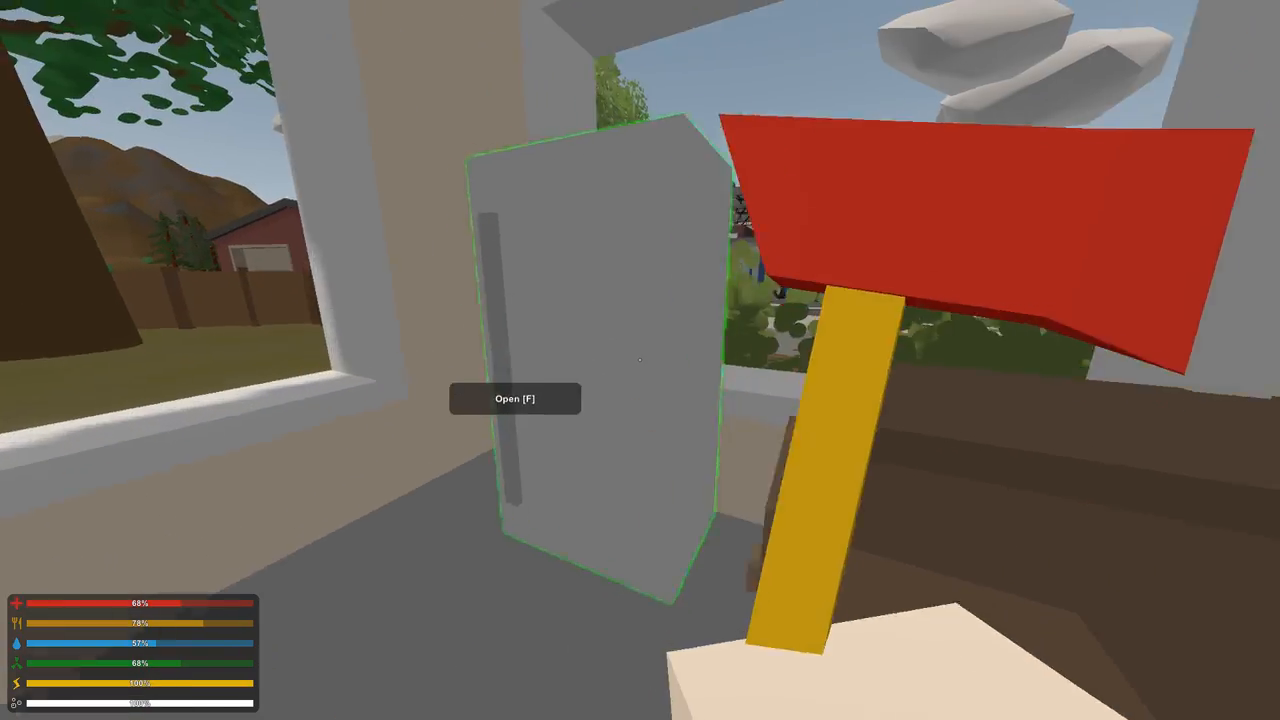
Search the fridge for supplies before looting the shelves and donning the black poncho.
{"action": "key", "text": "f"}
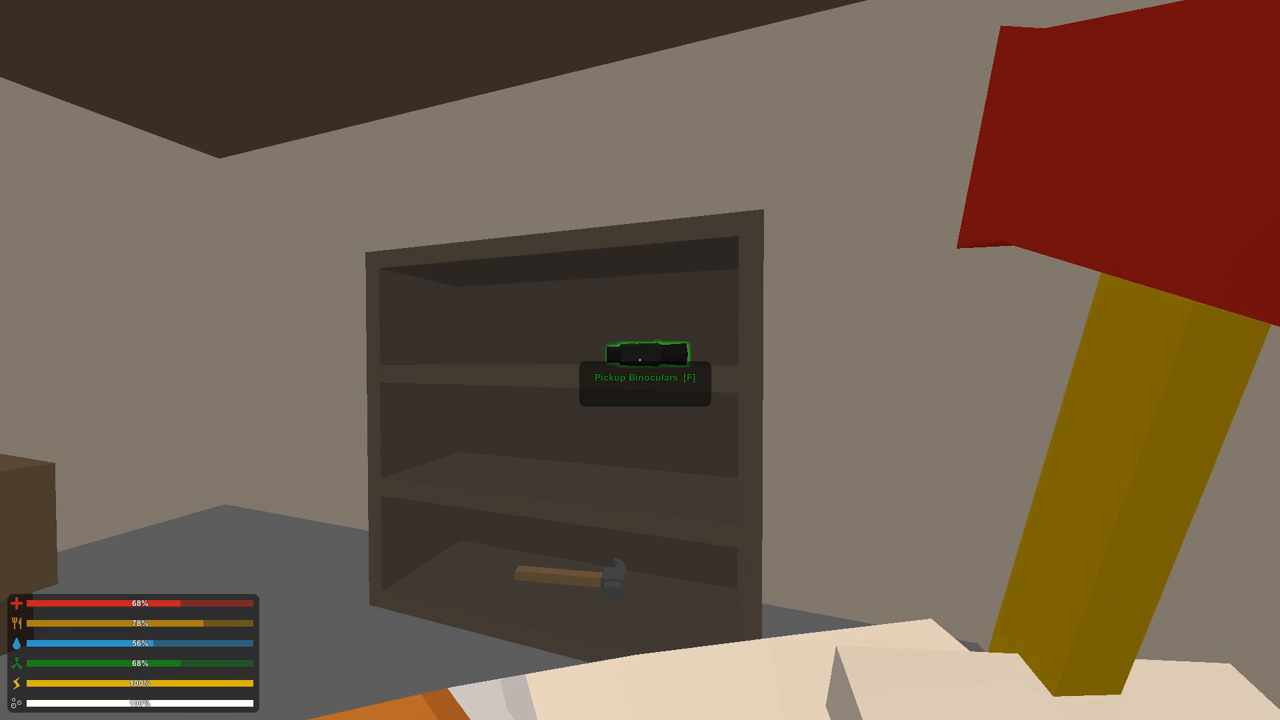
{"action": "mouse_move", "coordinate": [640, 360]}
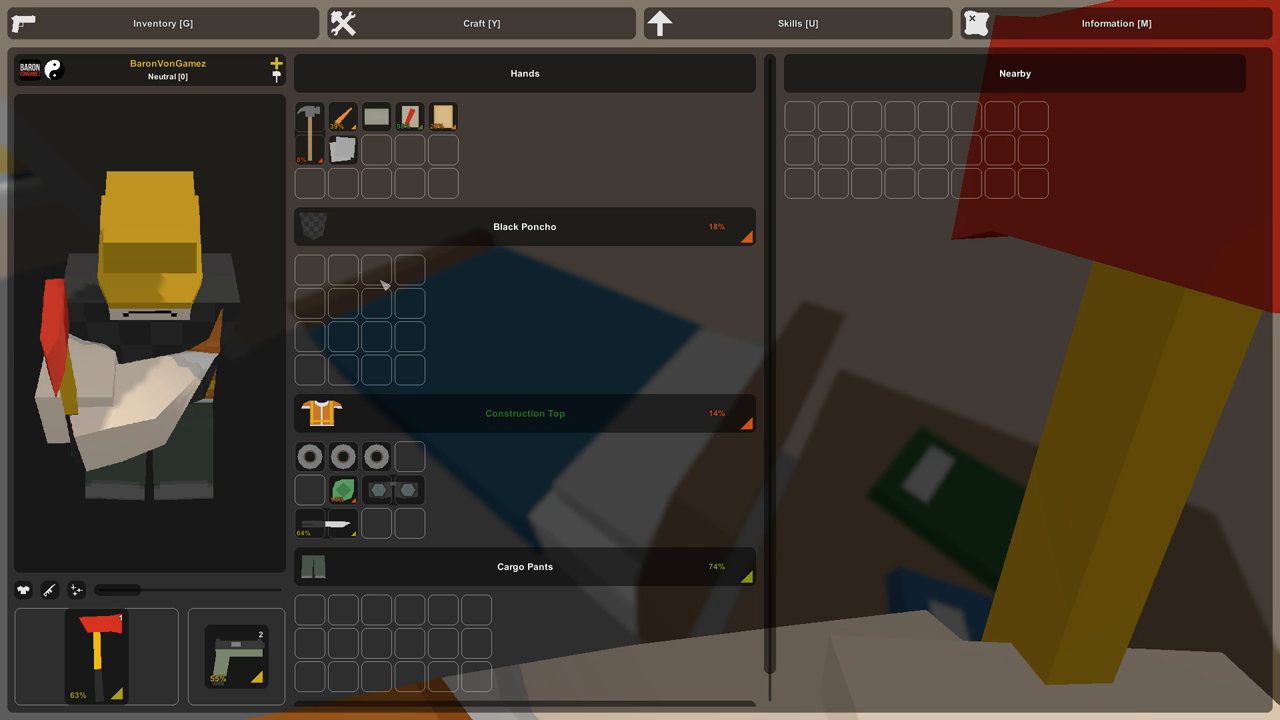
Browse the crafting blueprints, then craft a rag from the piece of cloth.
{"action": "scroll", "scroll_direction": "down", "scroll_amount": 3}
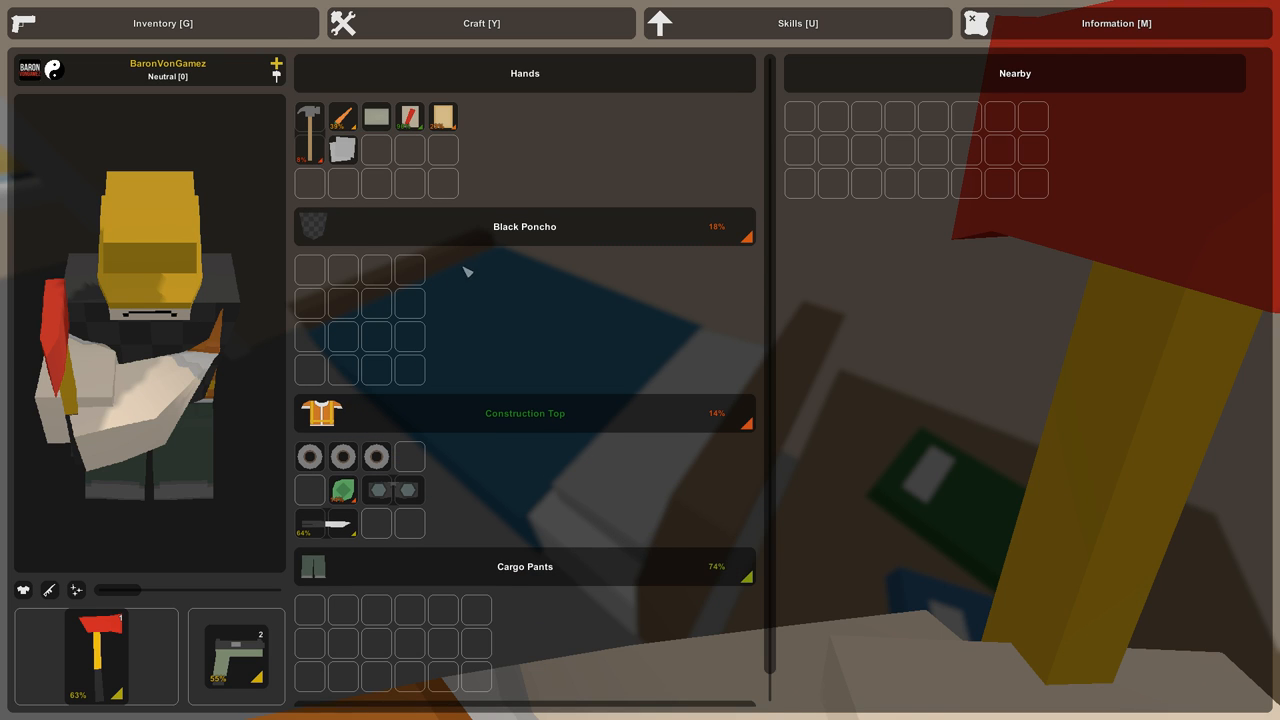
{"action": "scroll", "scroll_direction": "down", "scroll_amount": 3}
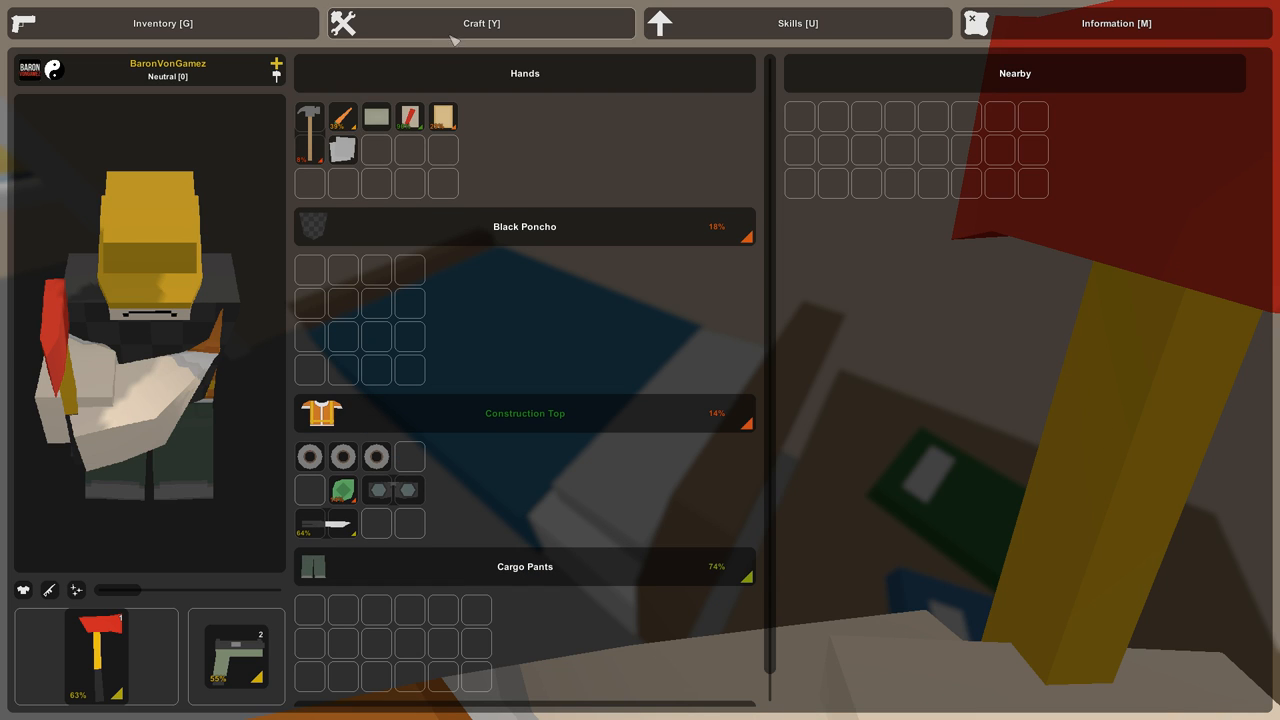
{"action": "left_click", "coordinate": [480, 24]}
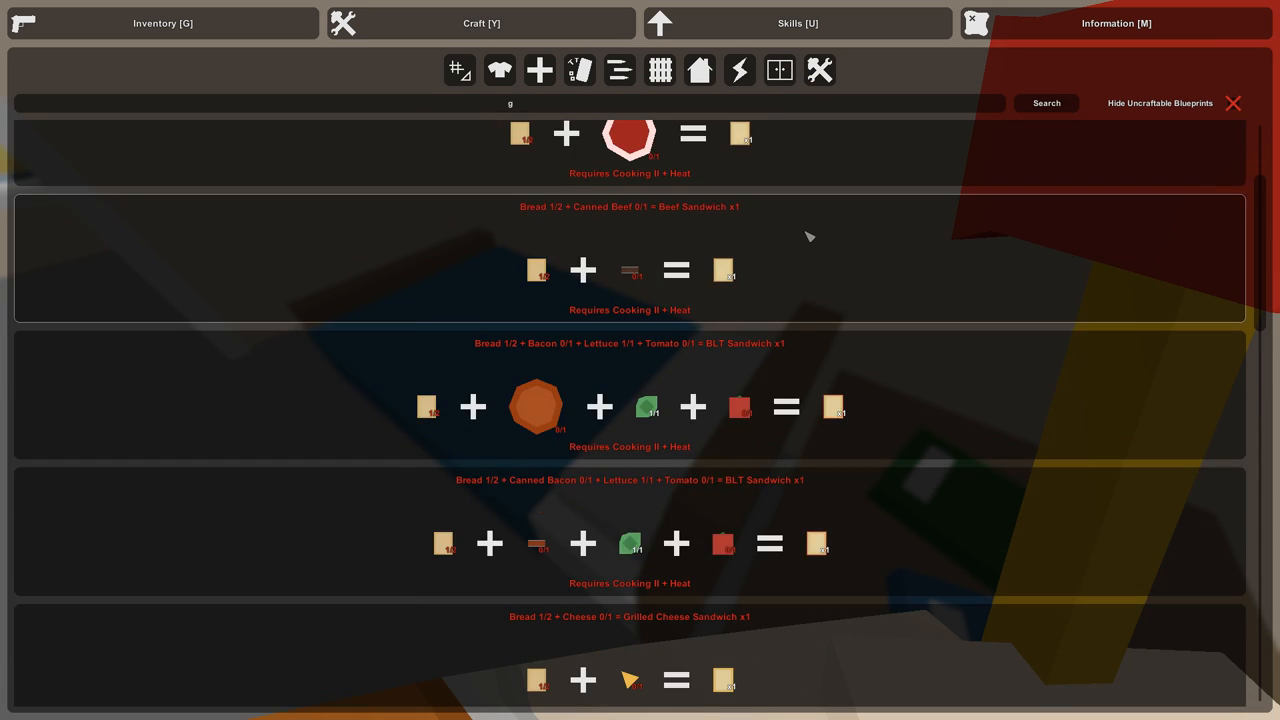
{"action": "scroll", "scroll_direction": "down", "scroll_amount": 3}
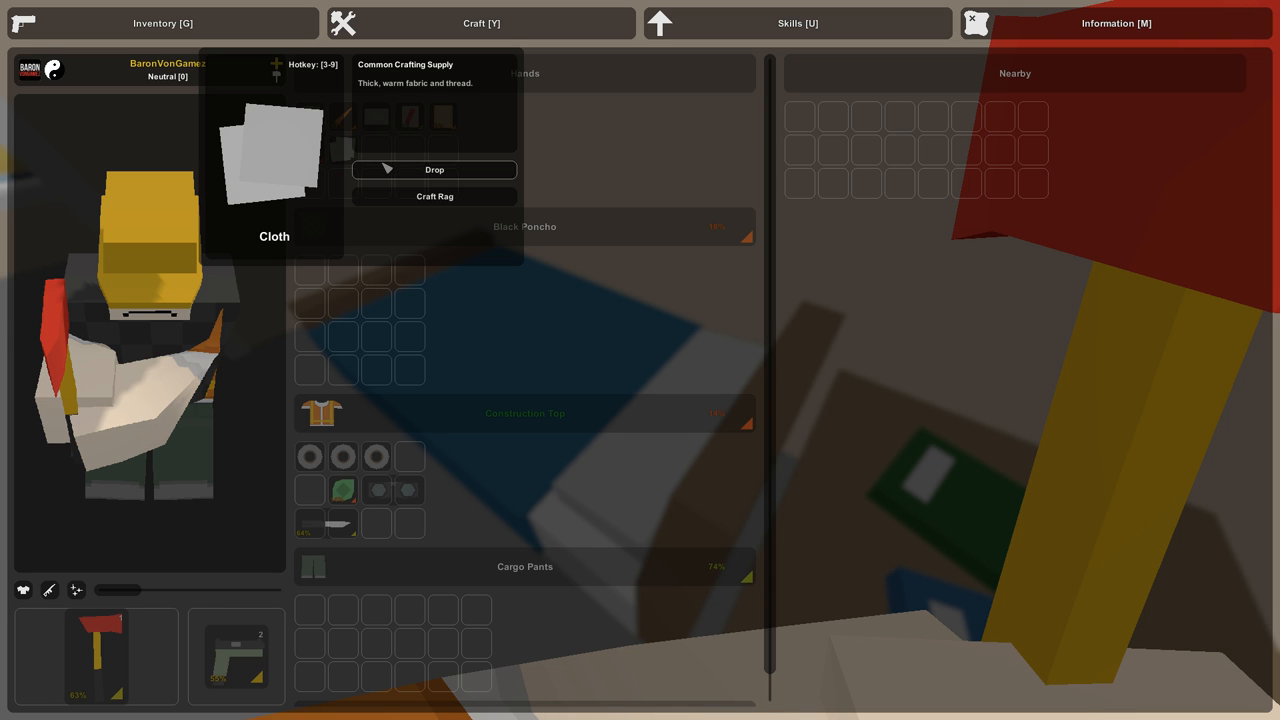
{"action": "left_click", "coordinate": [434, 196]}
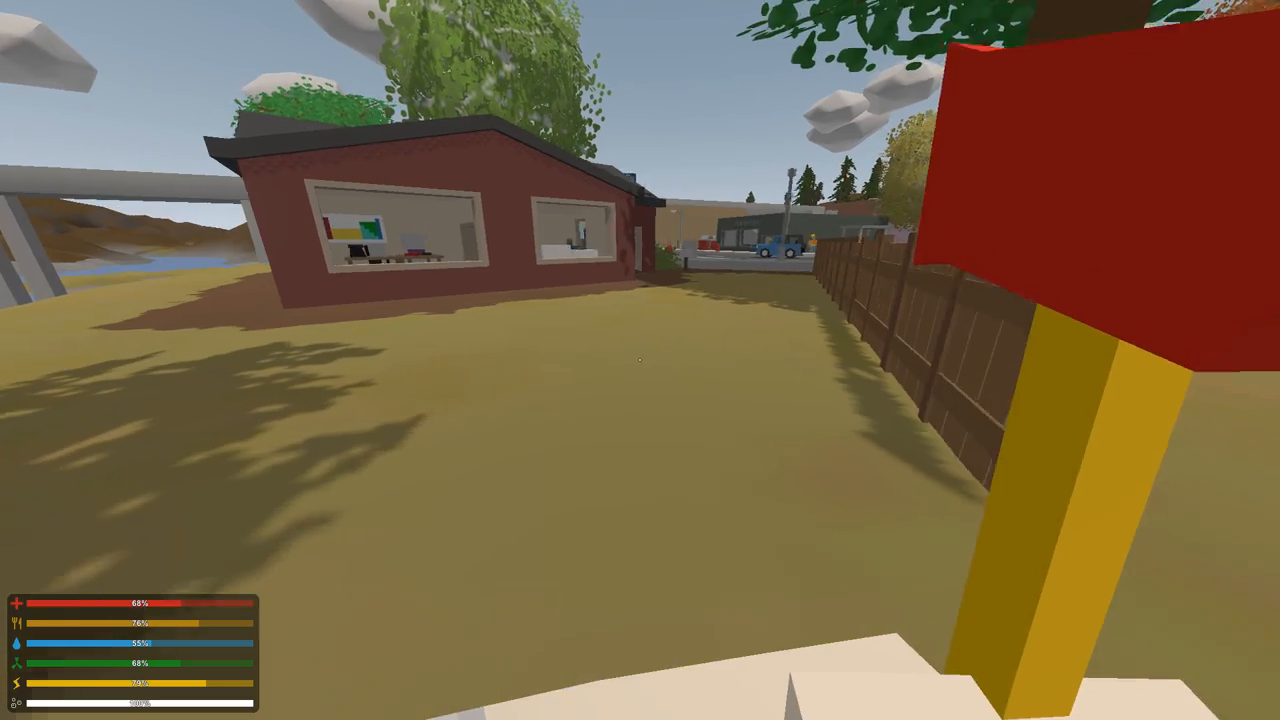
{"action": "mouse_move", "coordinate": [640, 360]}
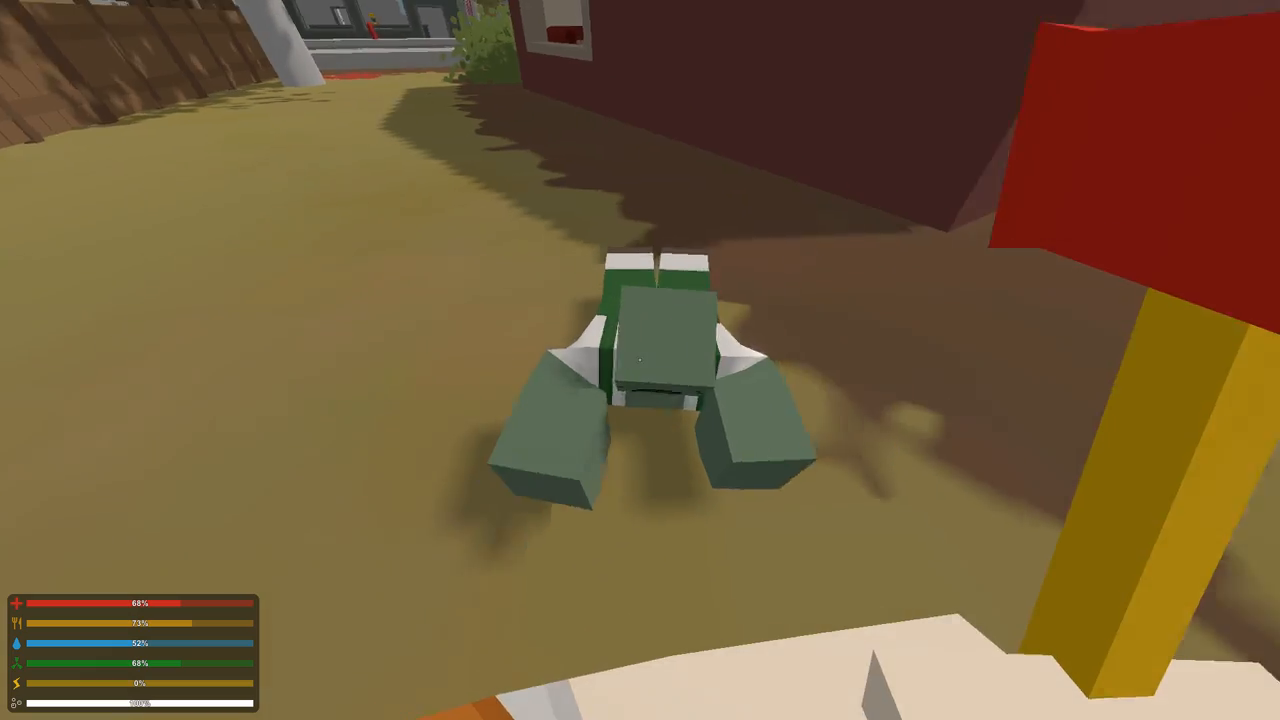
Strike down the yard zombie with the fire axe on the way to the store.
{"action": "left_click", "coordinate": [640, 360]}
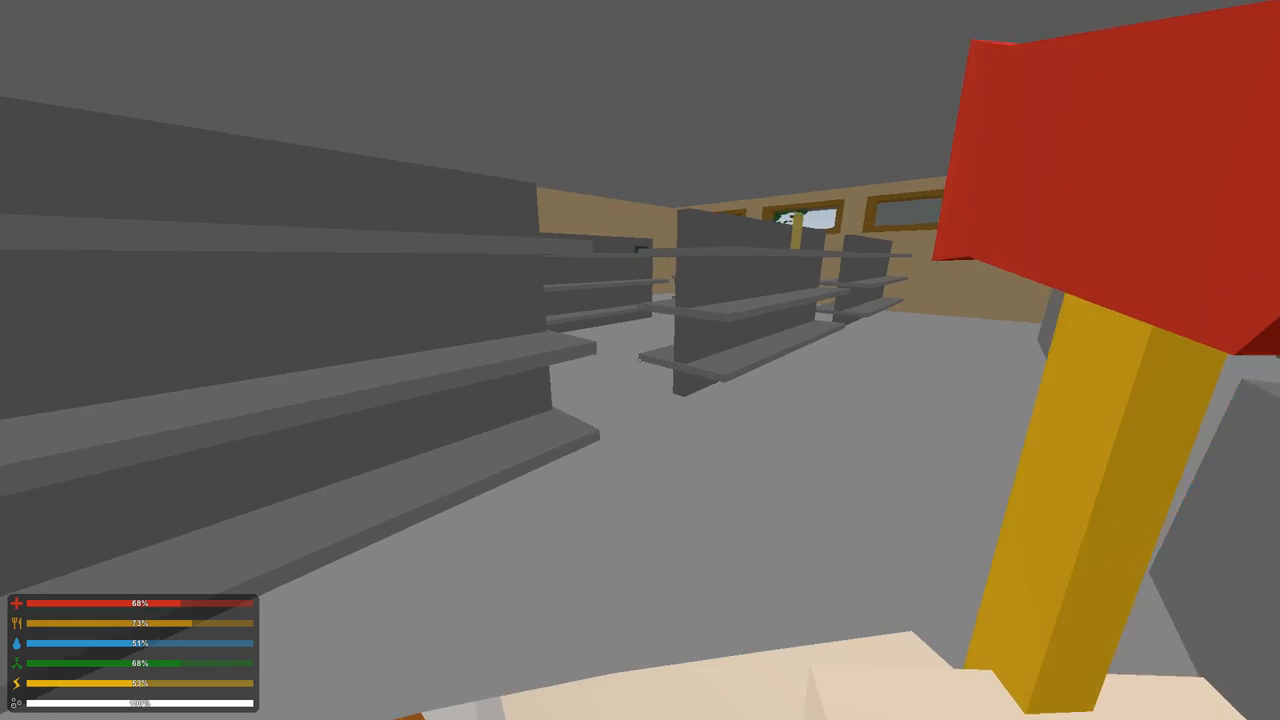
{"action": "mouse_move", "coordinate": [640, 360]}
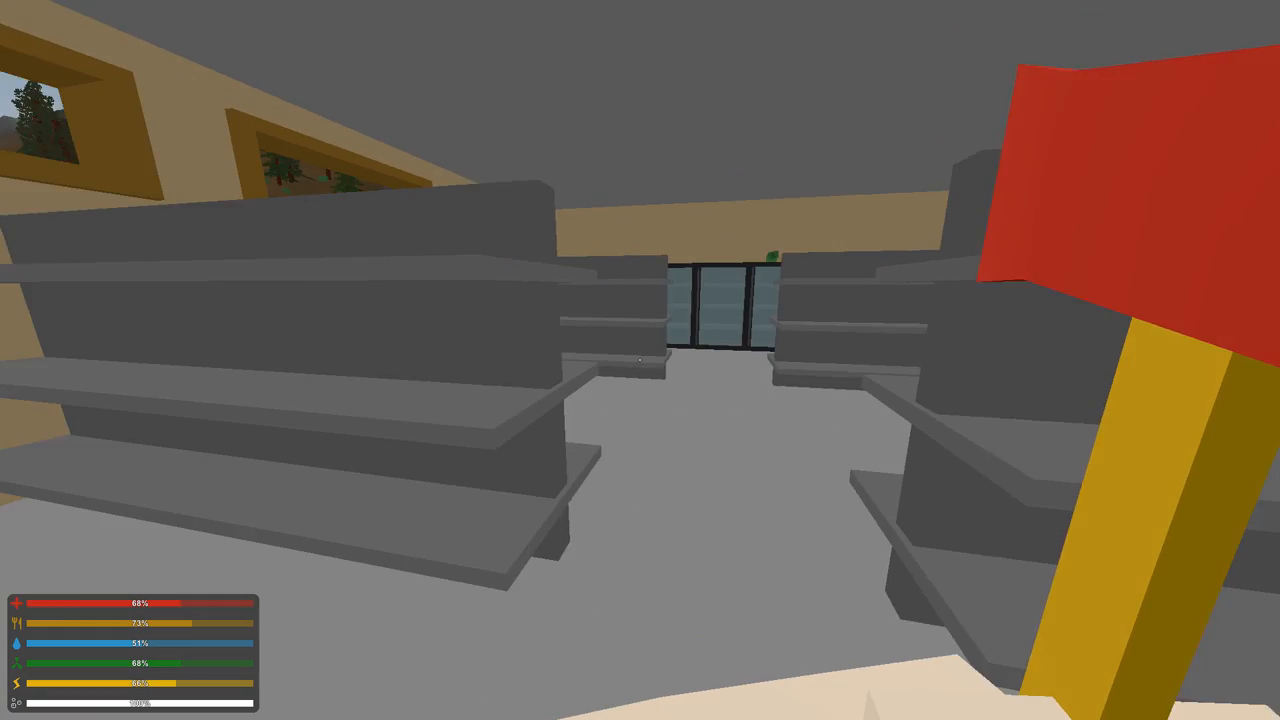
{"action": "mouse_move", "coordinate": [640, 360]}
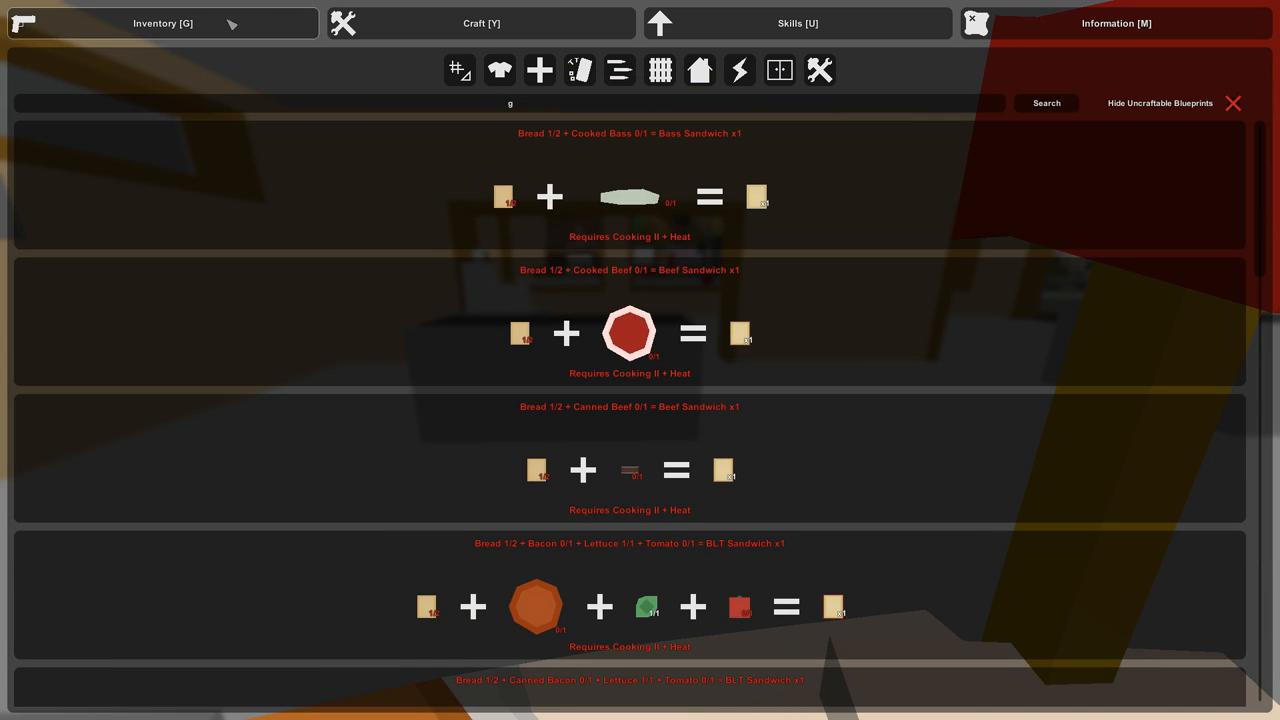
Switch from the inventory view back to the crafting recipe list.
{"action": "left_click", "coordinate": [162, 24]}
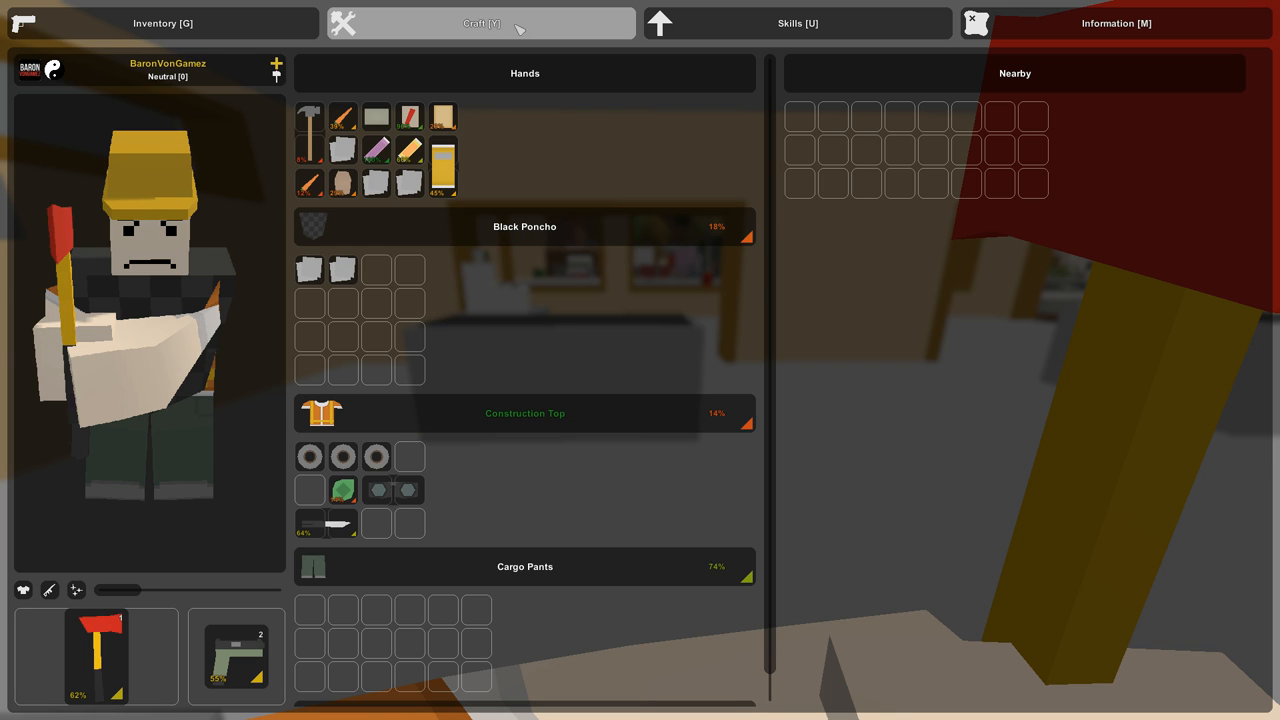
{"action": "left_click", "coordinate": [480, 24]}
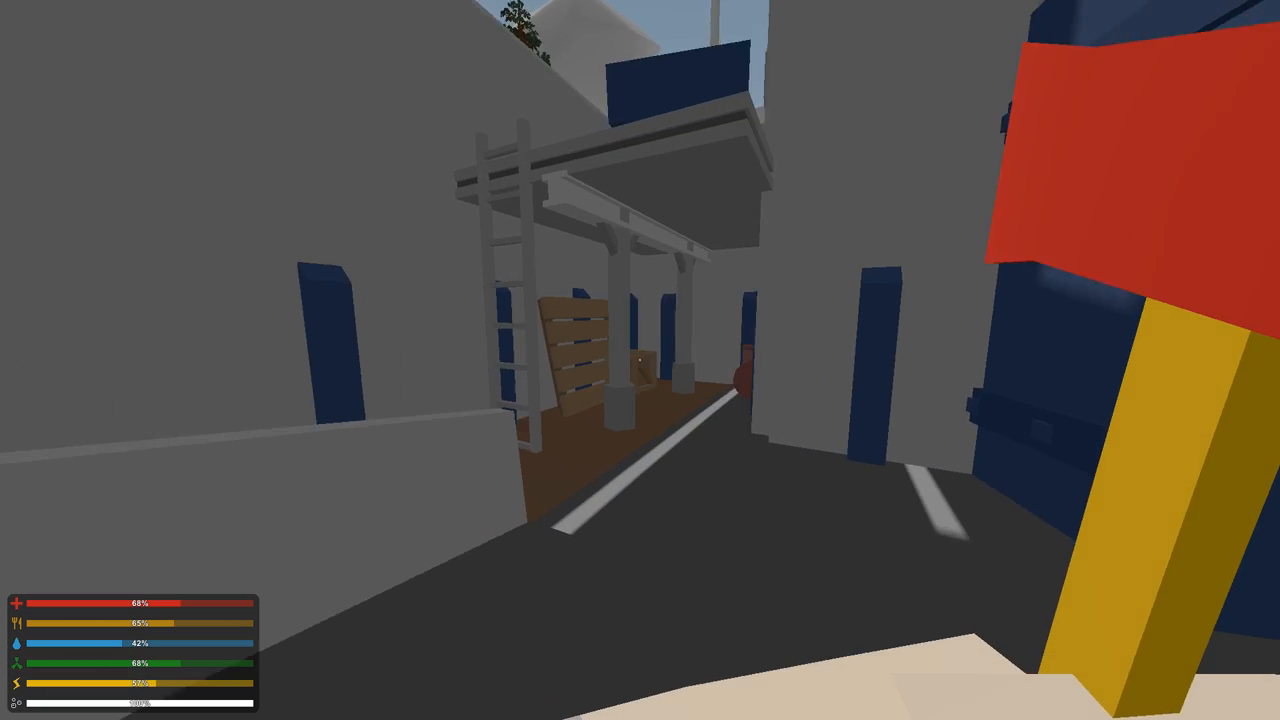
{"action": "mouse_move", "coordinate": [640, 360]}
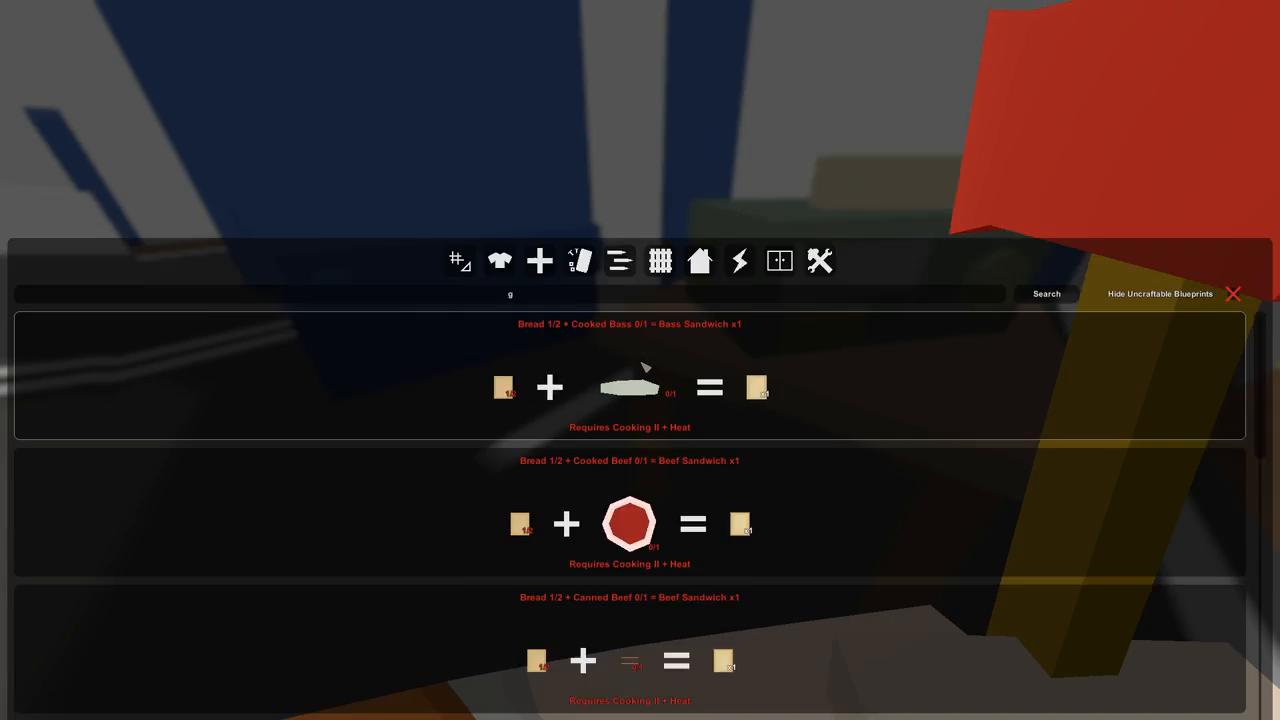
Salvage the spare Ensign Coalition Top from the poncho, then scroll the crafting recipes.
{"action": "left_click", "coordinate": [164, 24]}
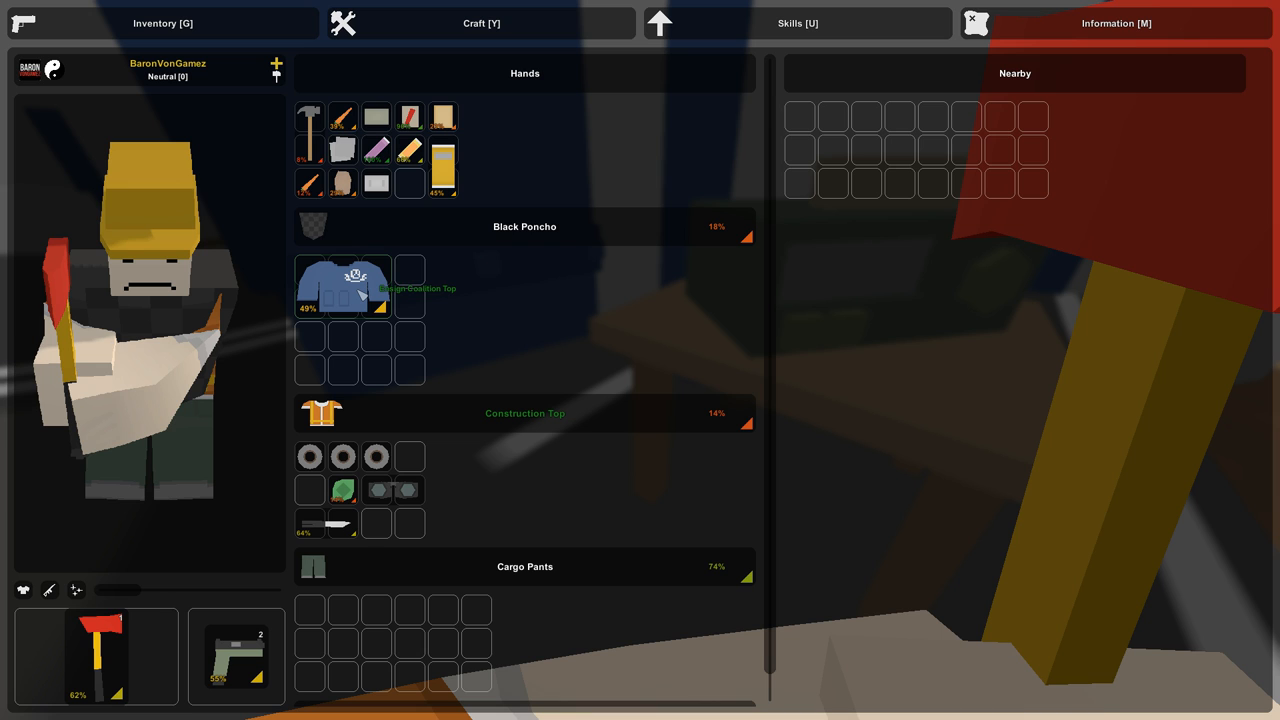
{"action": "right_click", "coordinate": [344, 284]}
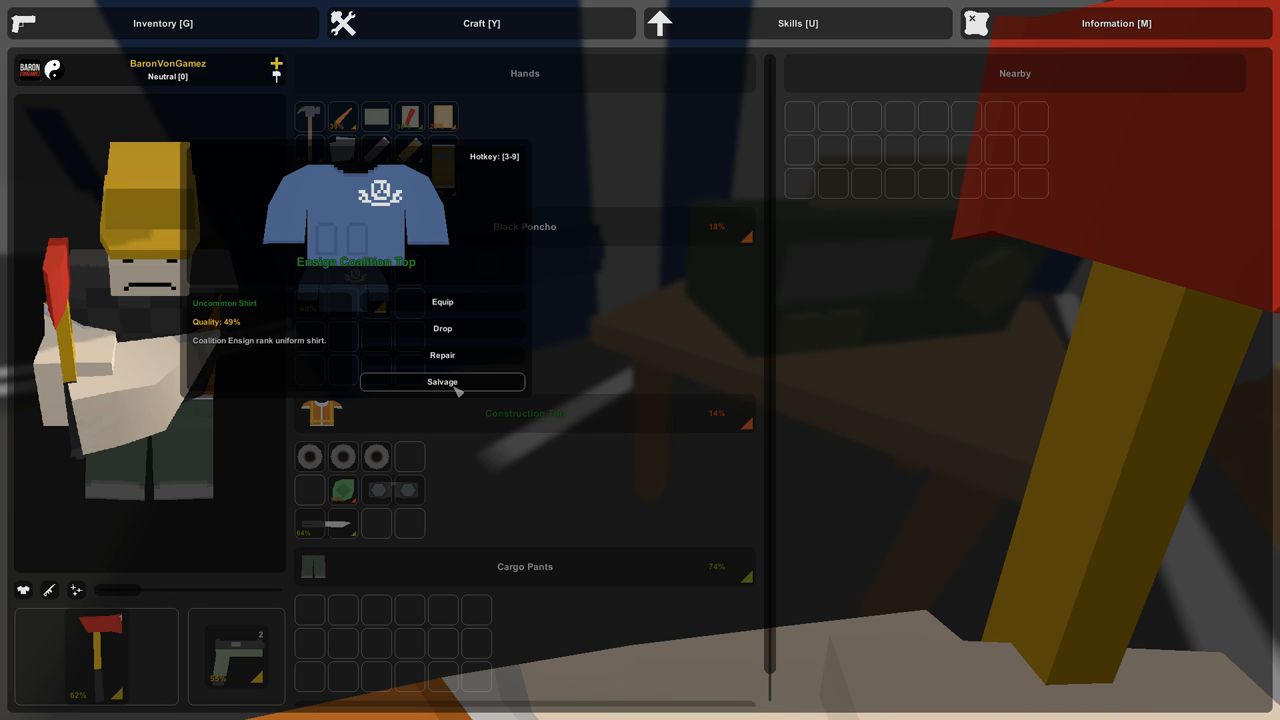
{"action": "left_click", "coordinate": [480, 24]}
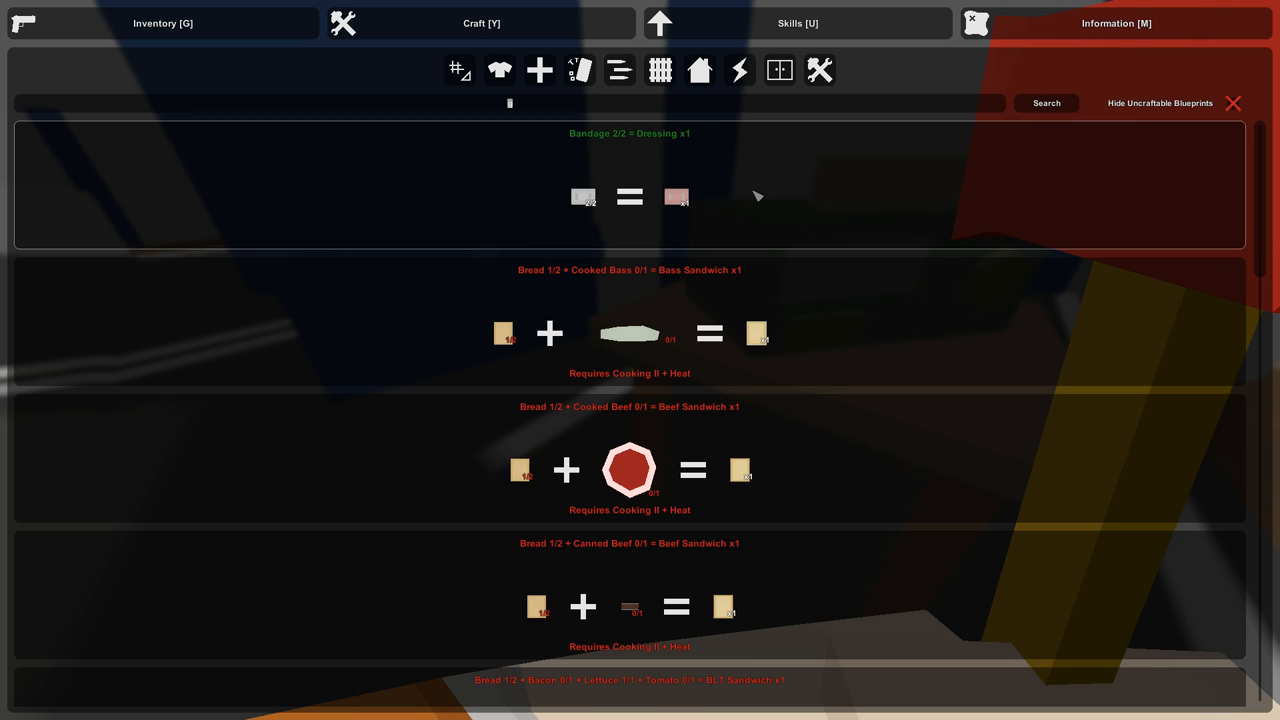
{"action": "scroll", "scroll_direction": "down", "scroll_amount": 3}
{"action": "type", "text": "g"}
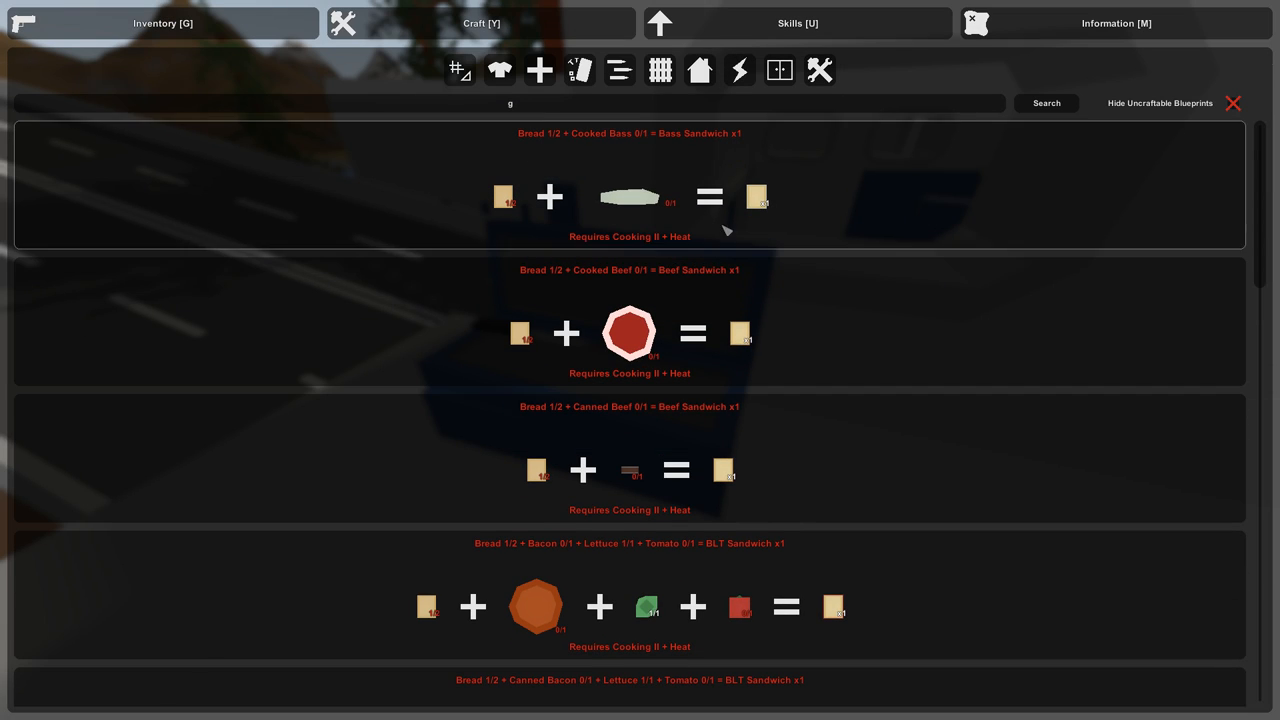
Salvage the other blue Ensign Coalition Top shirt and return to the crafting list.
{"action": "left_click", "coordinate": [164, 24]}
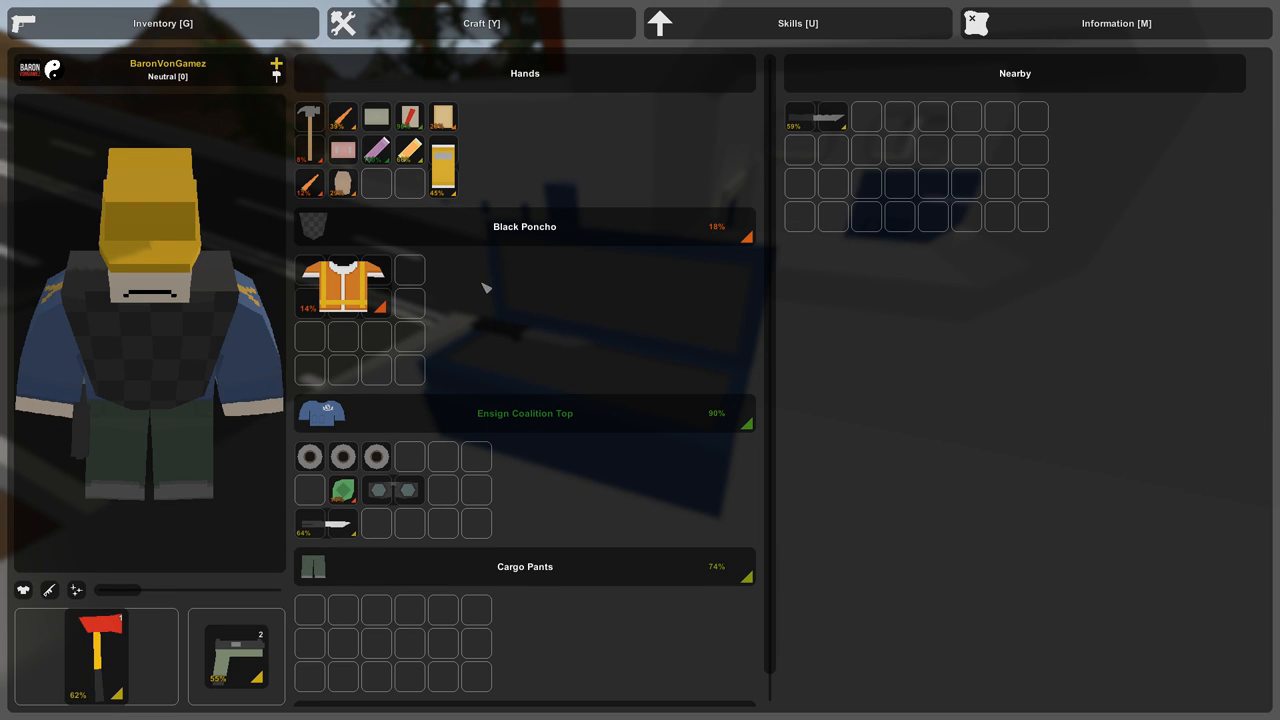
{"action": "mouse_move", "coordinate": [448, 260]}
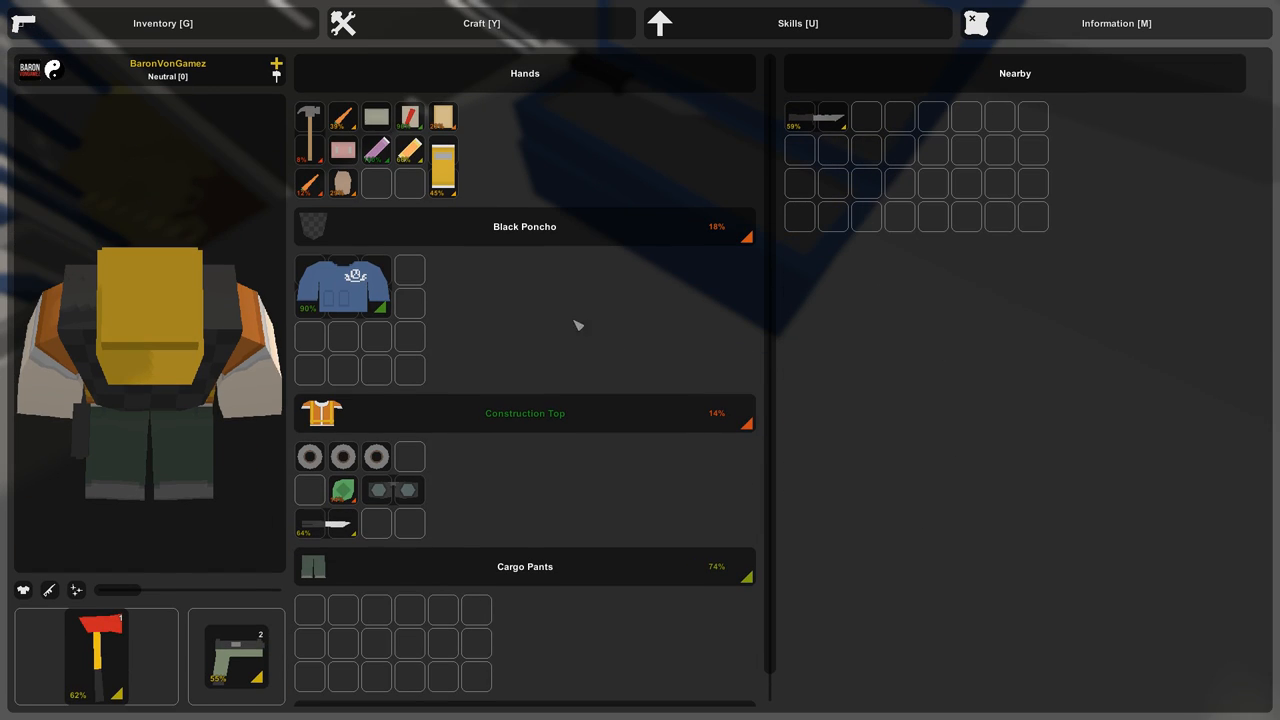
{"action": "right_click", "coordinate": [342, 284]}
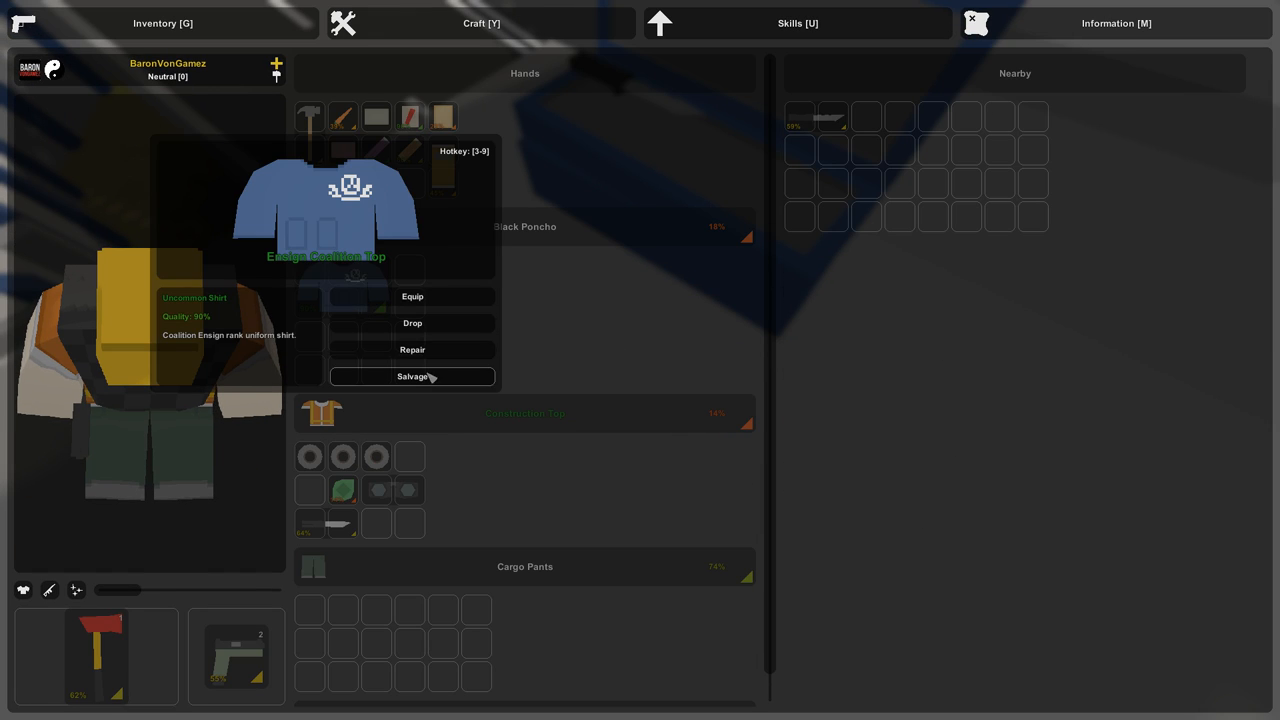
{"action": "left_click", "coordinate": [480, 24]}
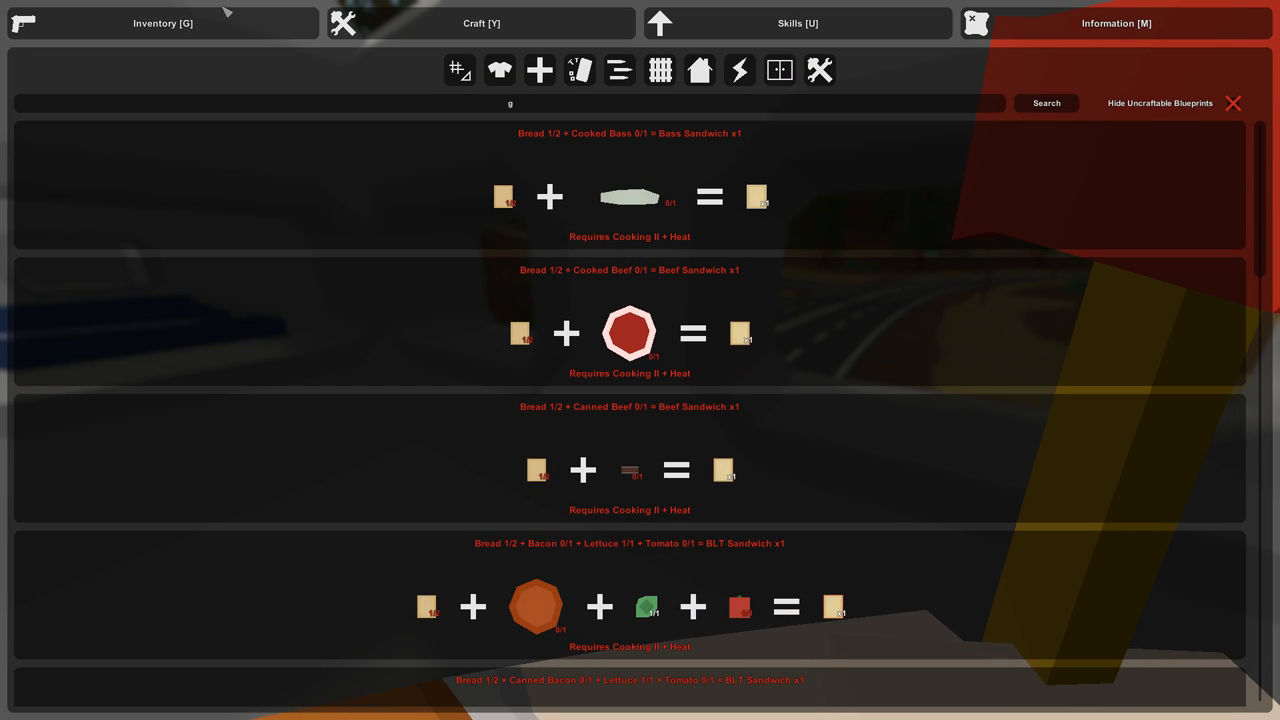
{"action": "left_click", "coordinate": [162, 24]}
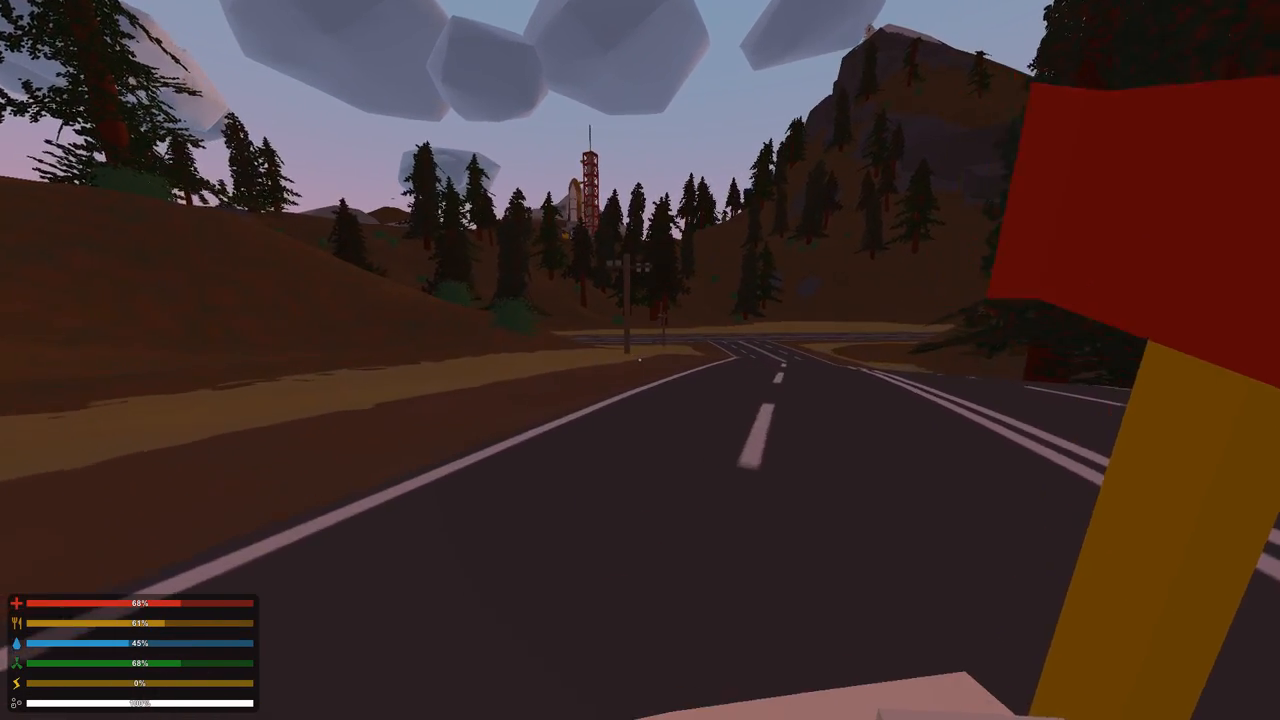
{"action": "mouse_move", "coordinate": [640, 360]}
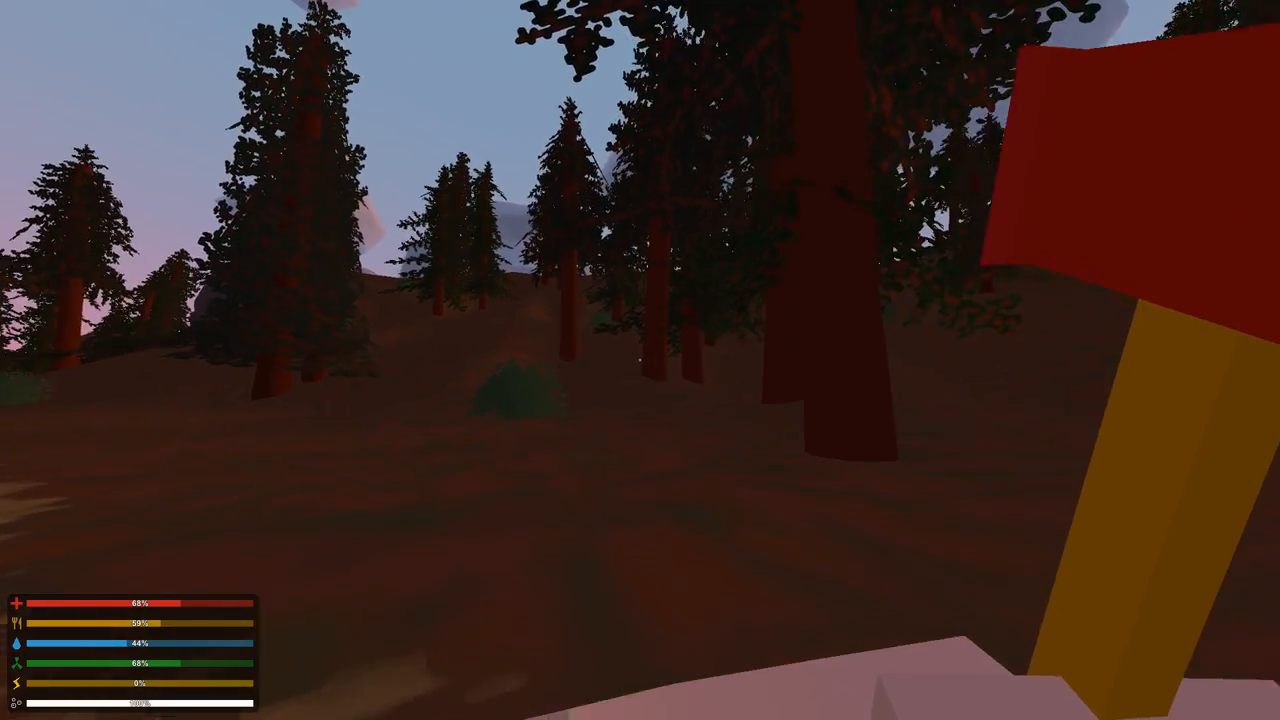
{"action": "mouse_move", "coordinate": [640, 360]}
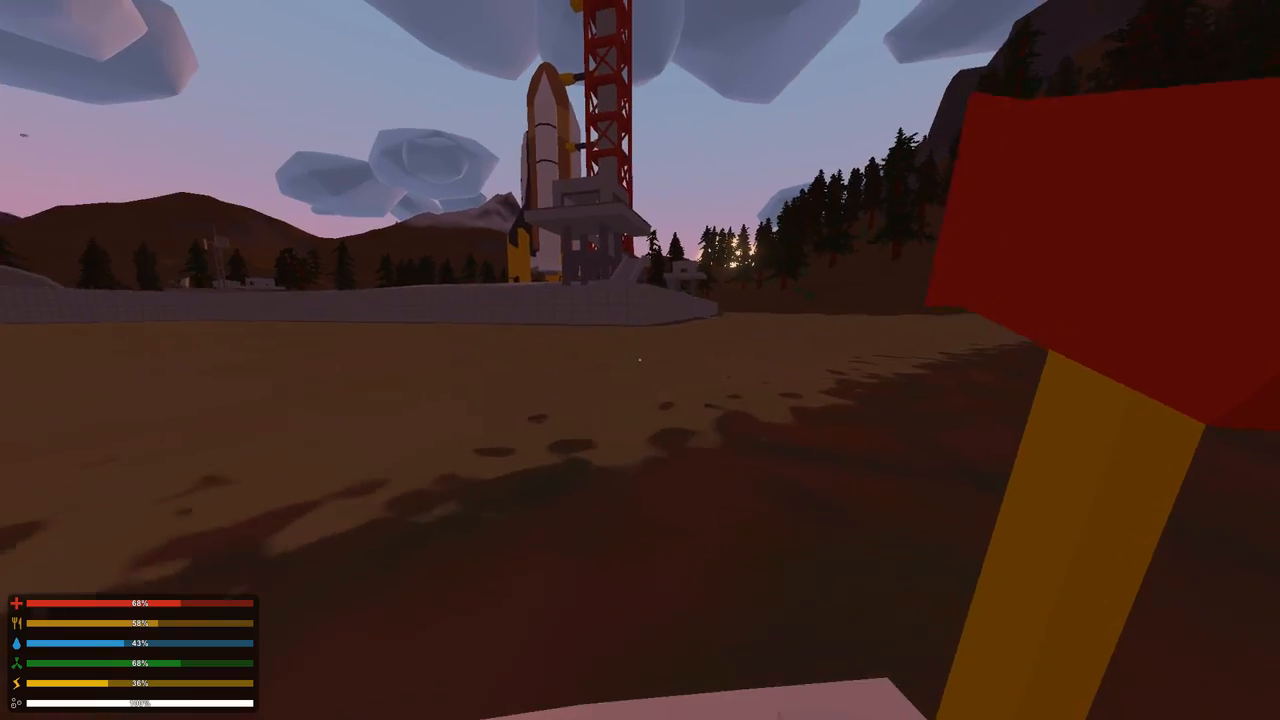
{"action": "mouse_move", "coordinate": [640, 360]}
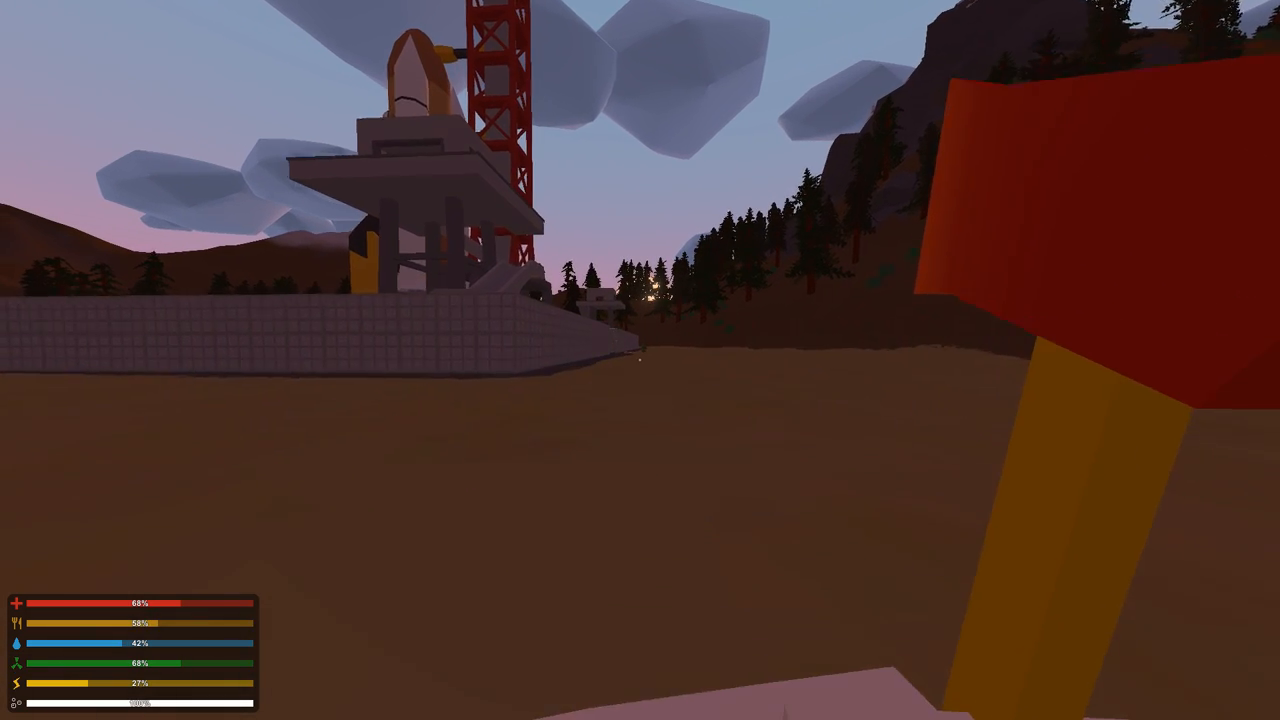
{"action": "mouse_move", "coordinate": [640, 360]}
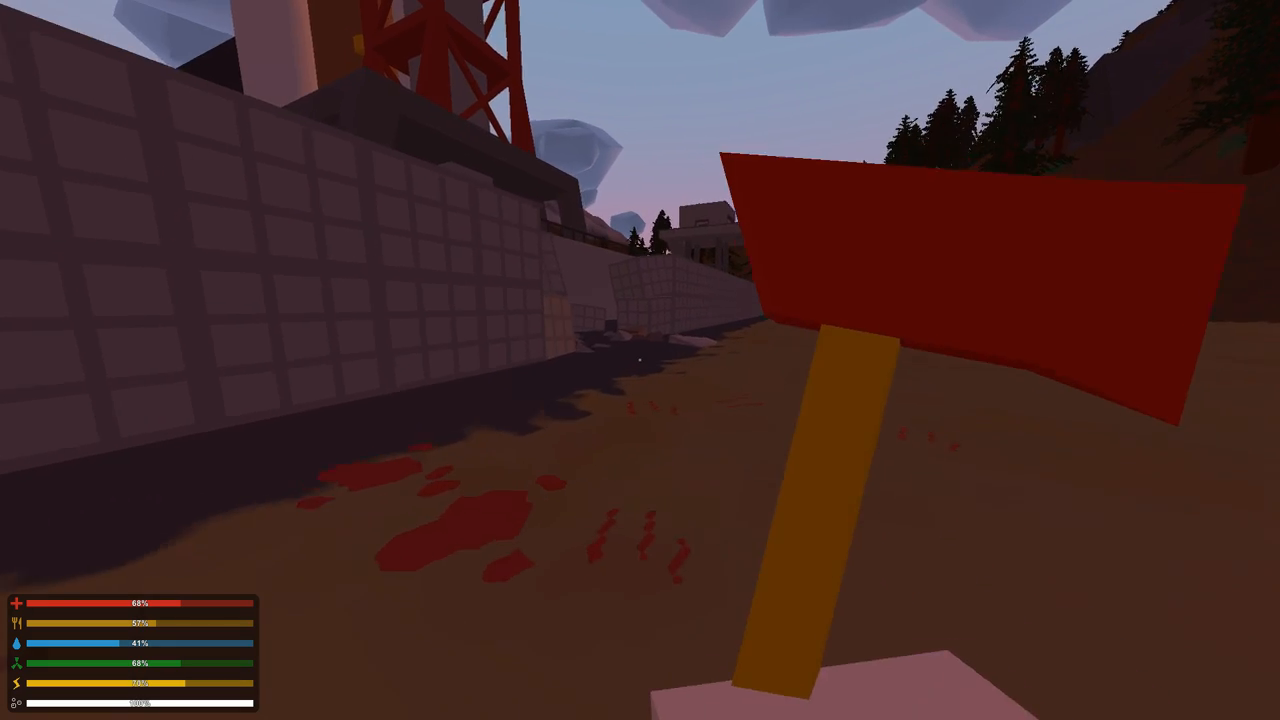
{"action": "mouse_move", "coordinate": [640, 360]}
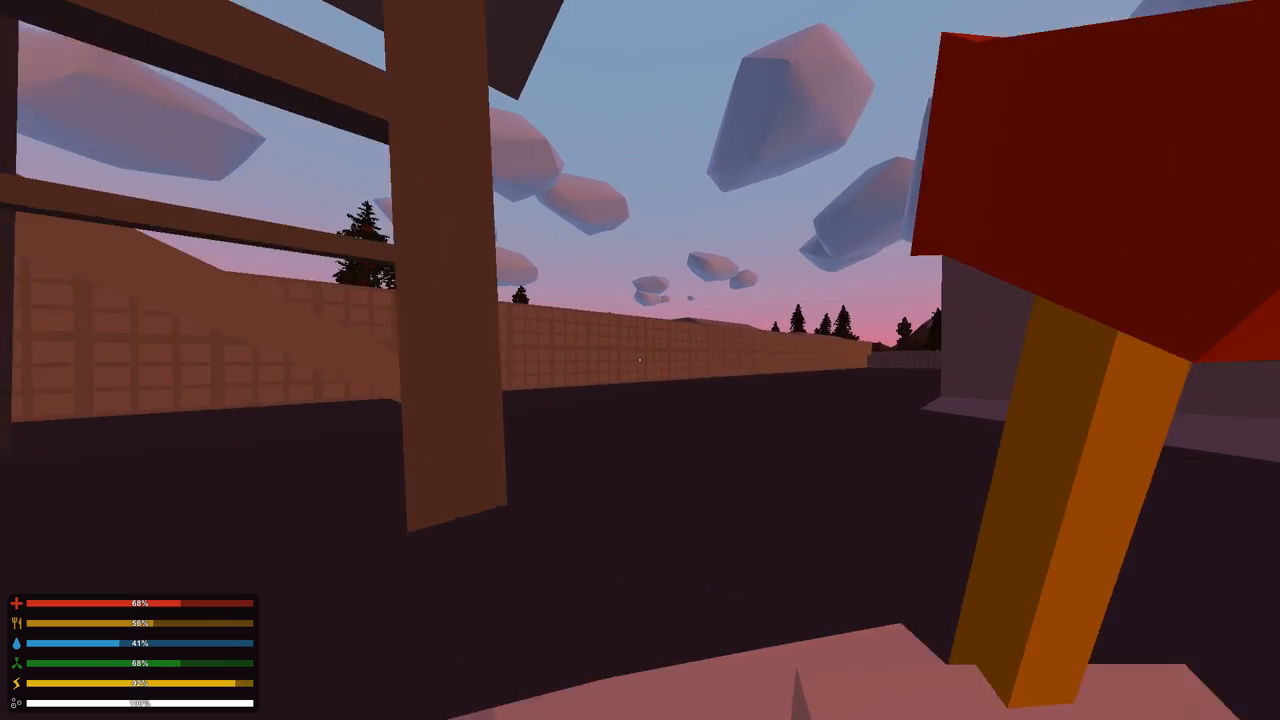
{"action": "mouse_move", "coordinate": [640, 360]}
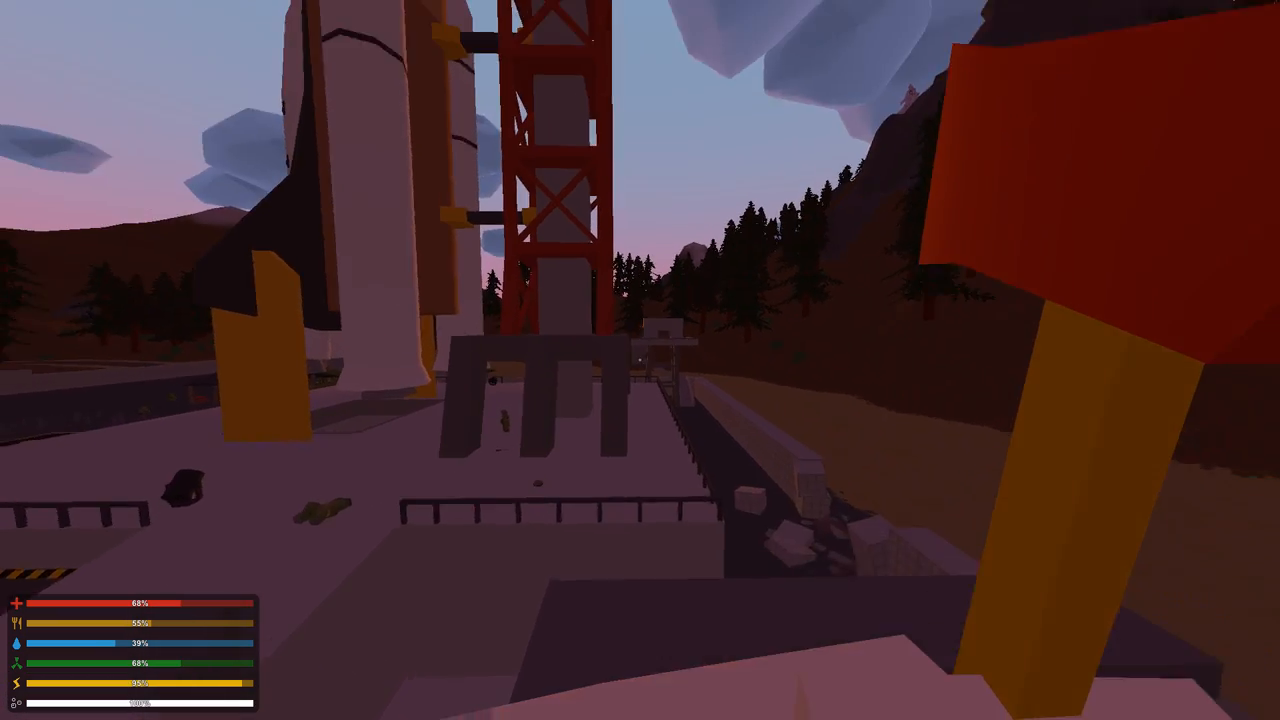
{"action": "mouse_move", "coordinate": [640, 360]}
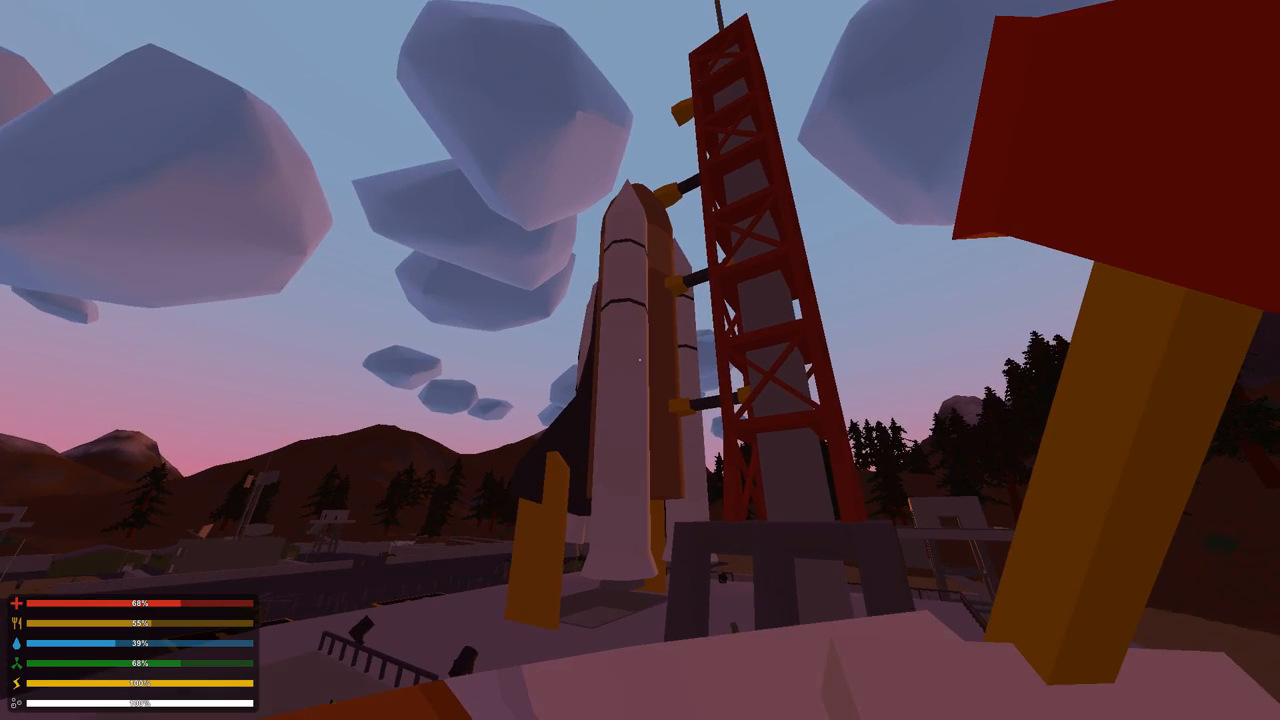
{"action": "mouse_move", "coordinate": [640, 360]}
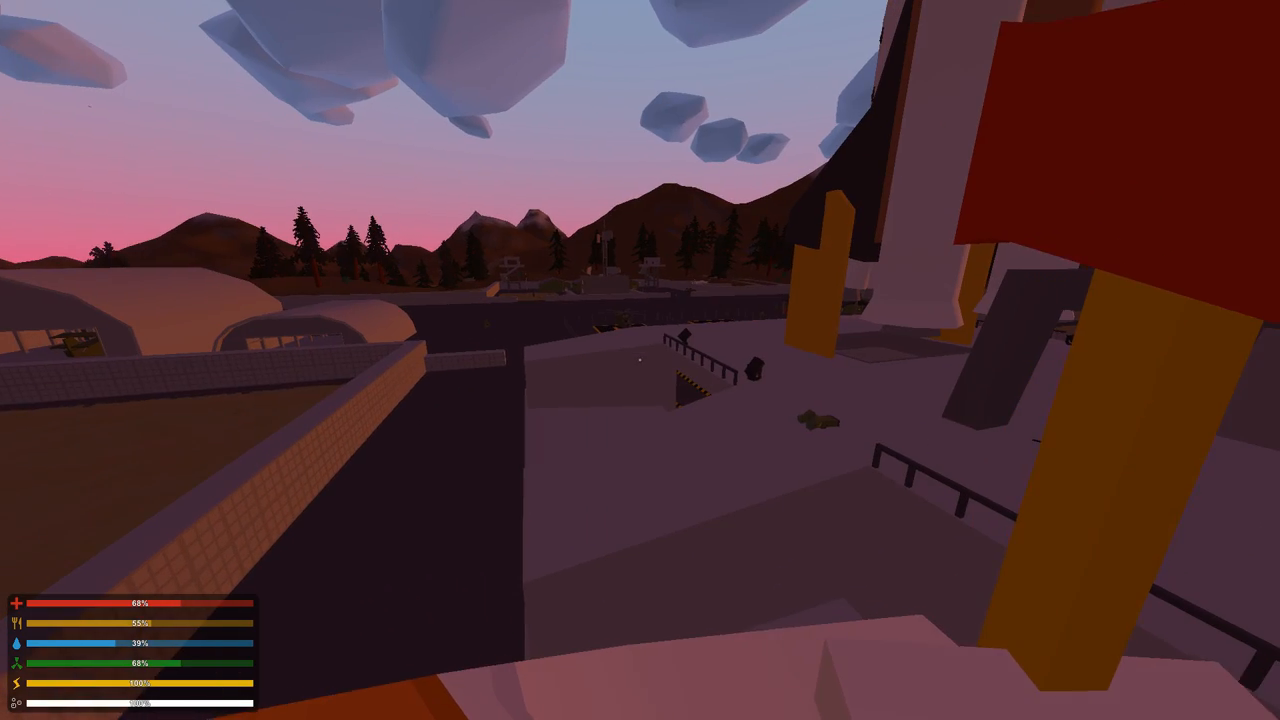